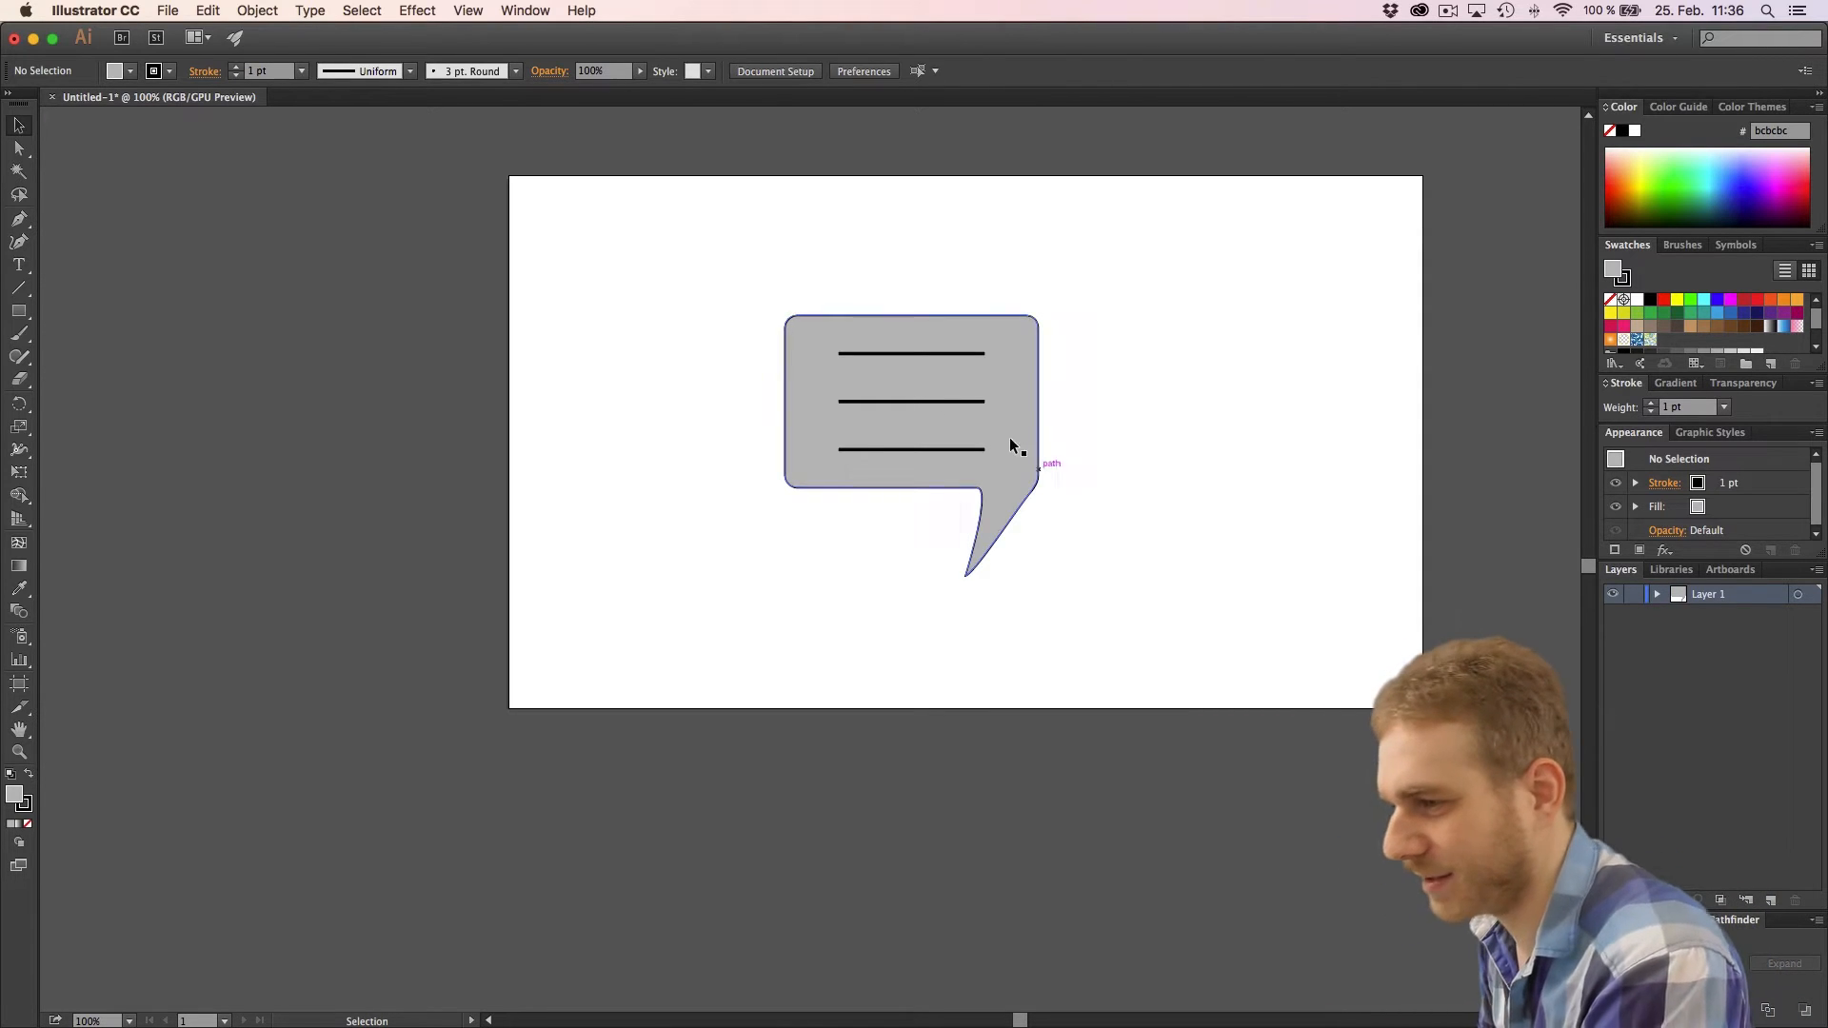
Draw a rectangle matching the reference bubble's height to its right, then round its corners
left_click_drag(1014, 449, 973, 442)
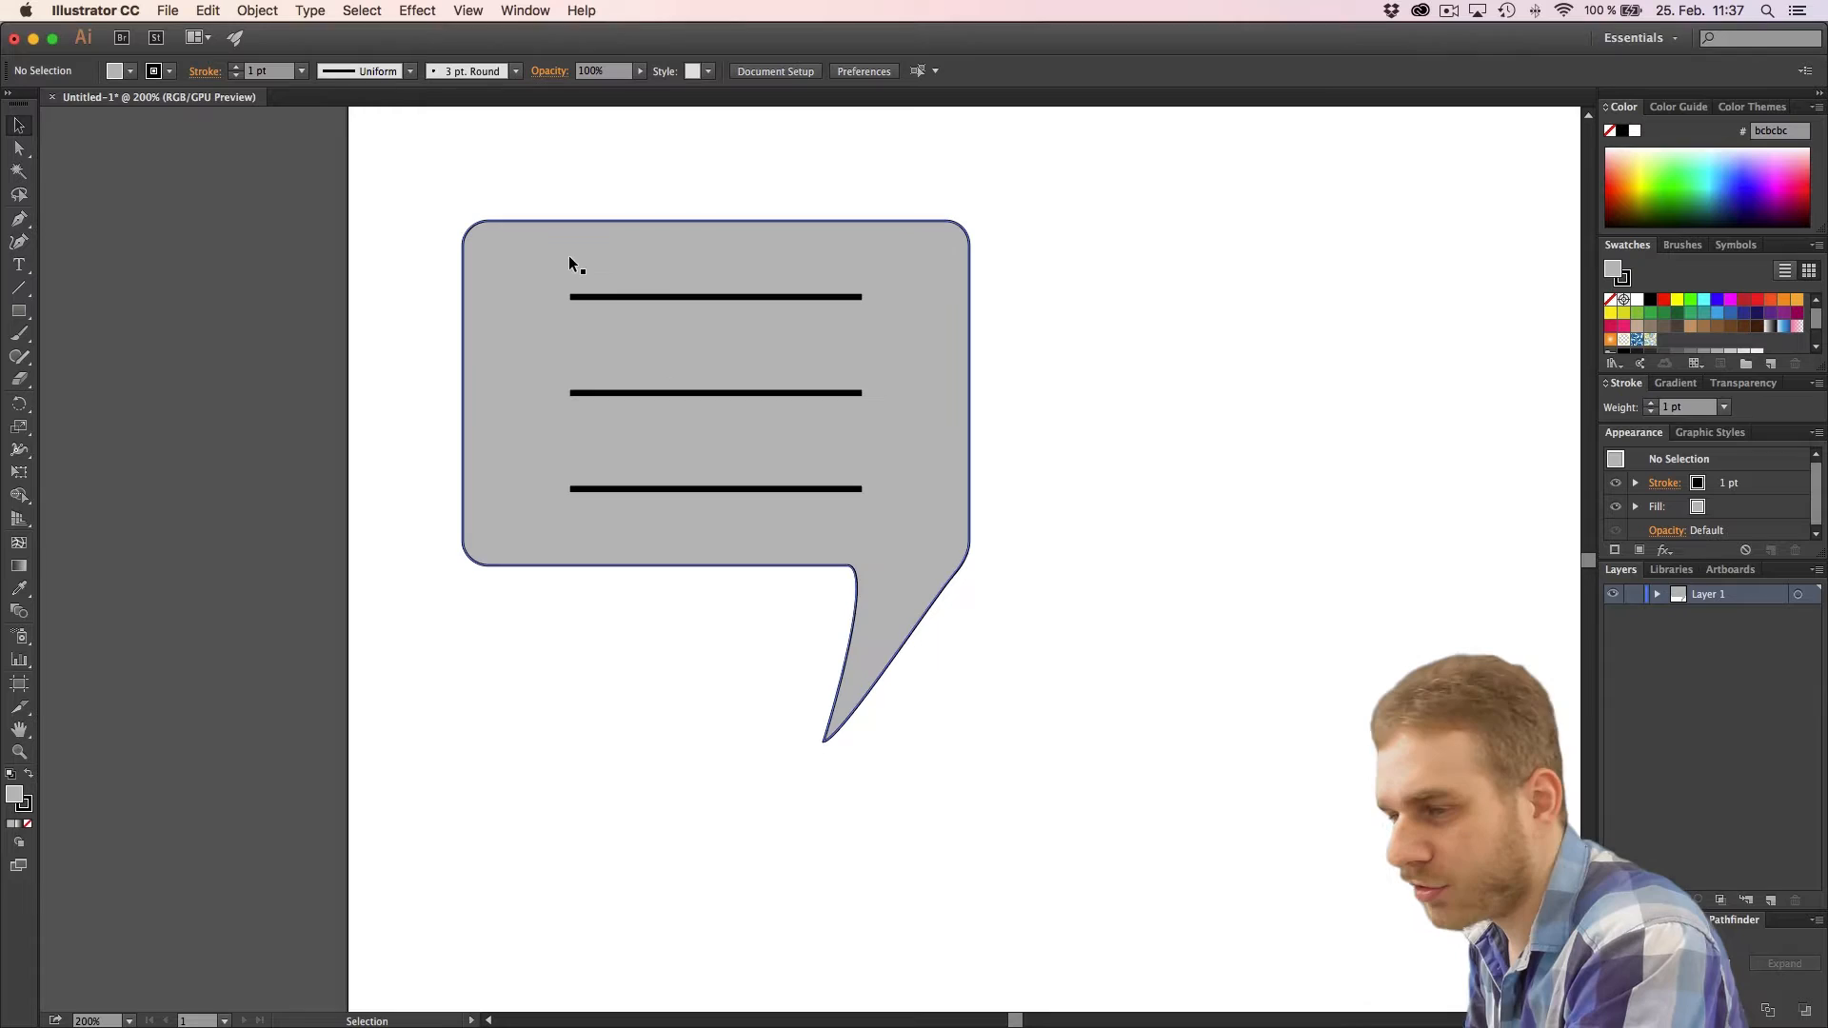
mouse_move(857, 557)
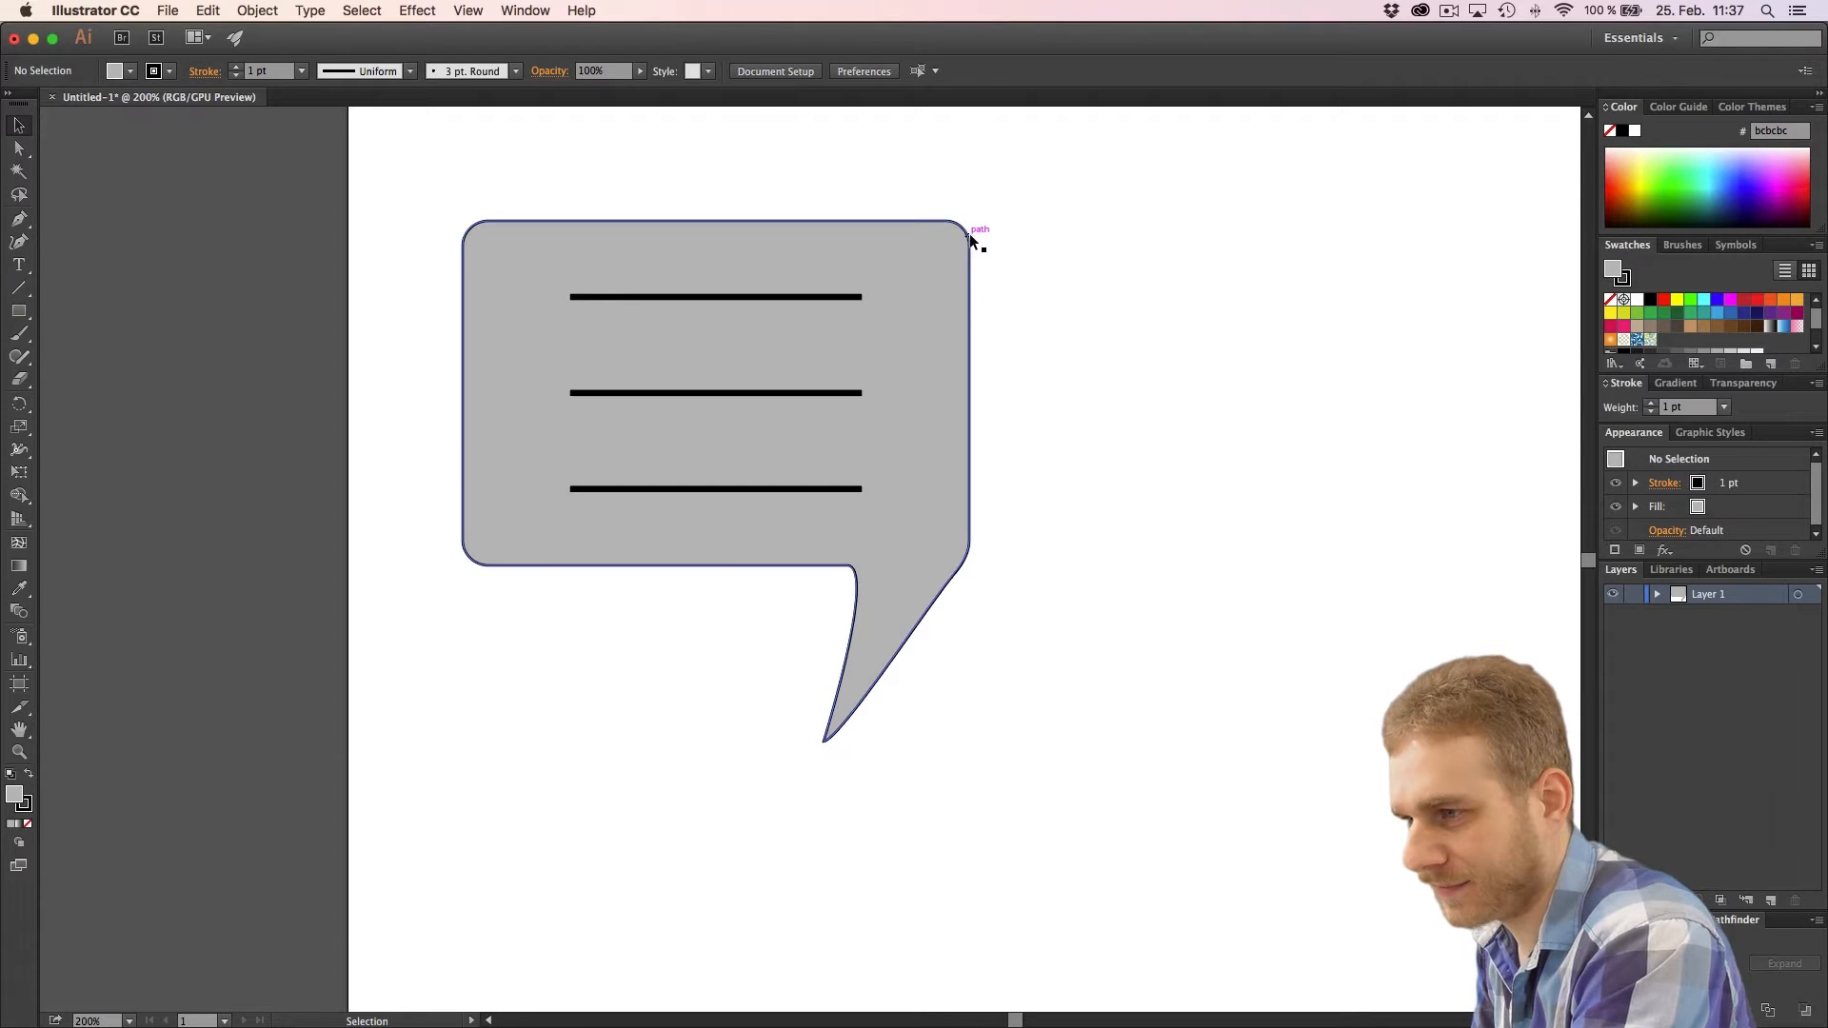
mouse_move(572, 243)
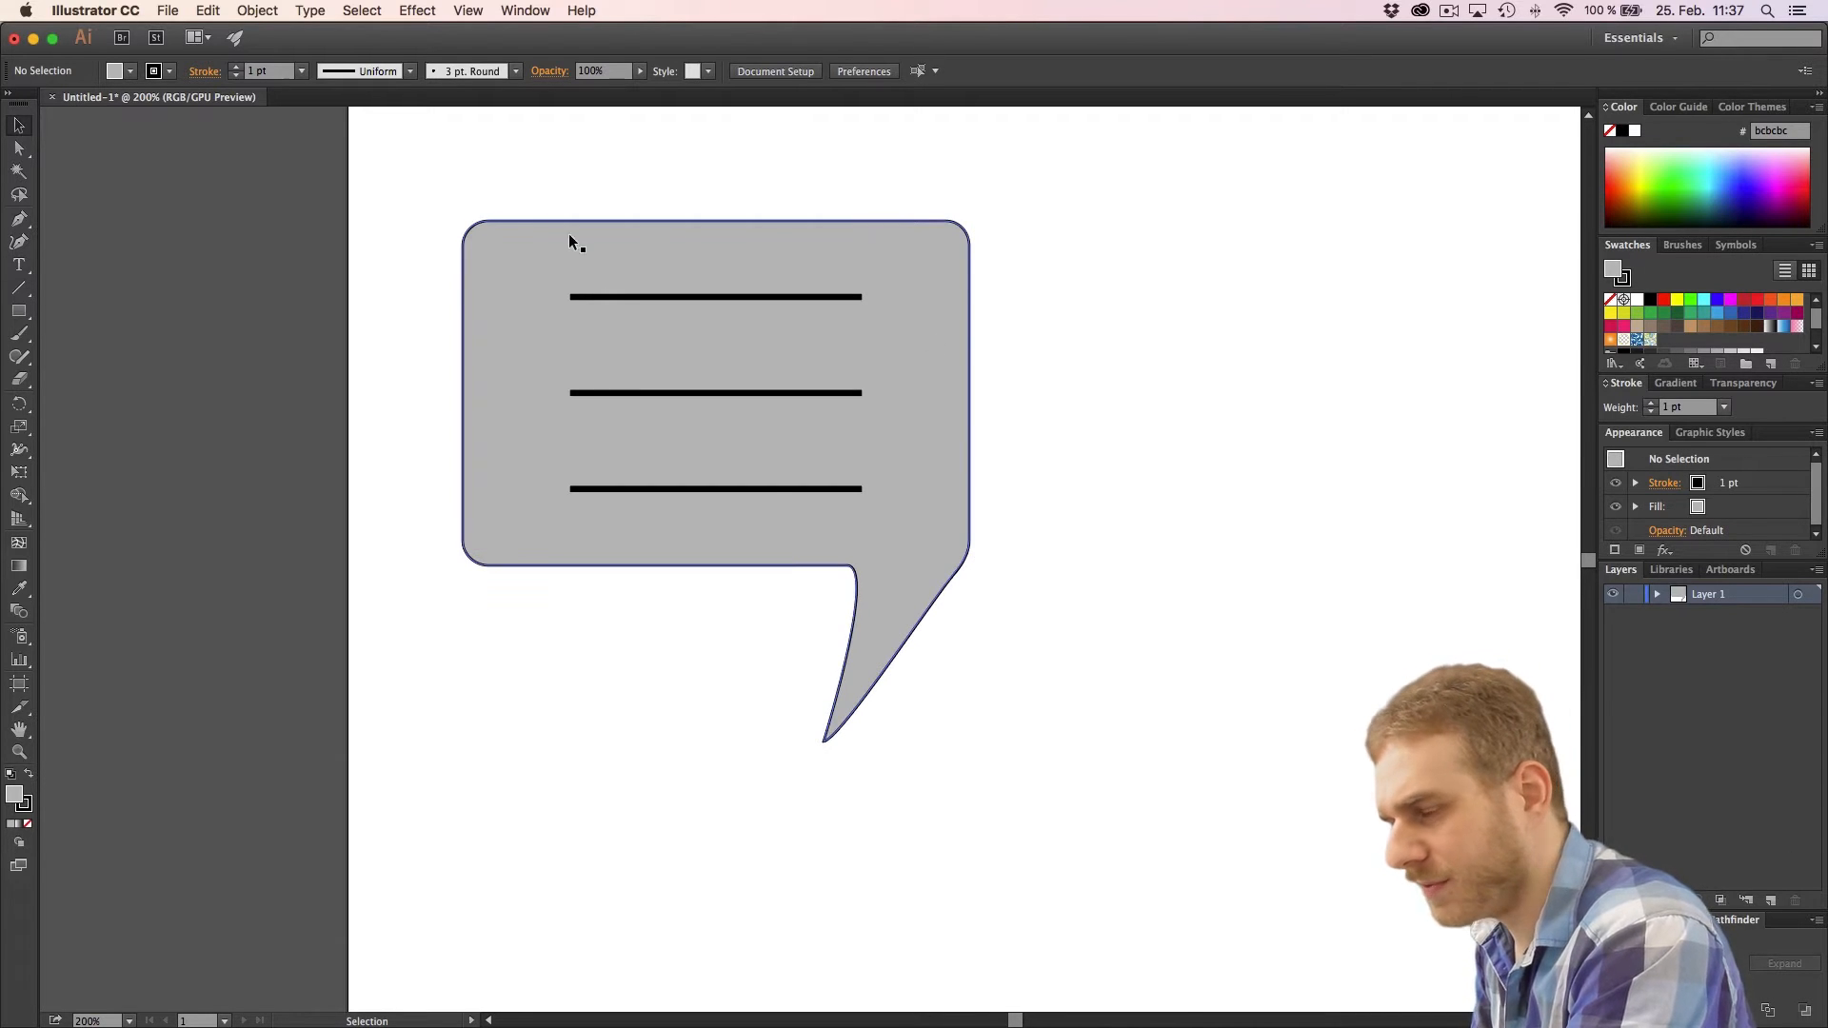
mouse_move(904, 254)
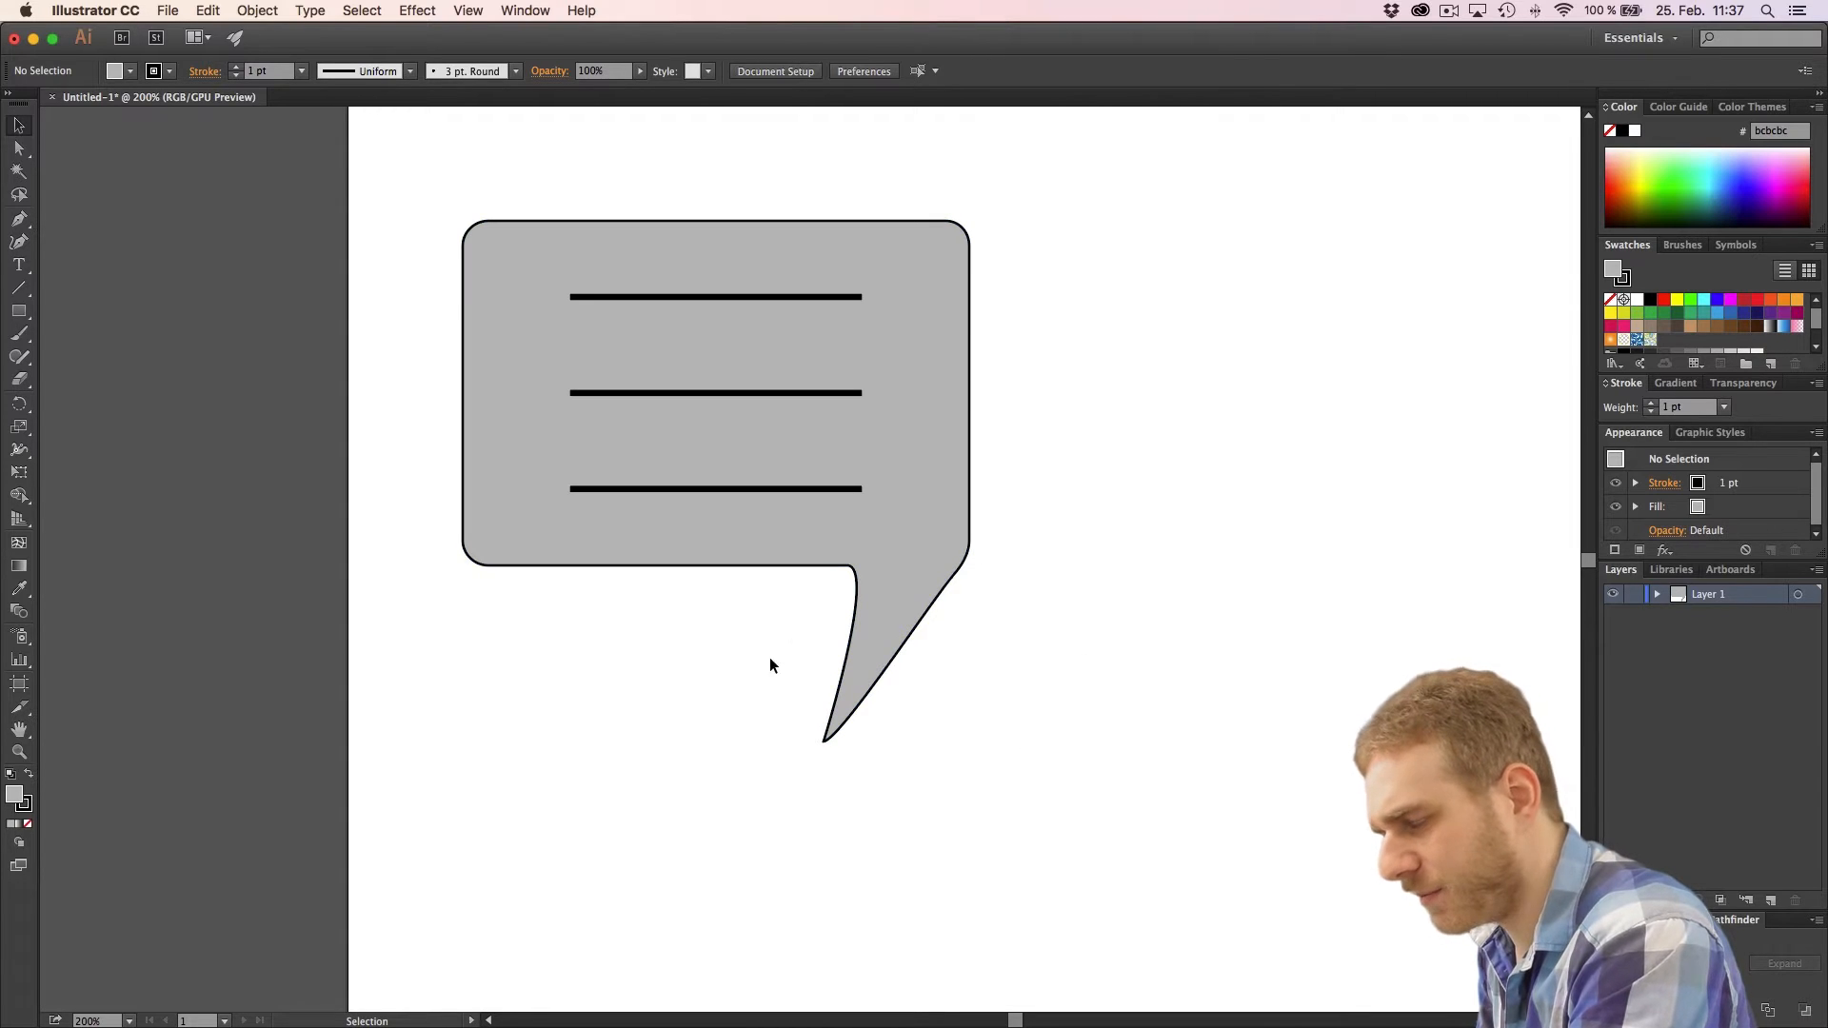
mouse_move(992, 654)
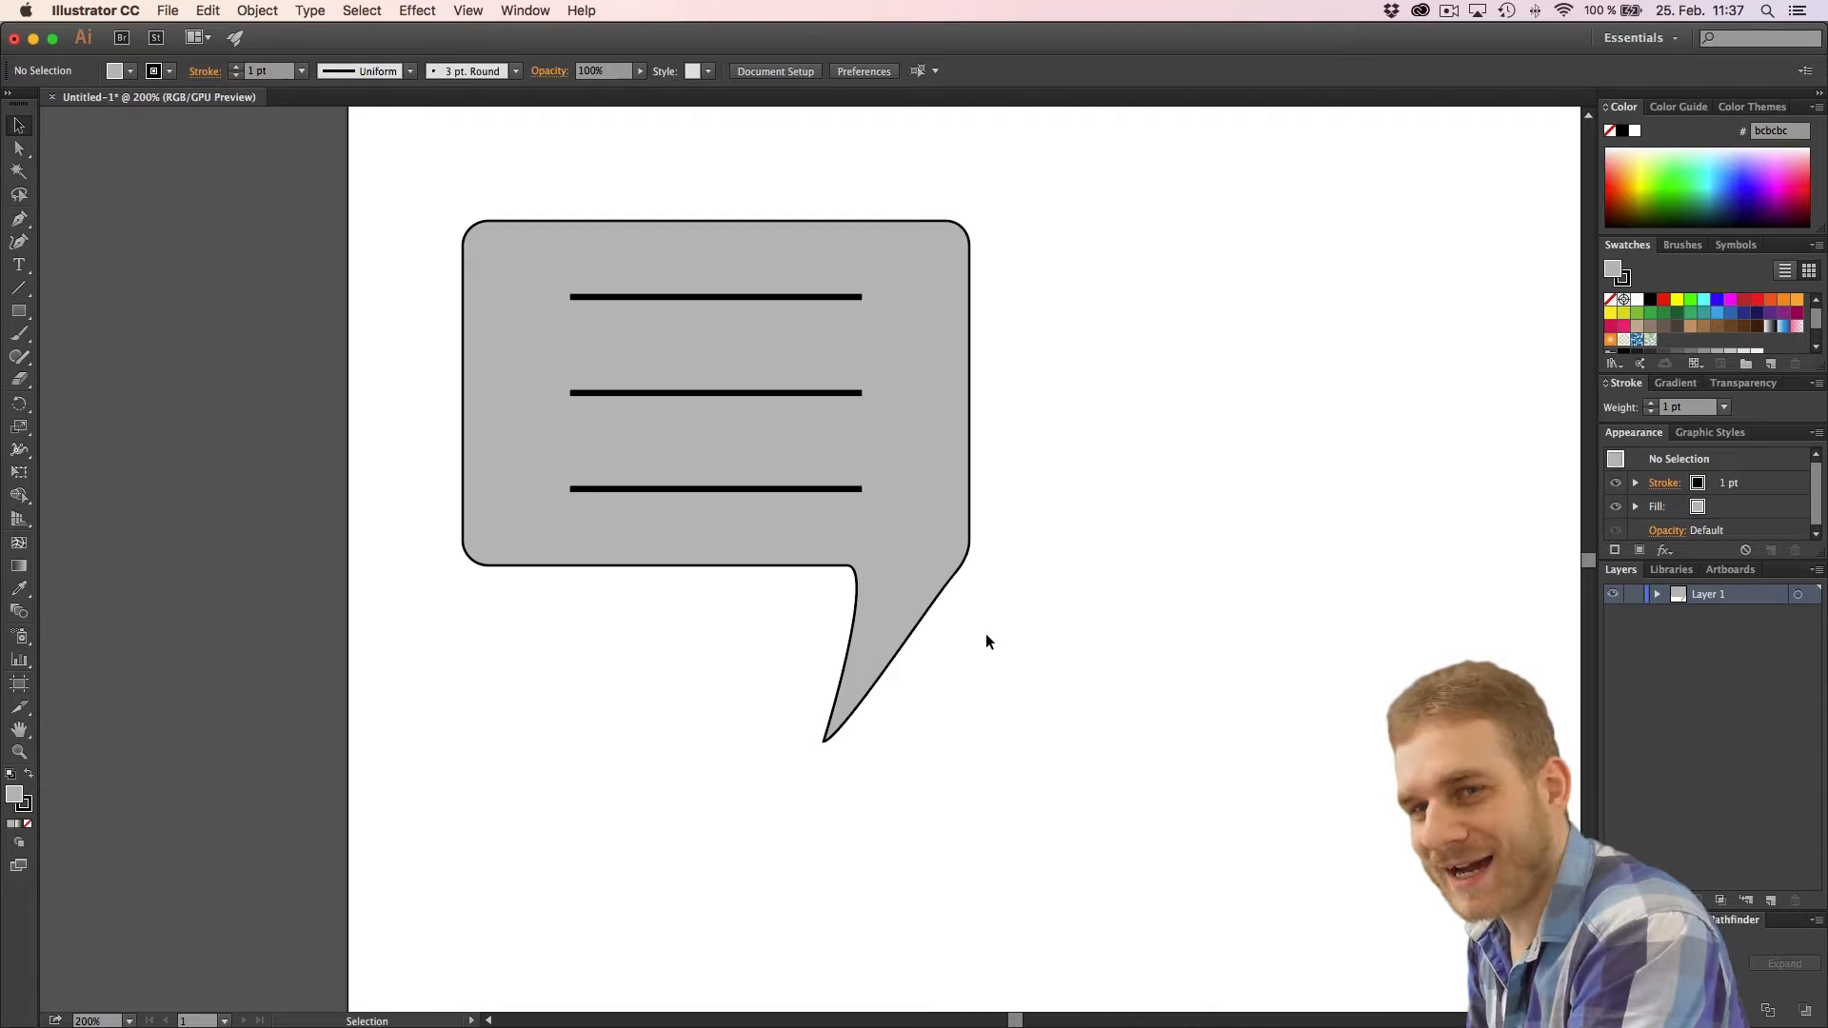
left_click(689, 344)
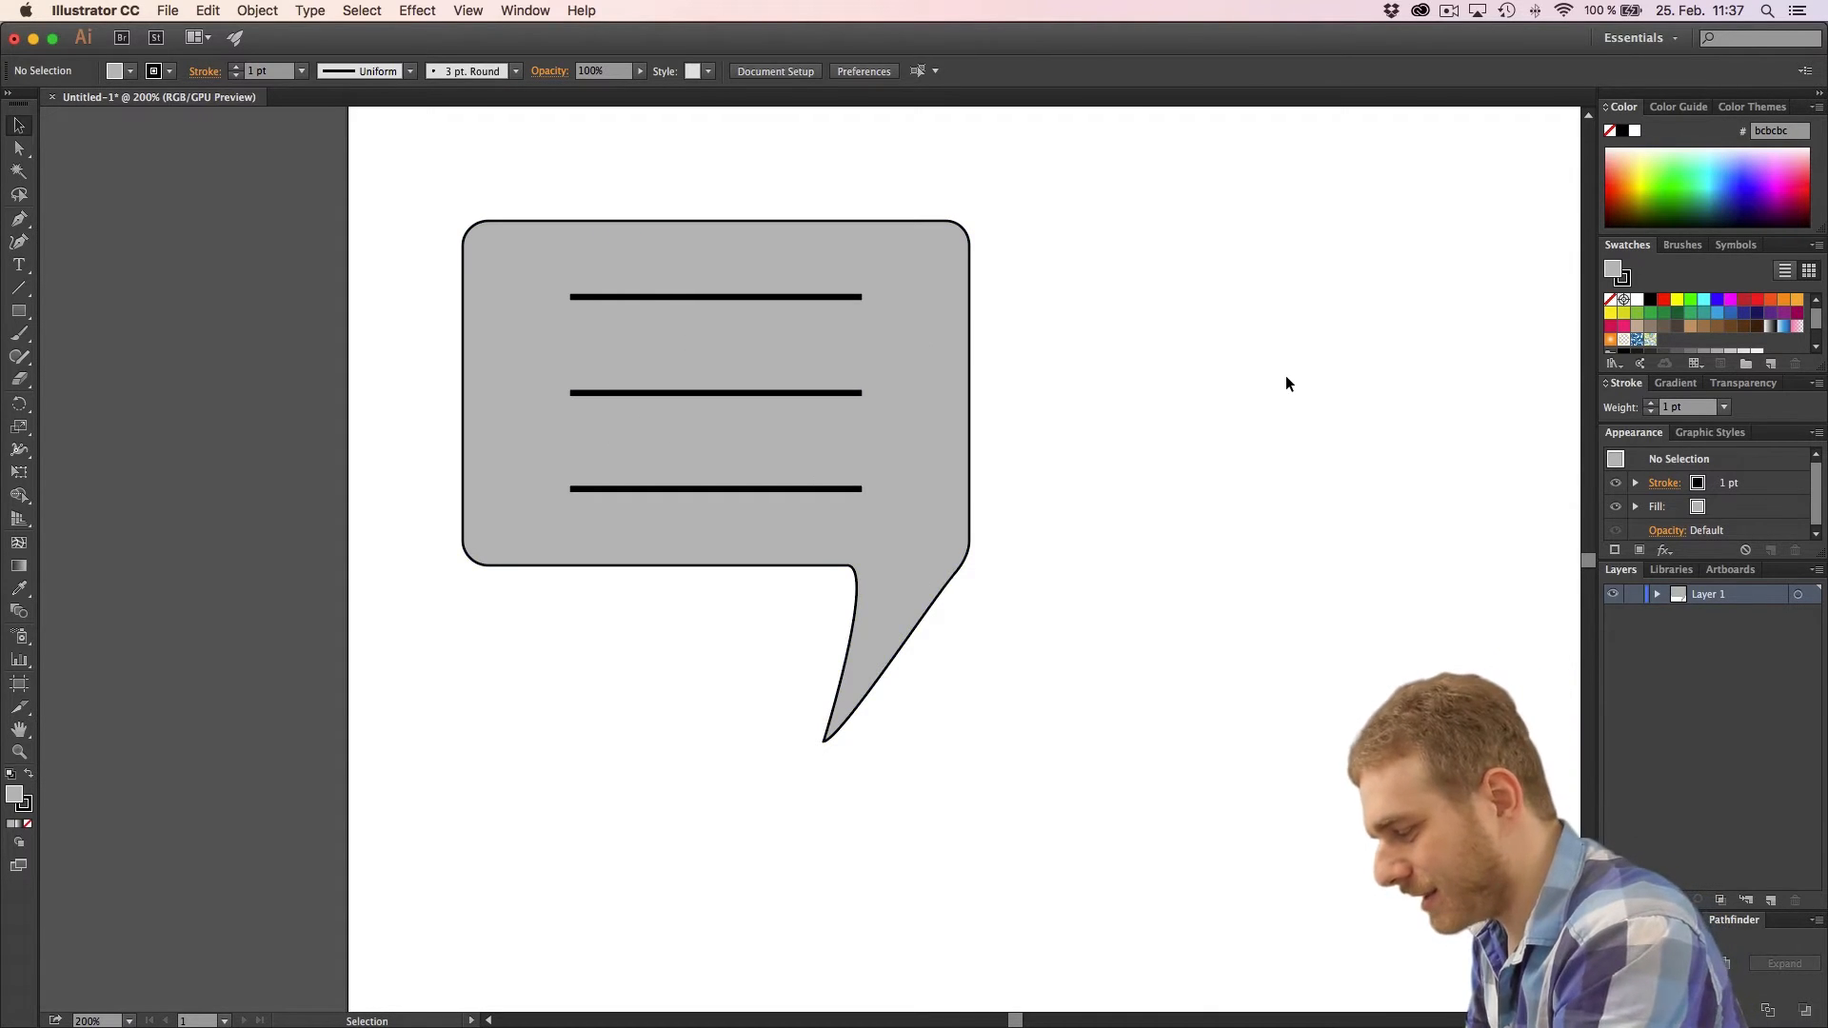
left_click_drag(1288, 385, 997, 410)
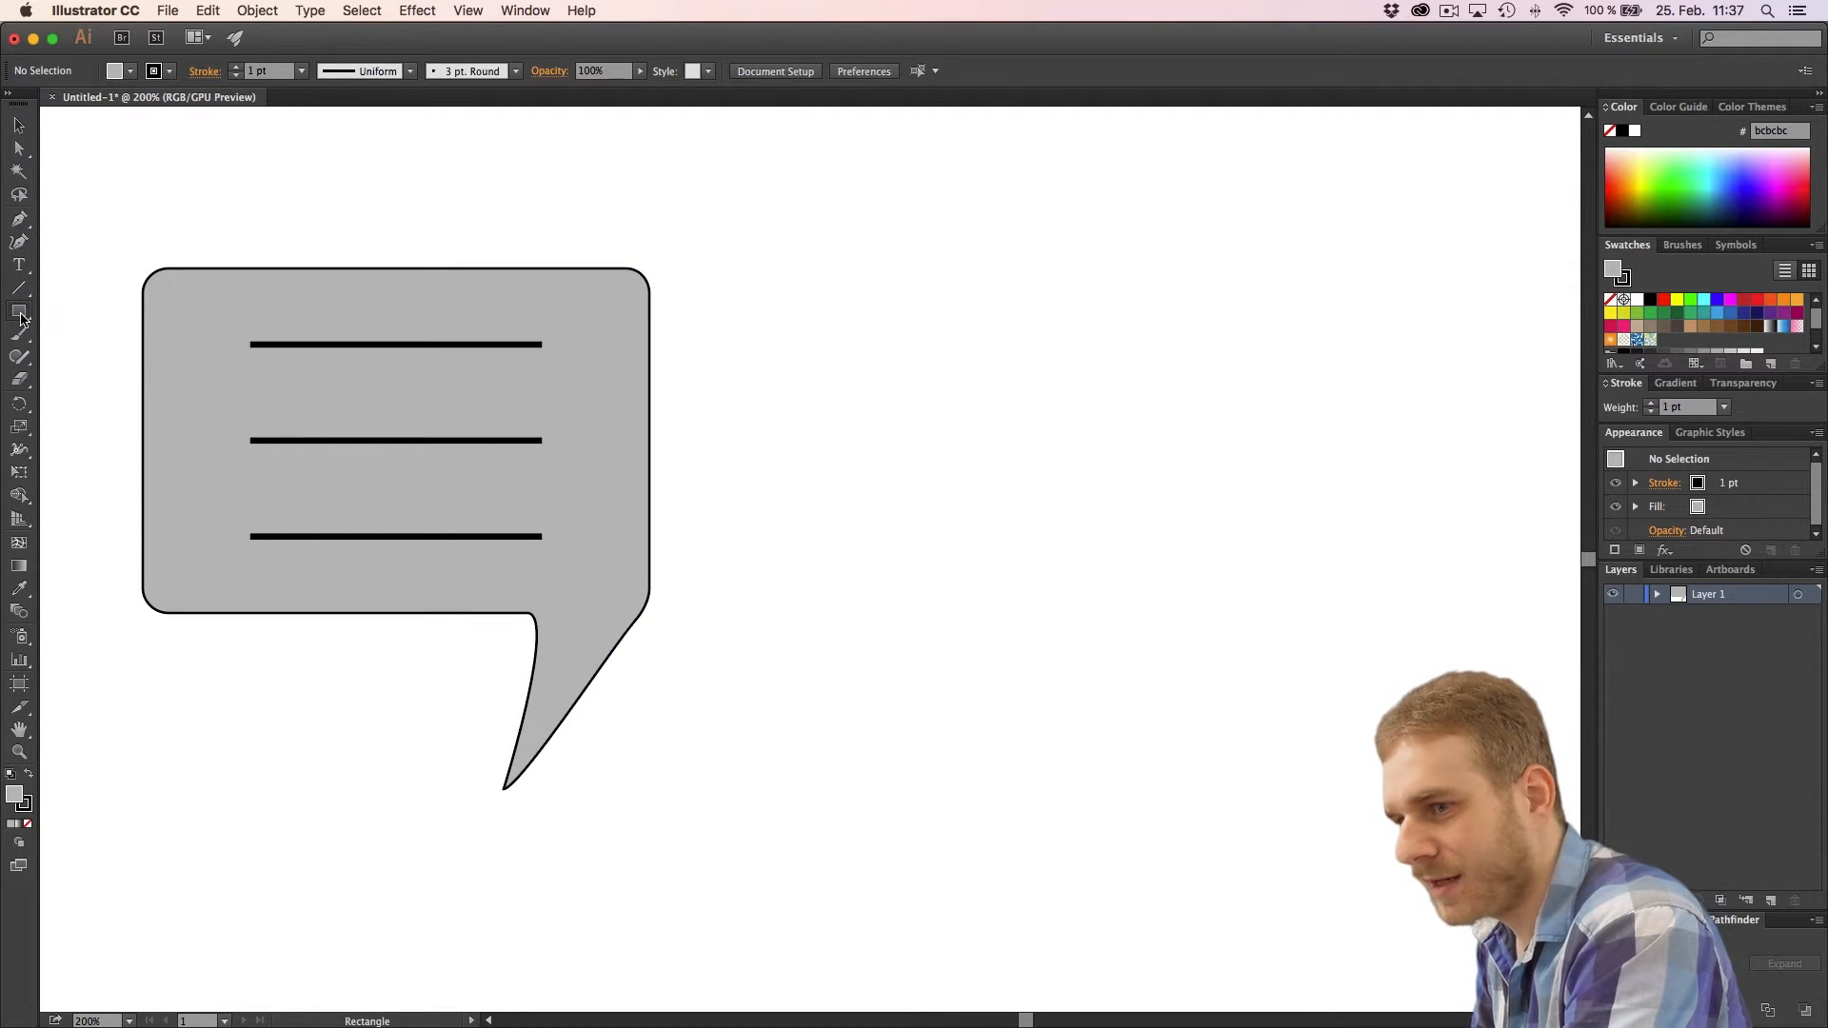
left_click(19, 315)
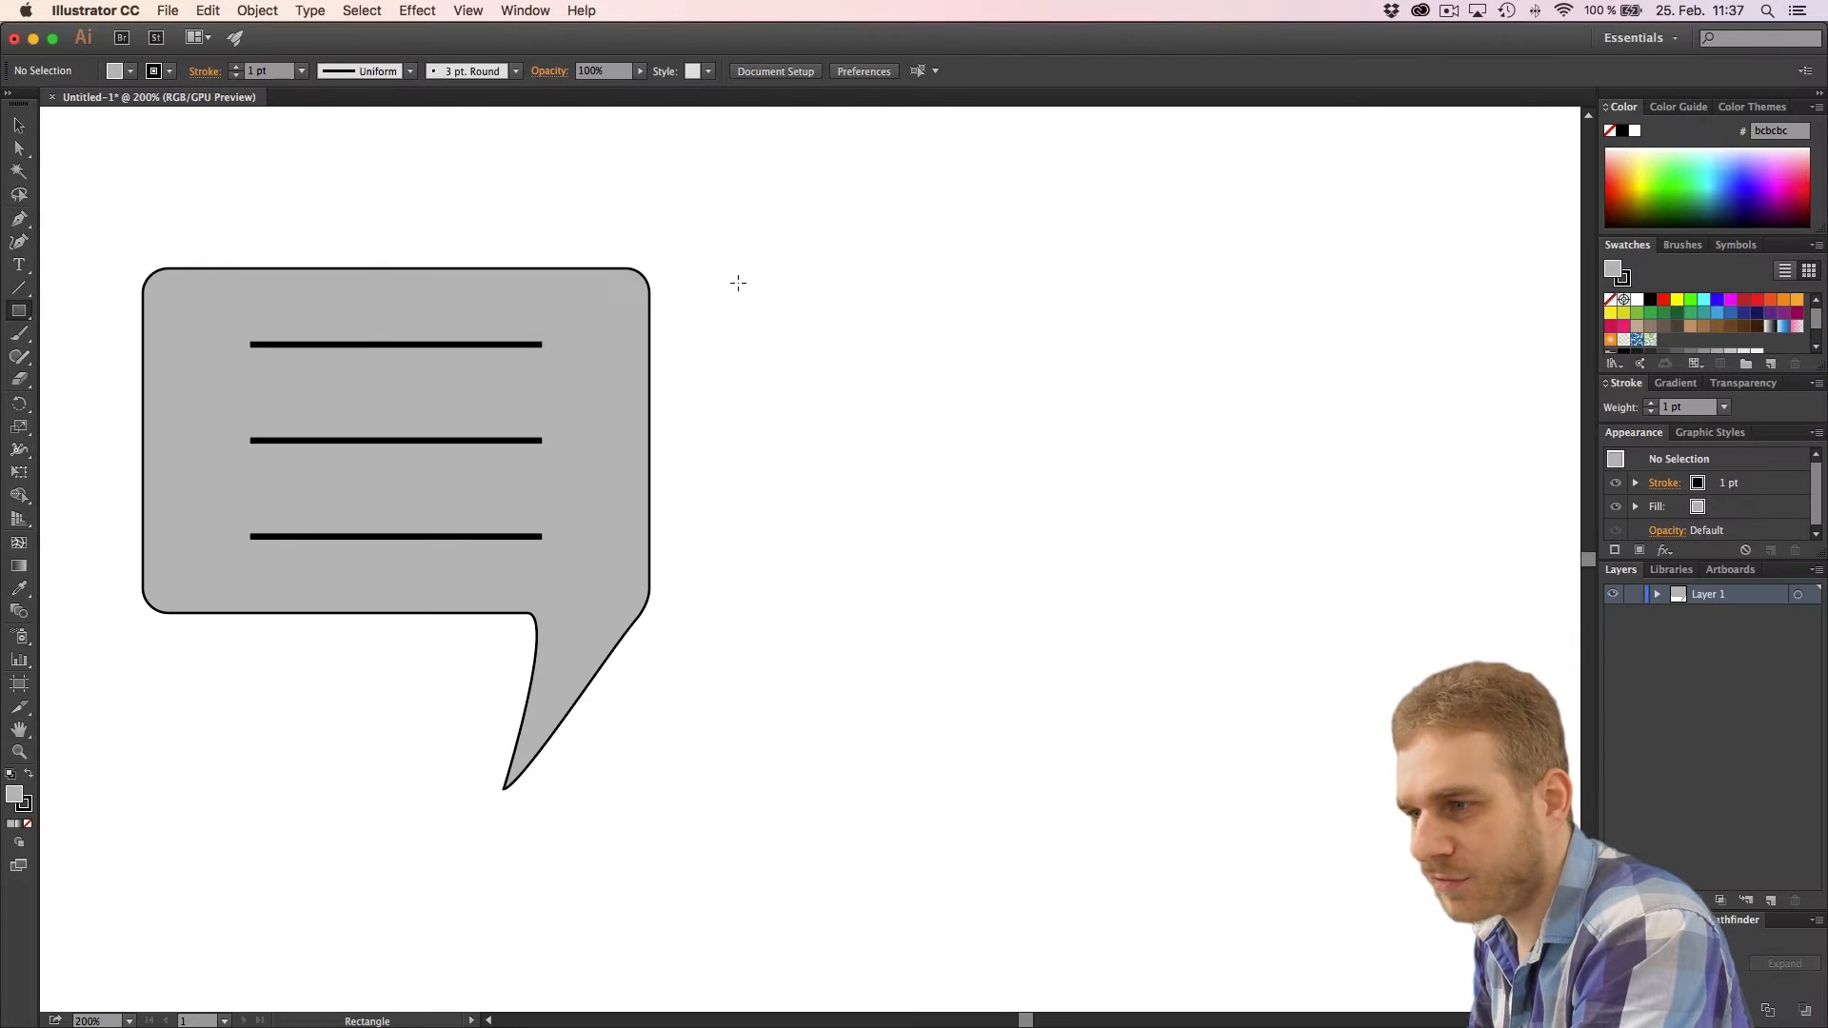
left_click_drag(741, 271, 1304, 604)
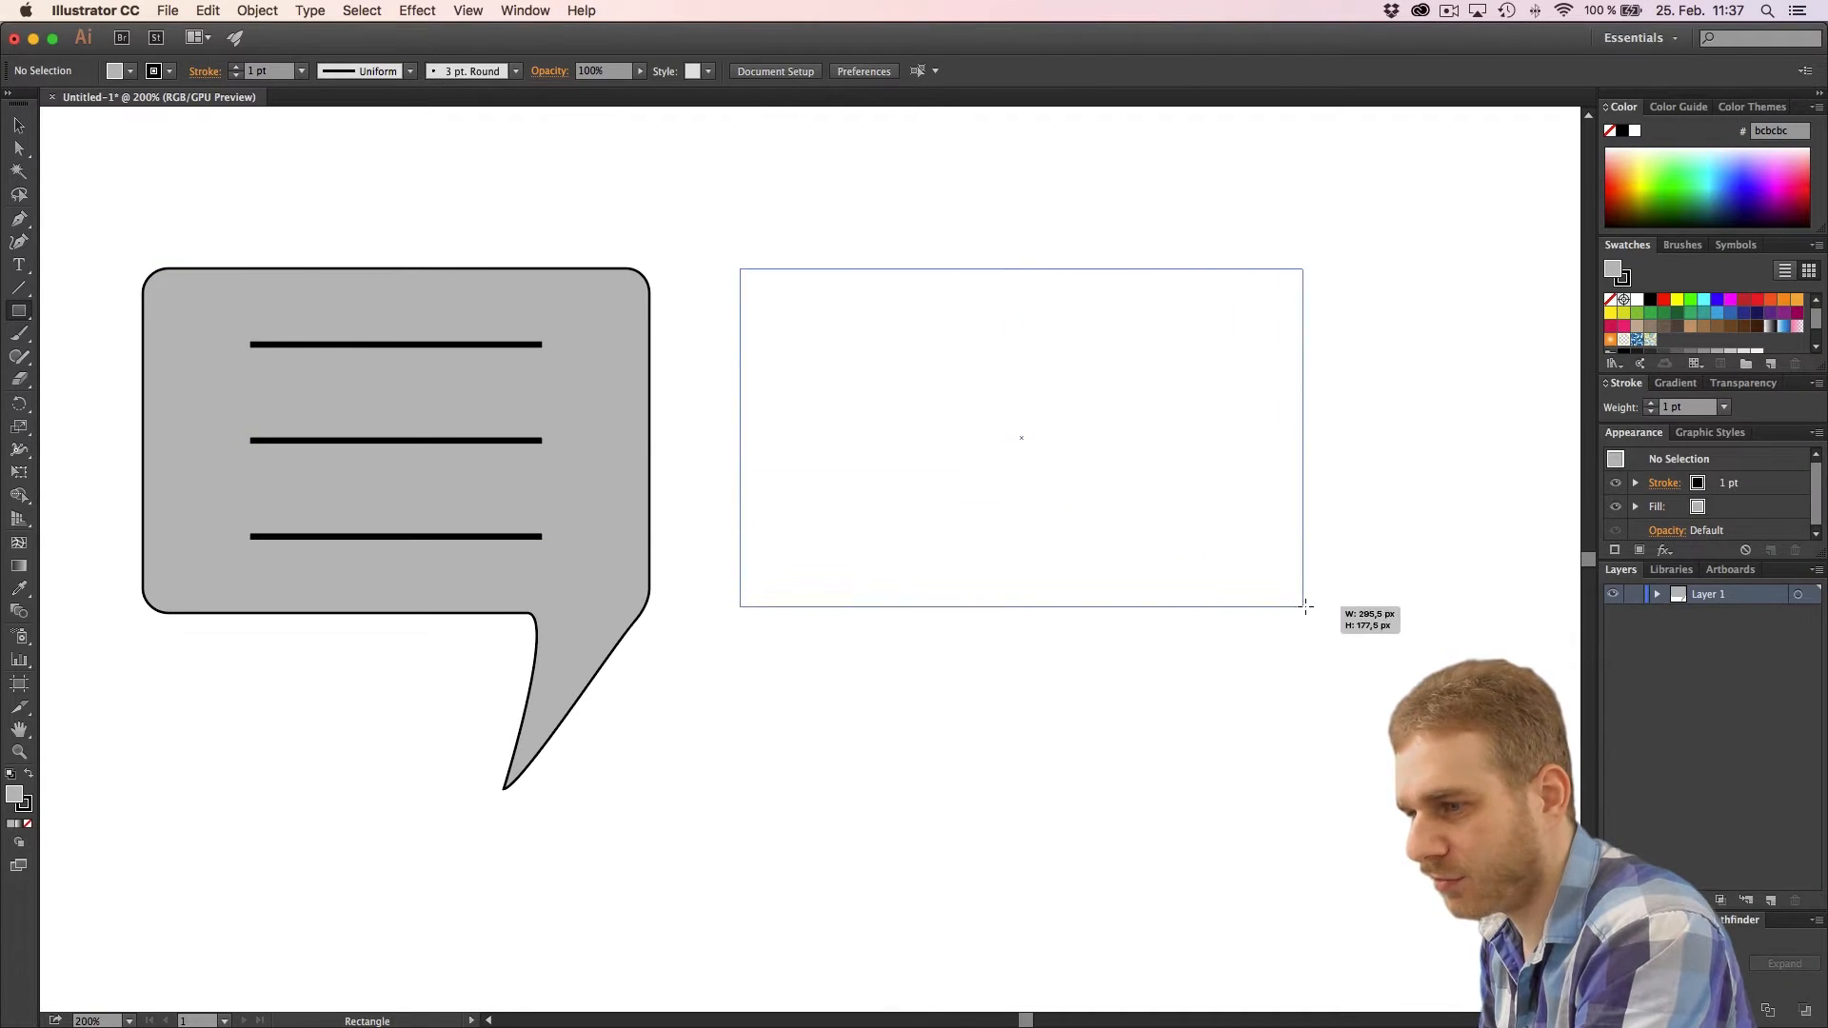
left_click_drag(1303, 605, 1304, 622)
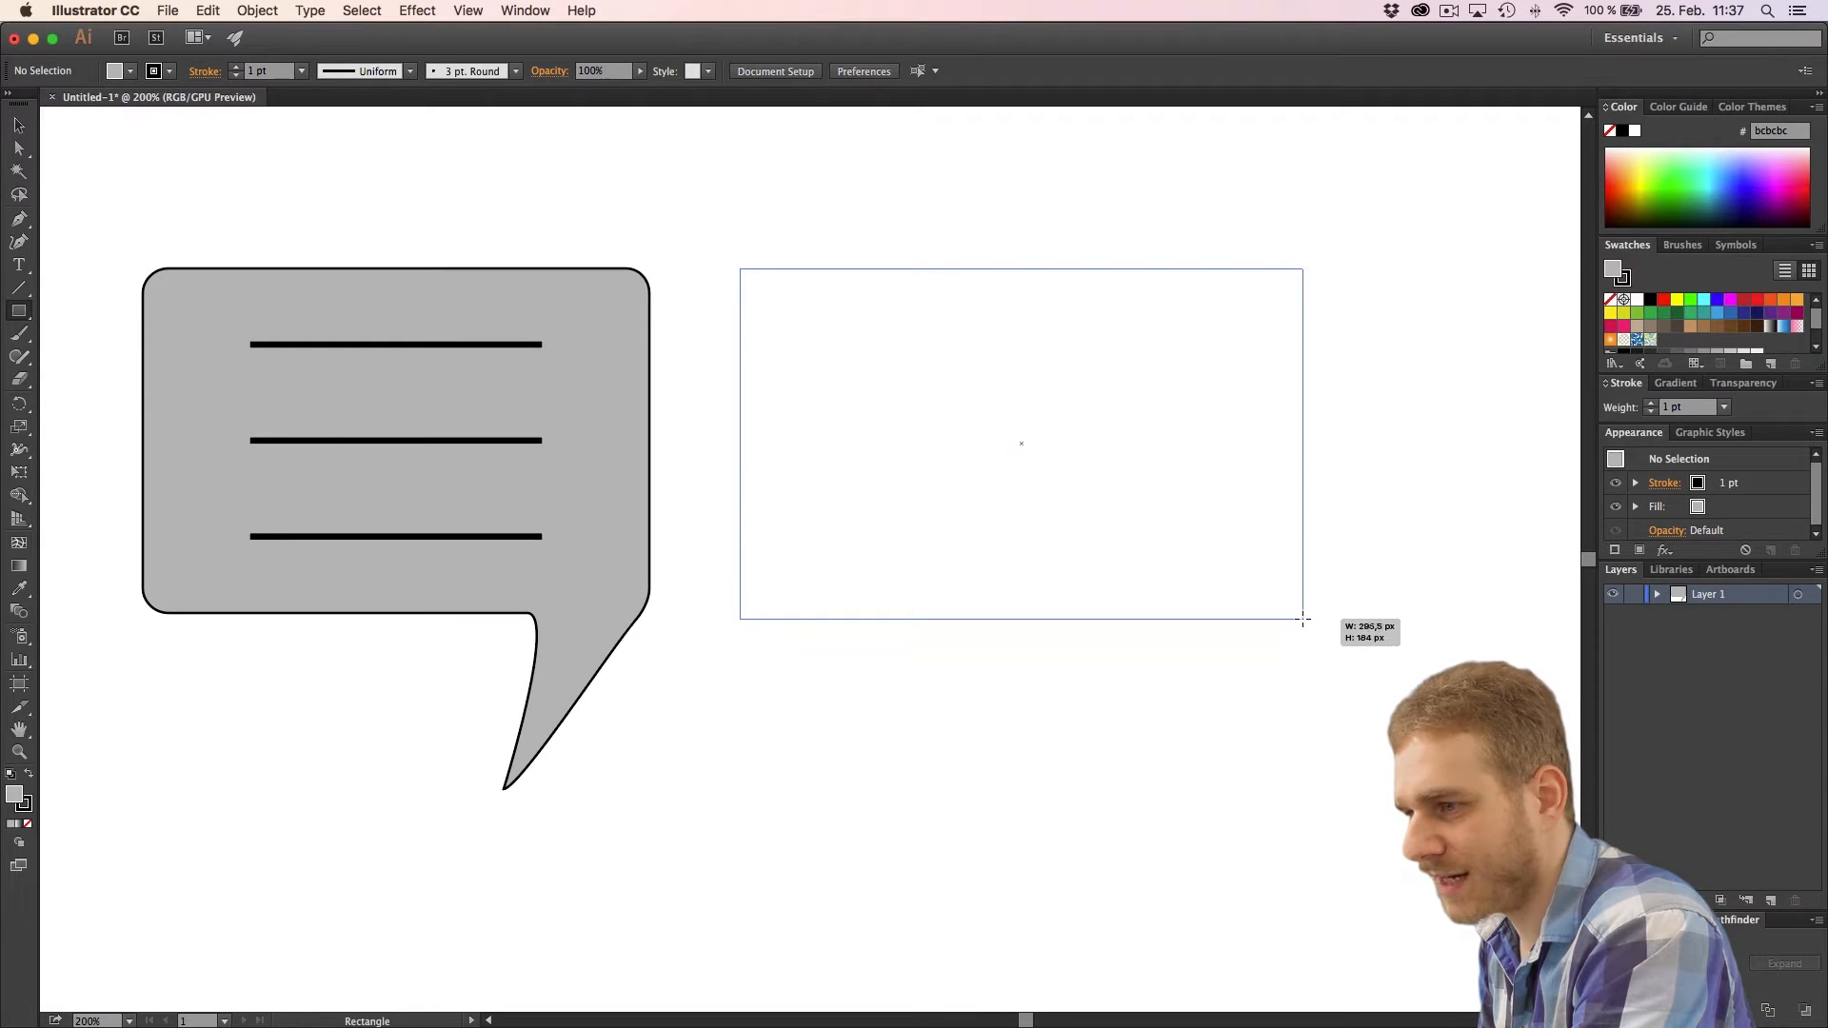
left_click_drag(741, 280, 1302, 624)
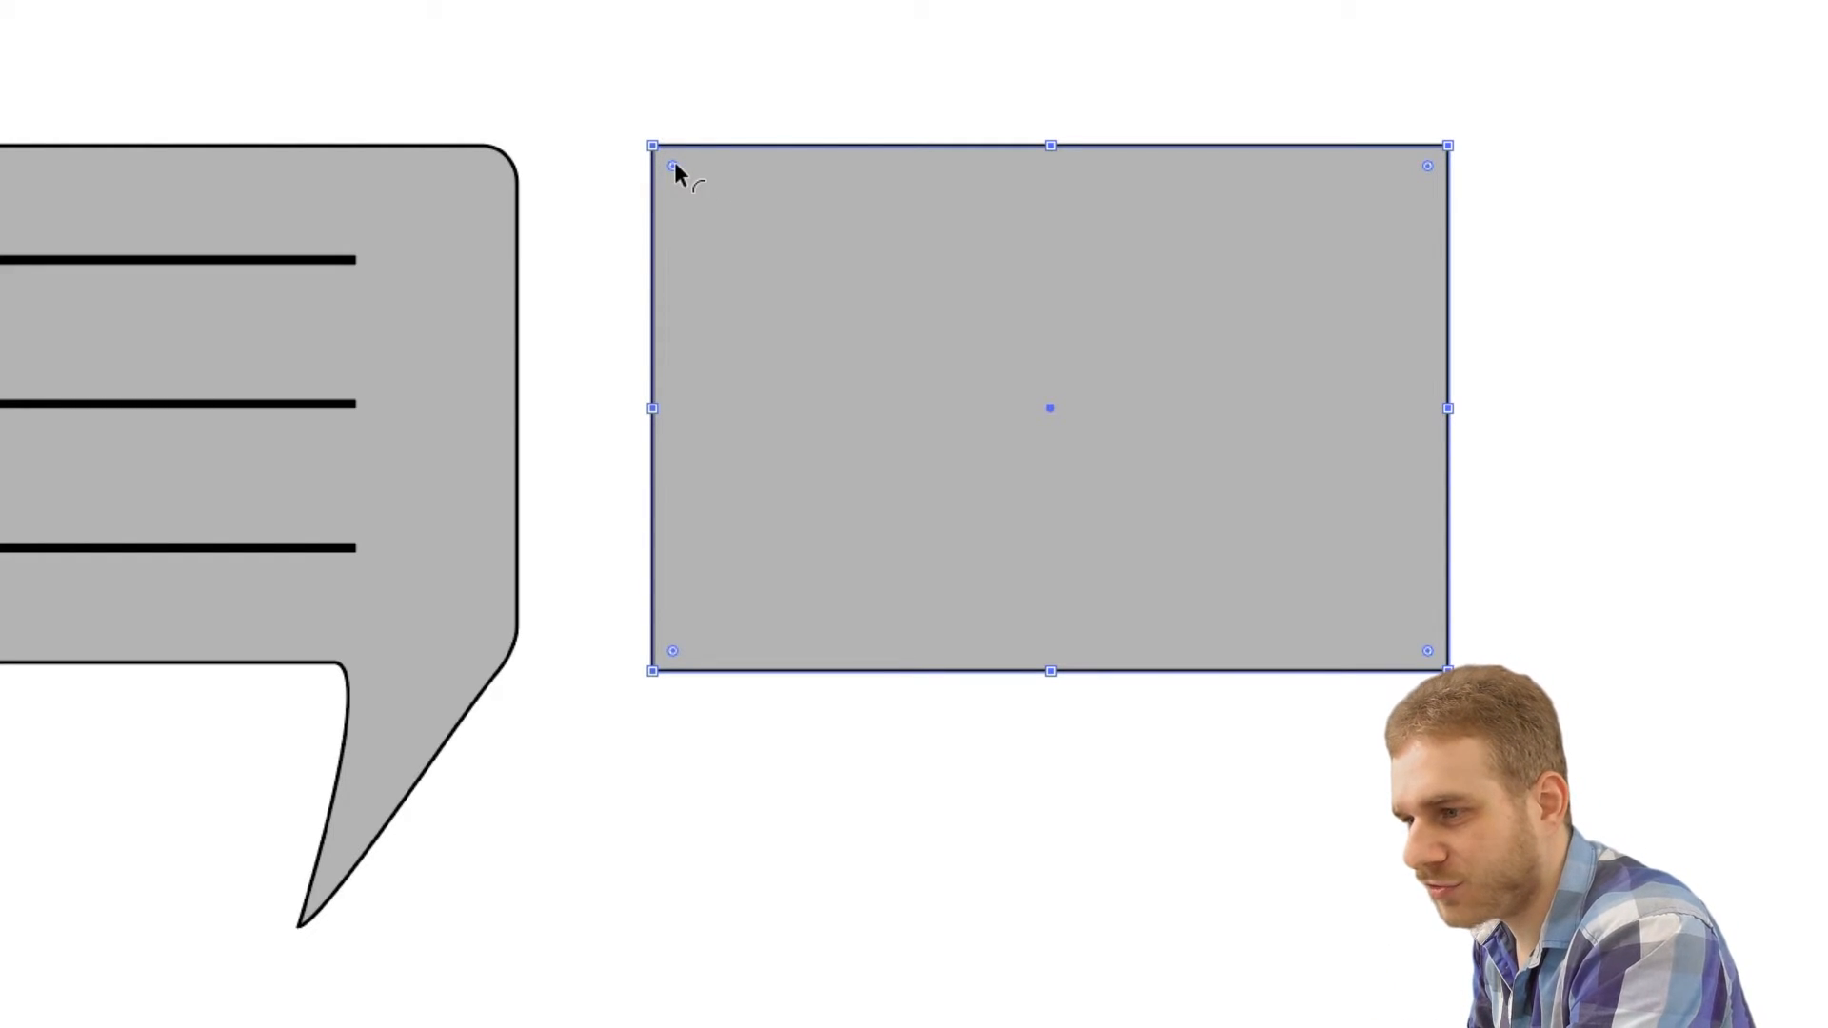
left_click_drag(669, 167, 694, 184)
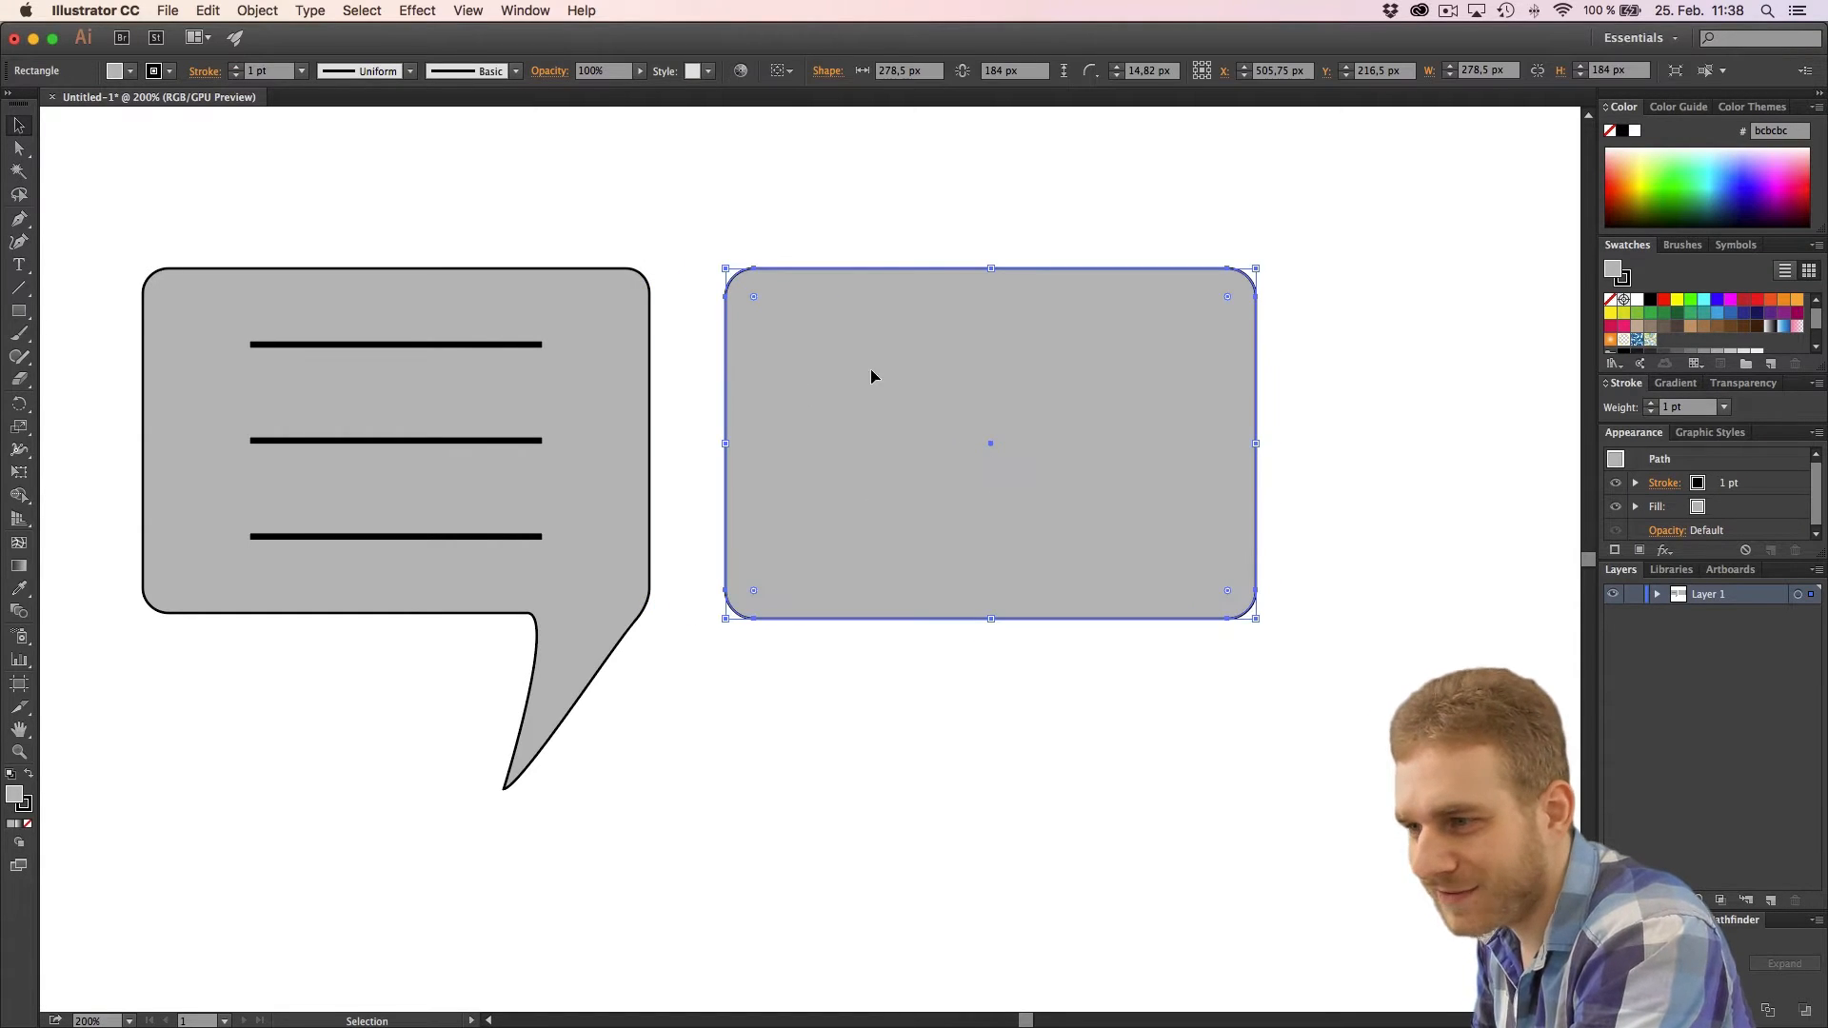
mouse_move(656, 332)
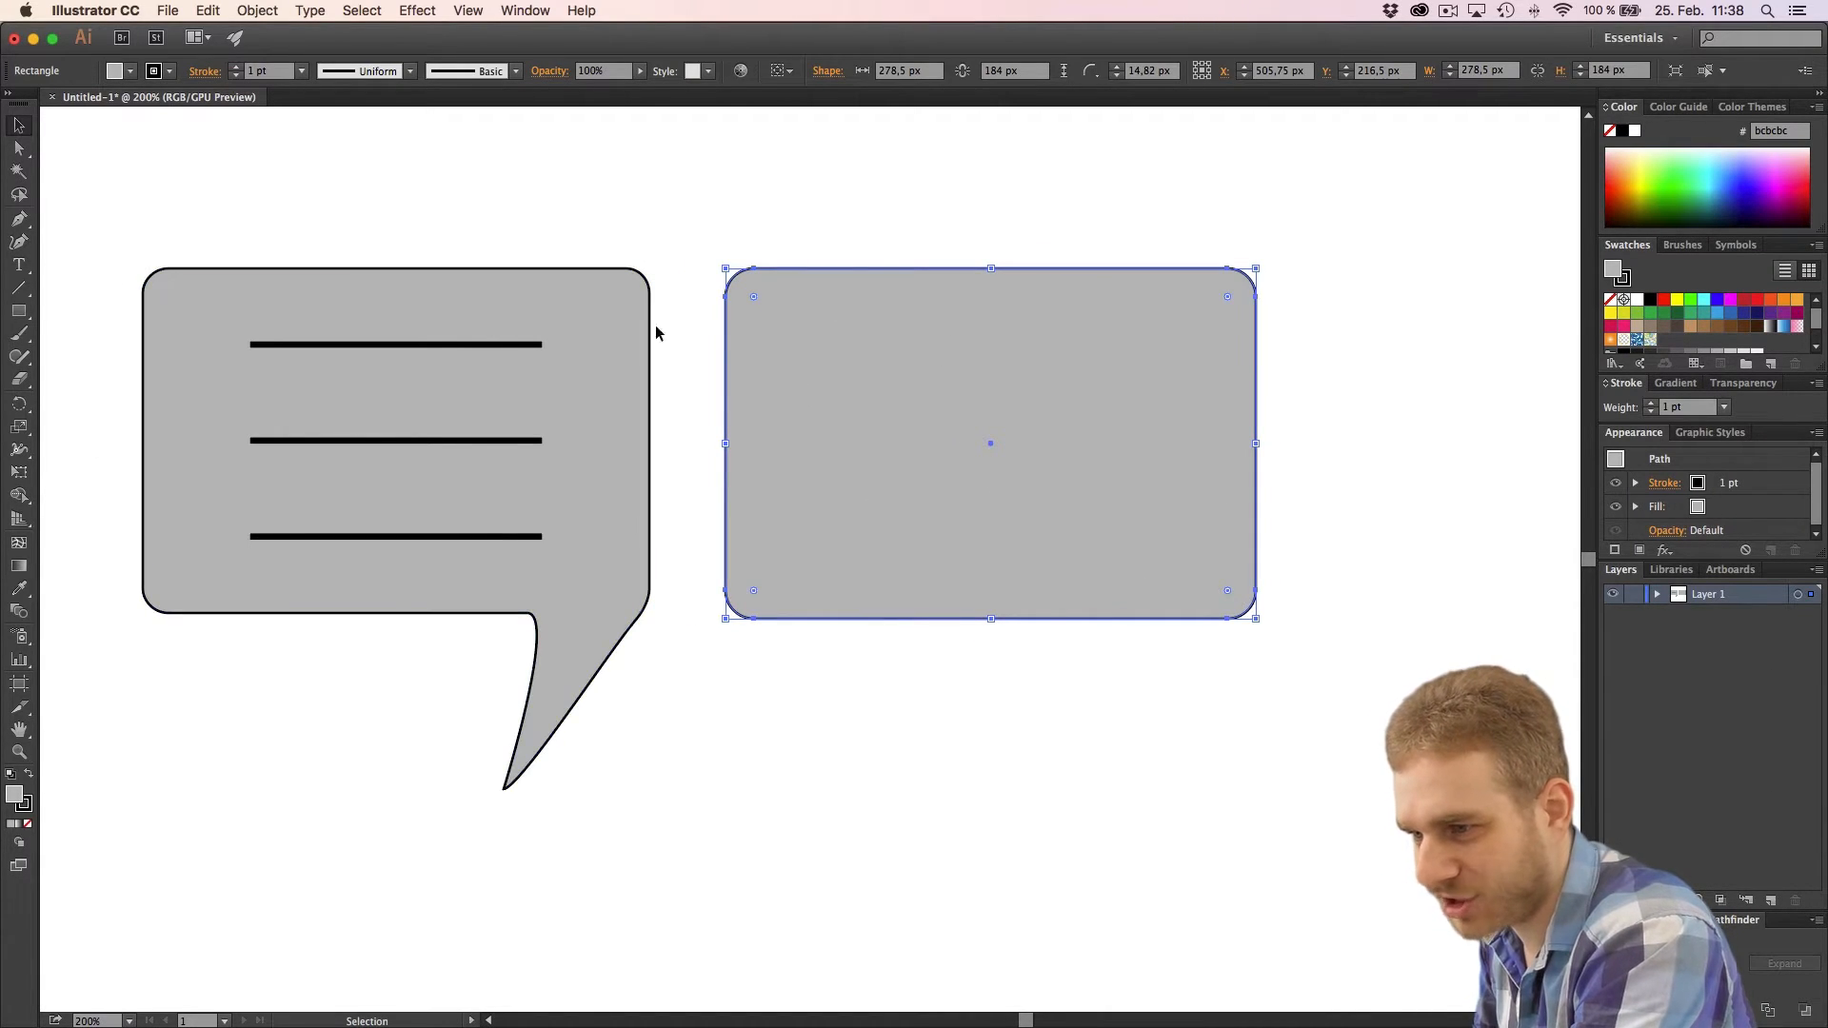
Pen-draw a closed tail below the rectangle's bottom-right, tip level with the reference tail, inner edge curved
left_click(659, 640)
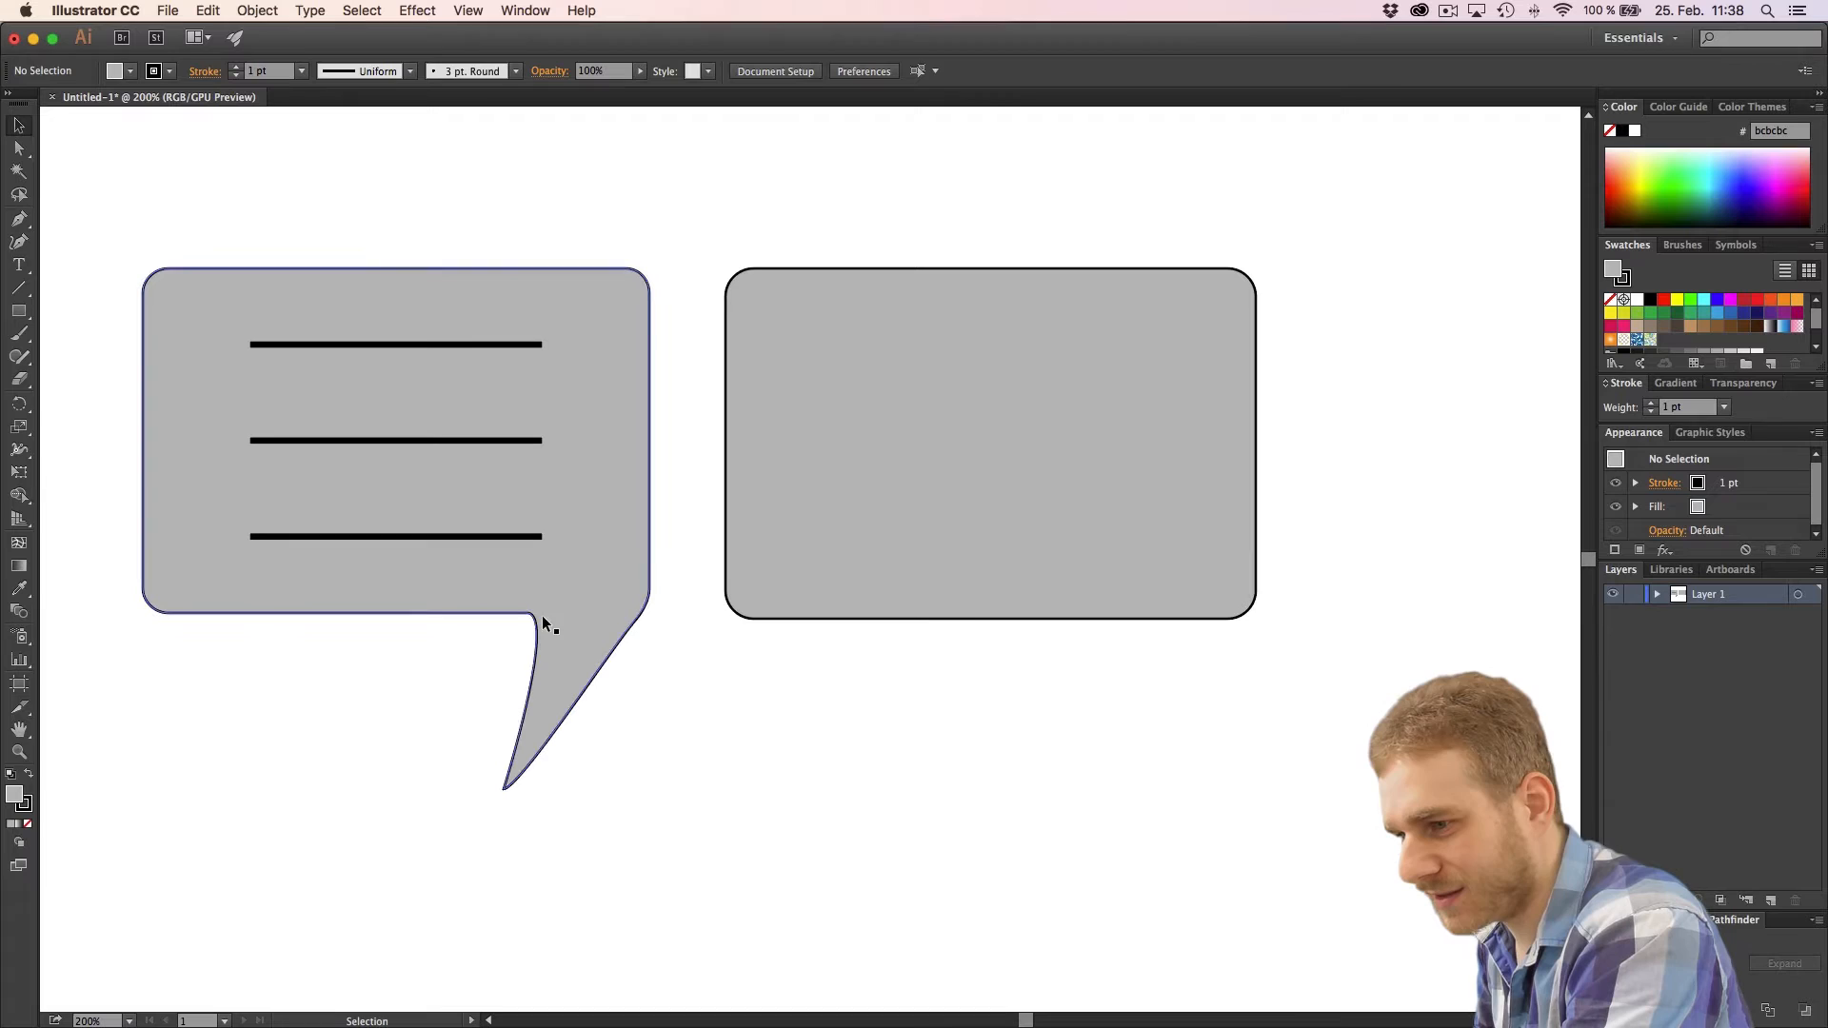
left_click(770, 649)
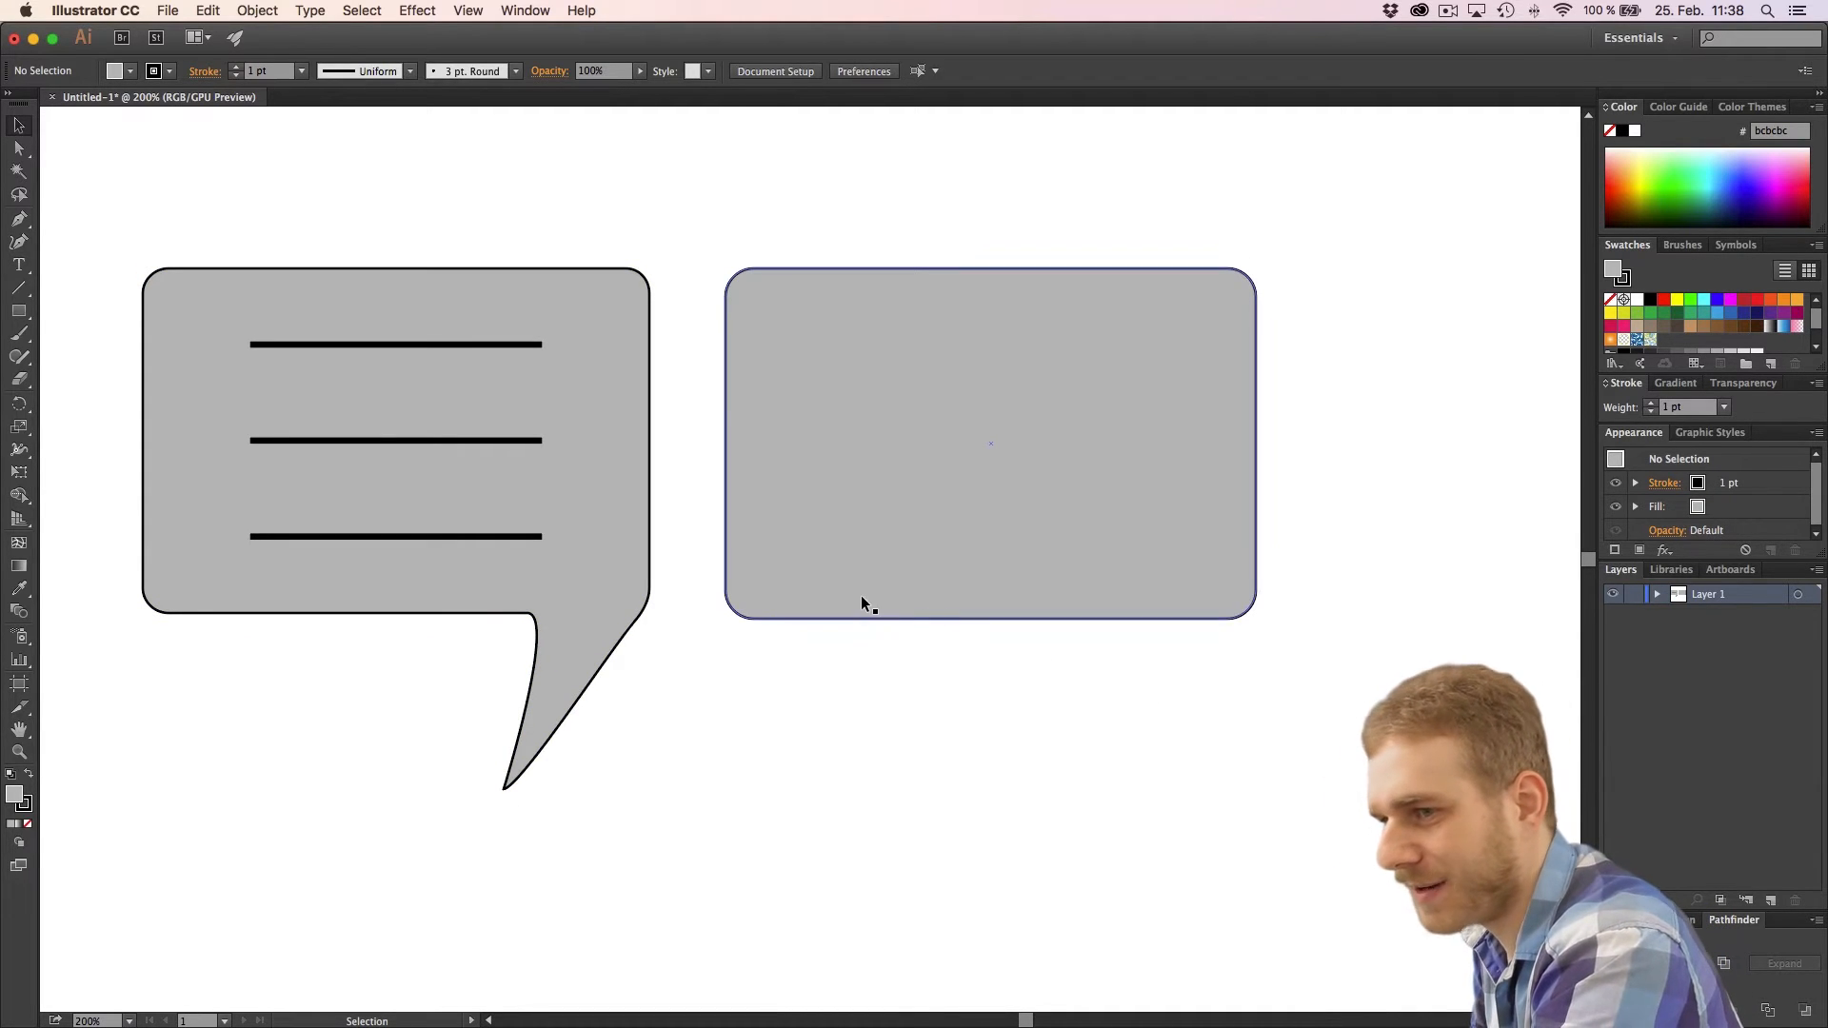
left_click(19, 219)
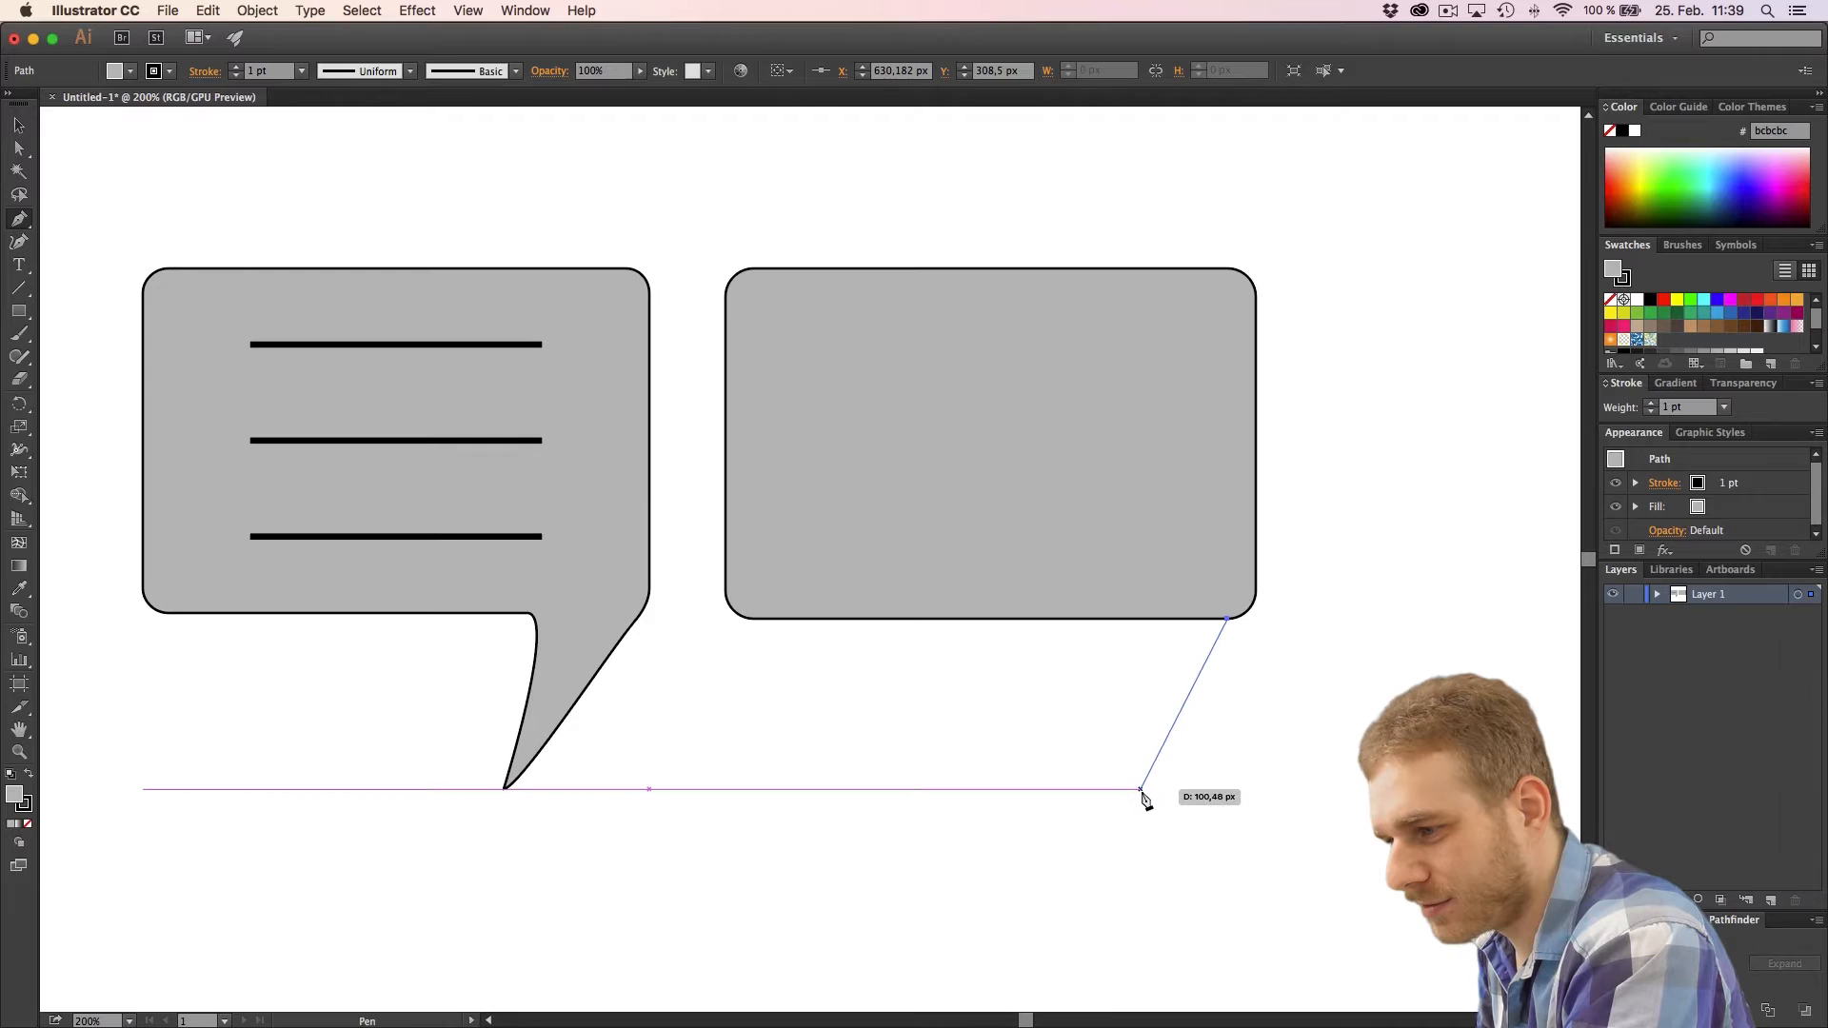
left_click(1137, 787)
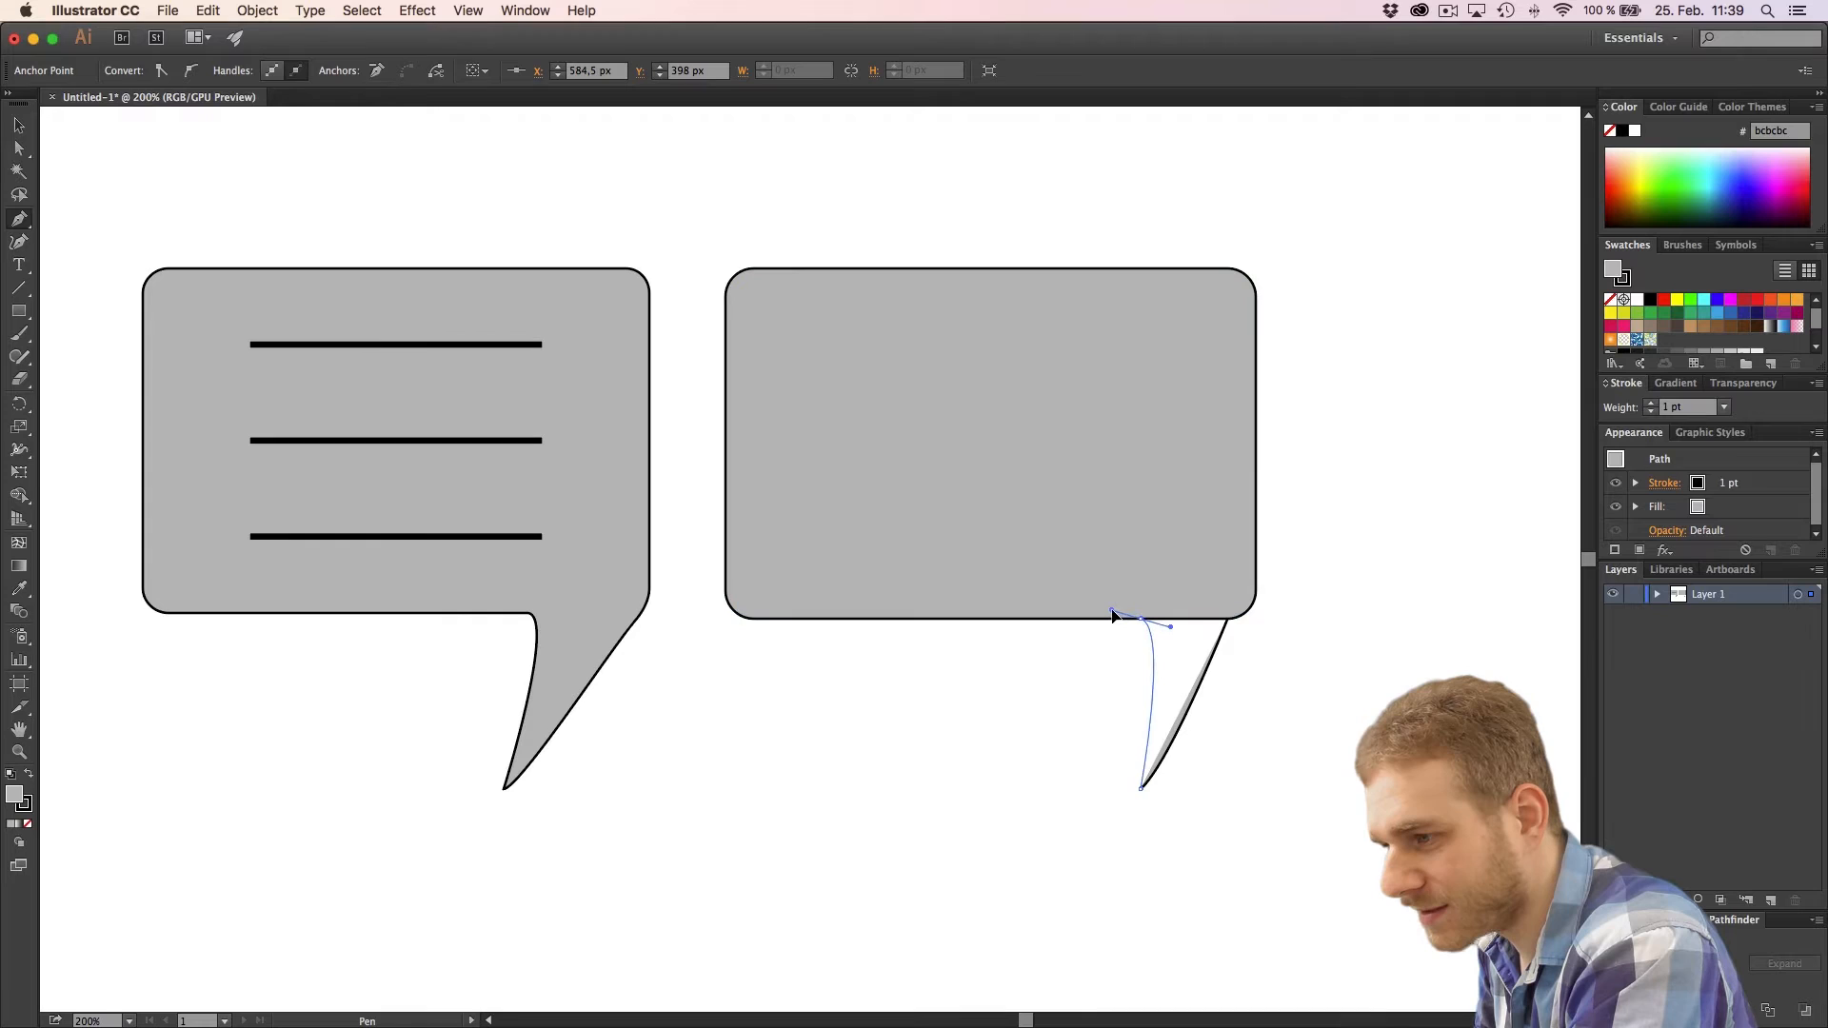
left_click_drag(1165, 624, 1247, 616)
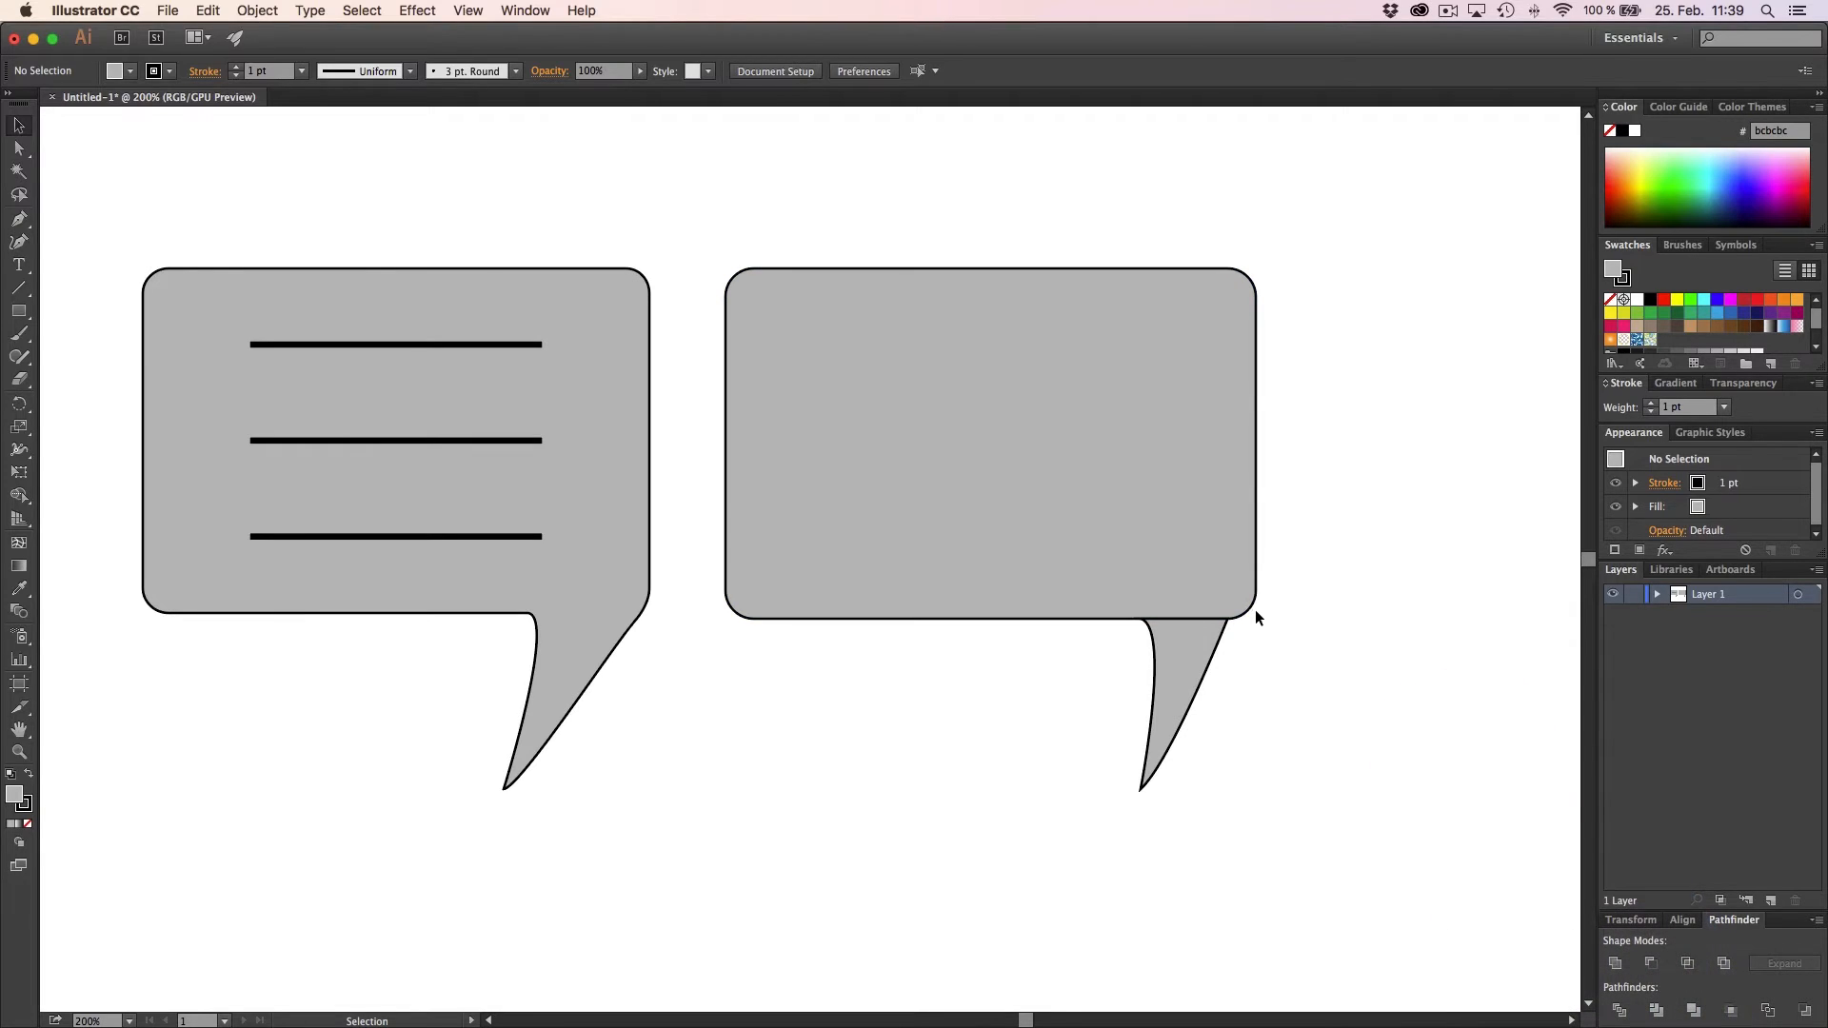
Select the rounded rectangle and tail together and Unite them in Pathfinder
left_click(1212, 653)
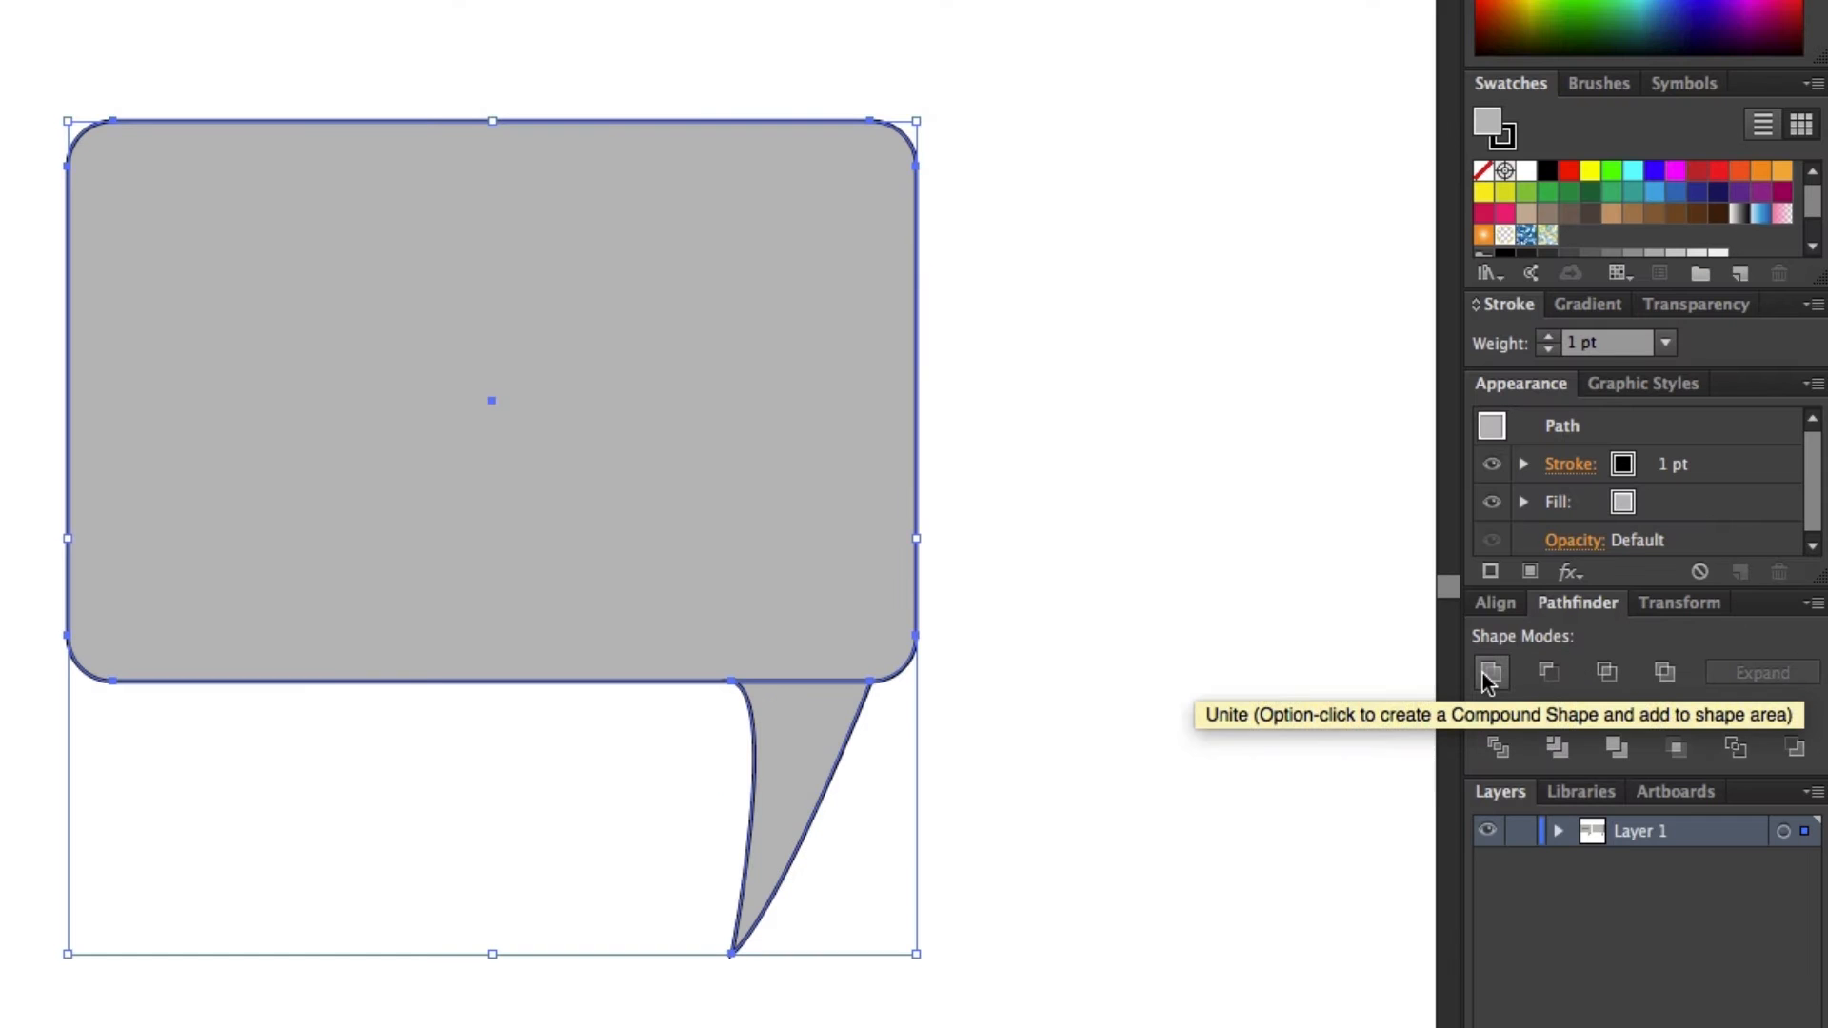
left_click(1491, 673)
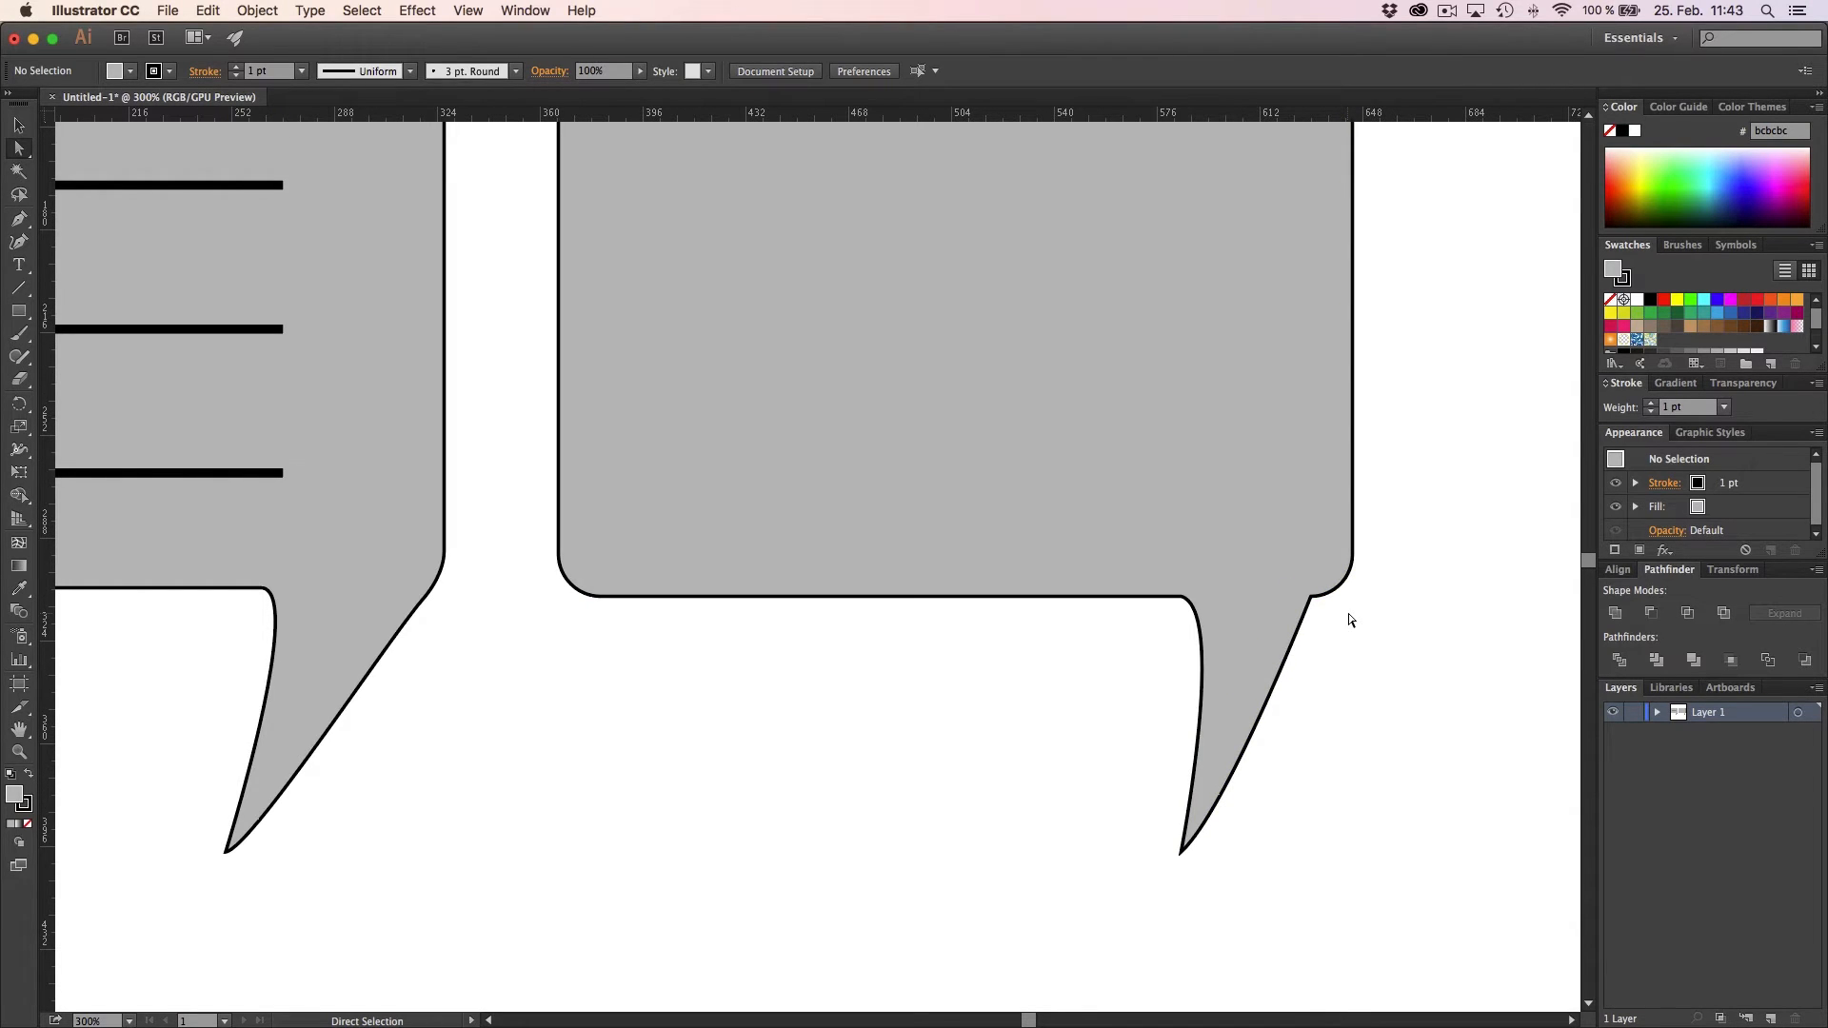
Smooth the tail-to-body anchor and curve the tail's outer edge into the body, then deselect
left_click(1305, 614)
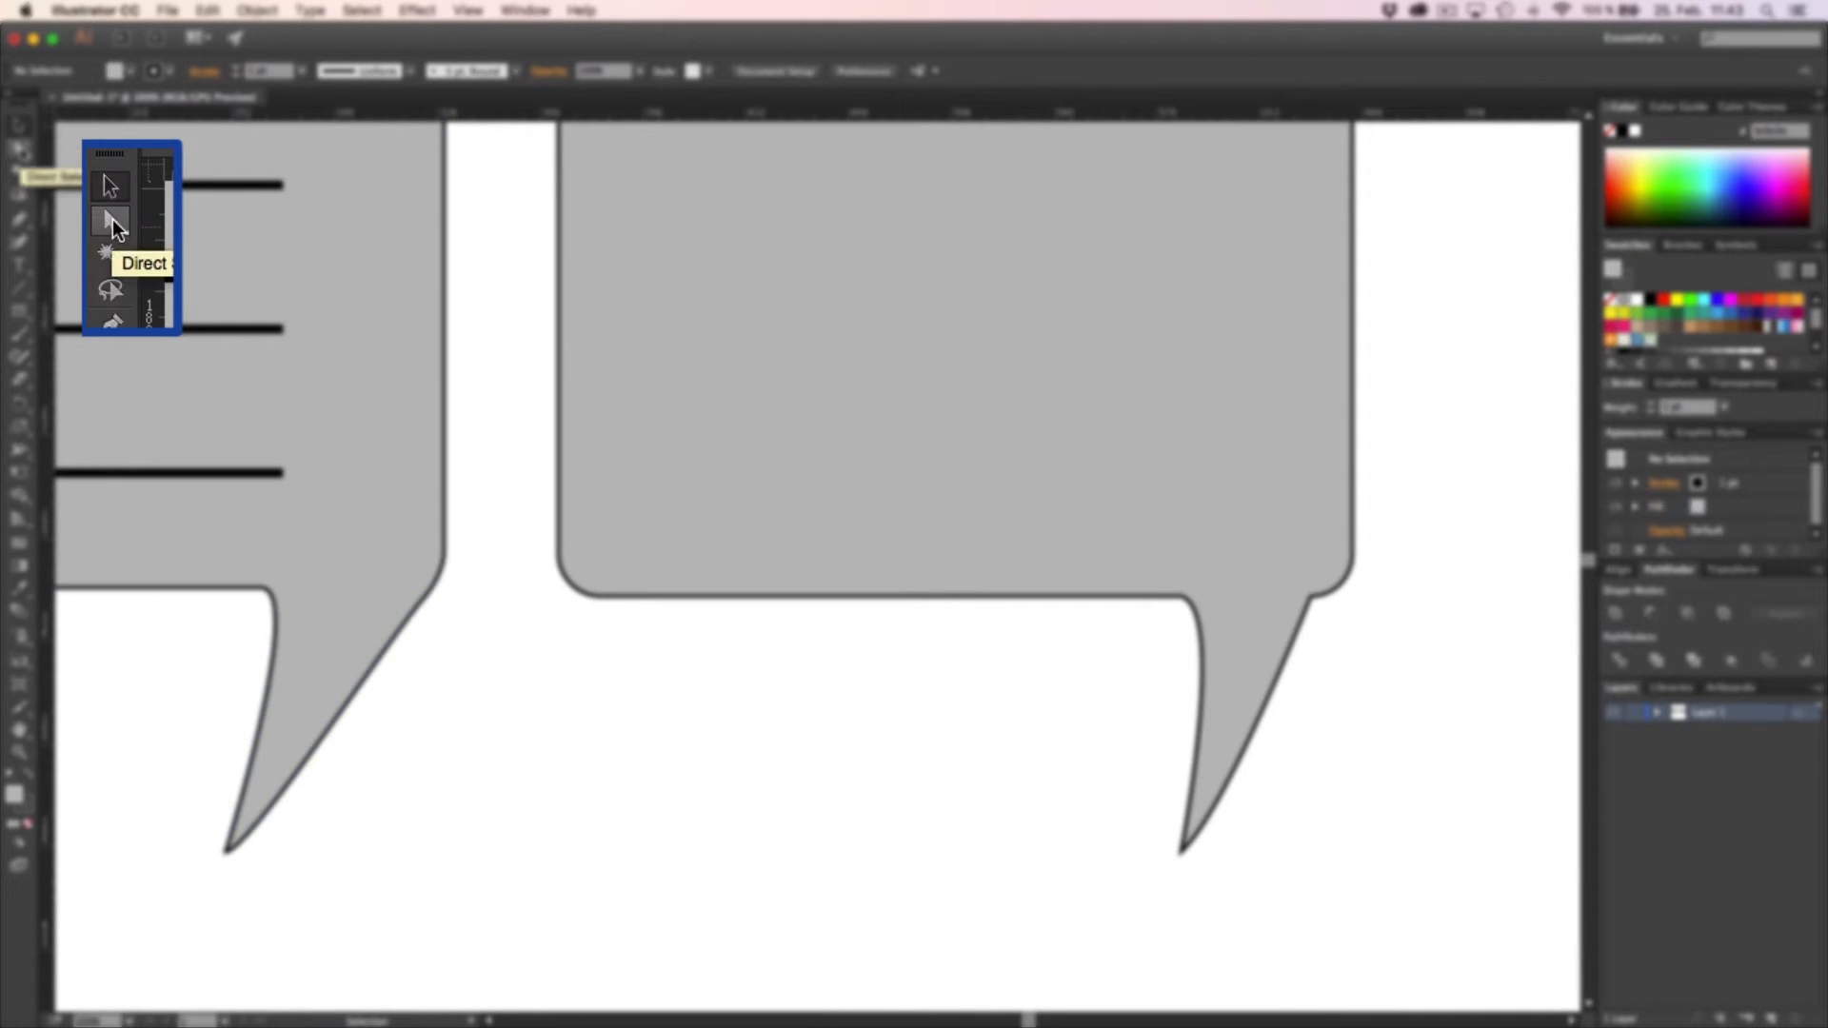
left_click(108, 219)
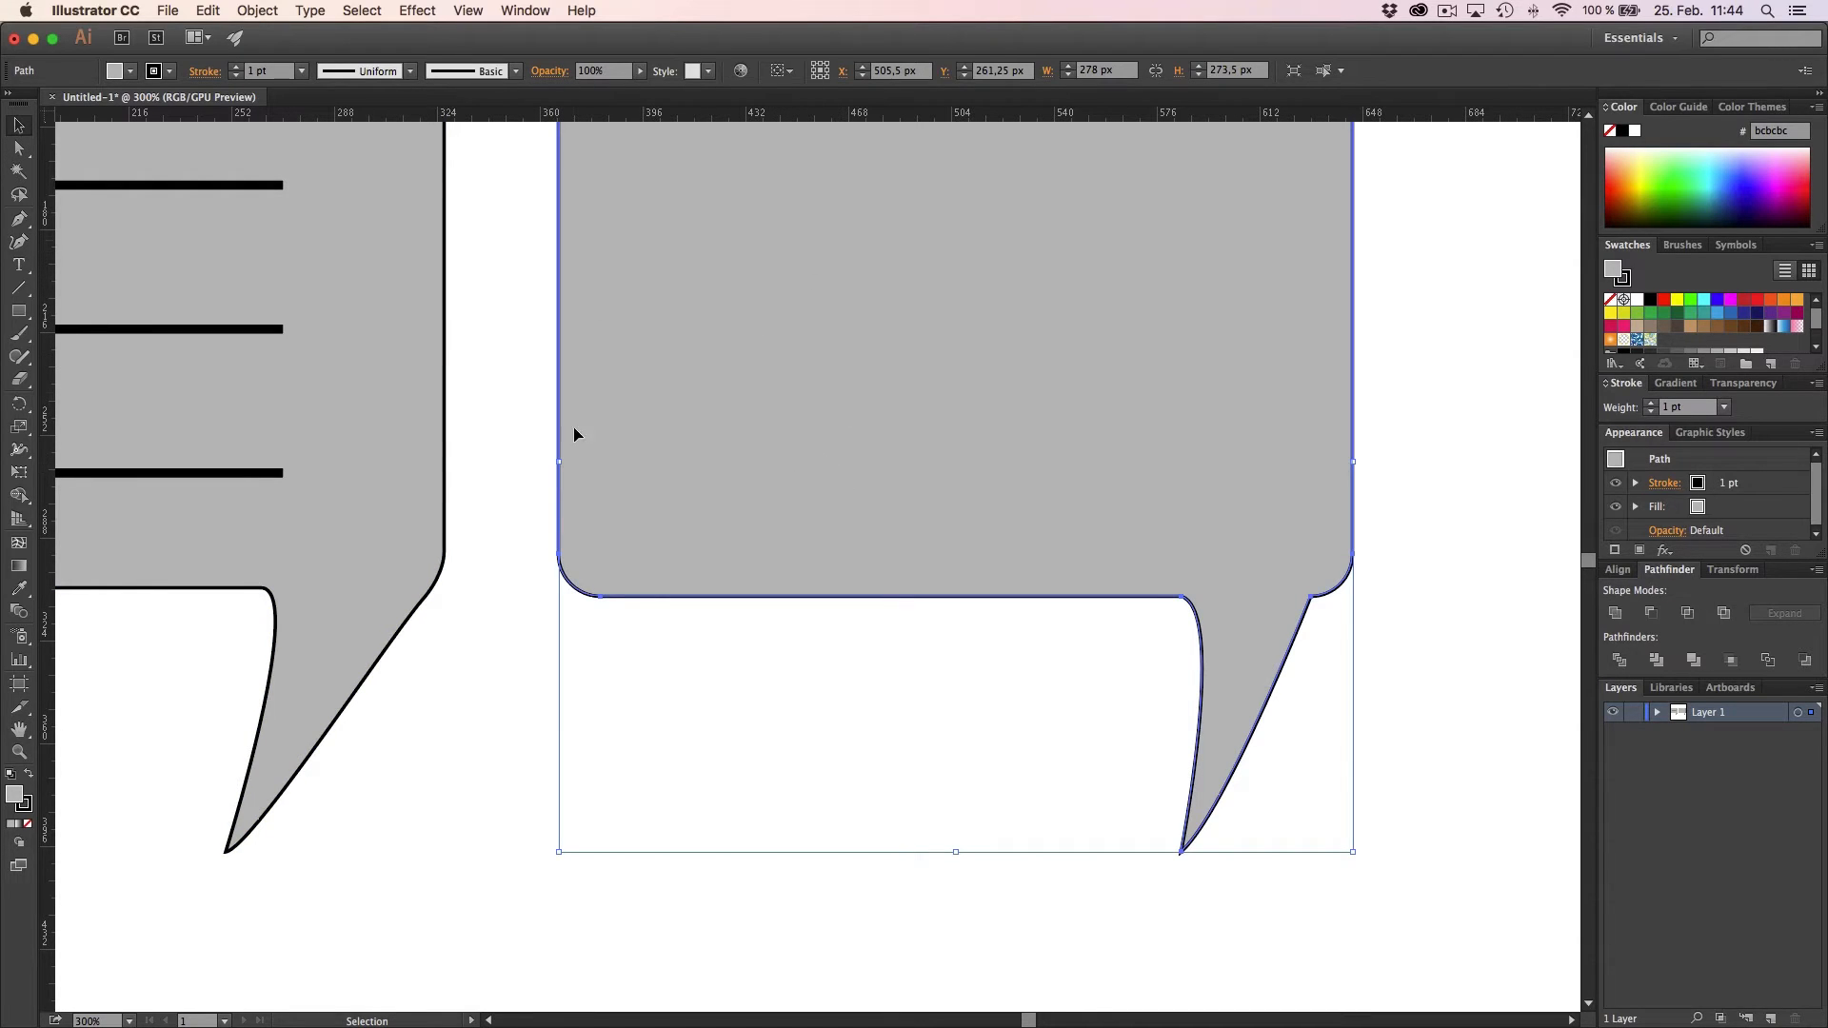
mouse_move(1159, 318)
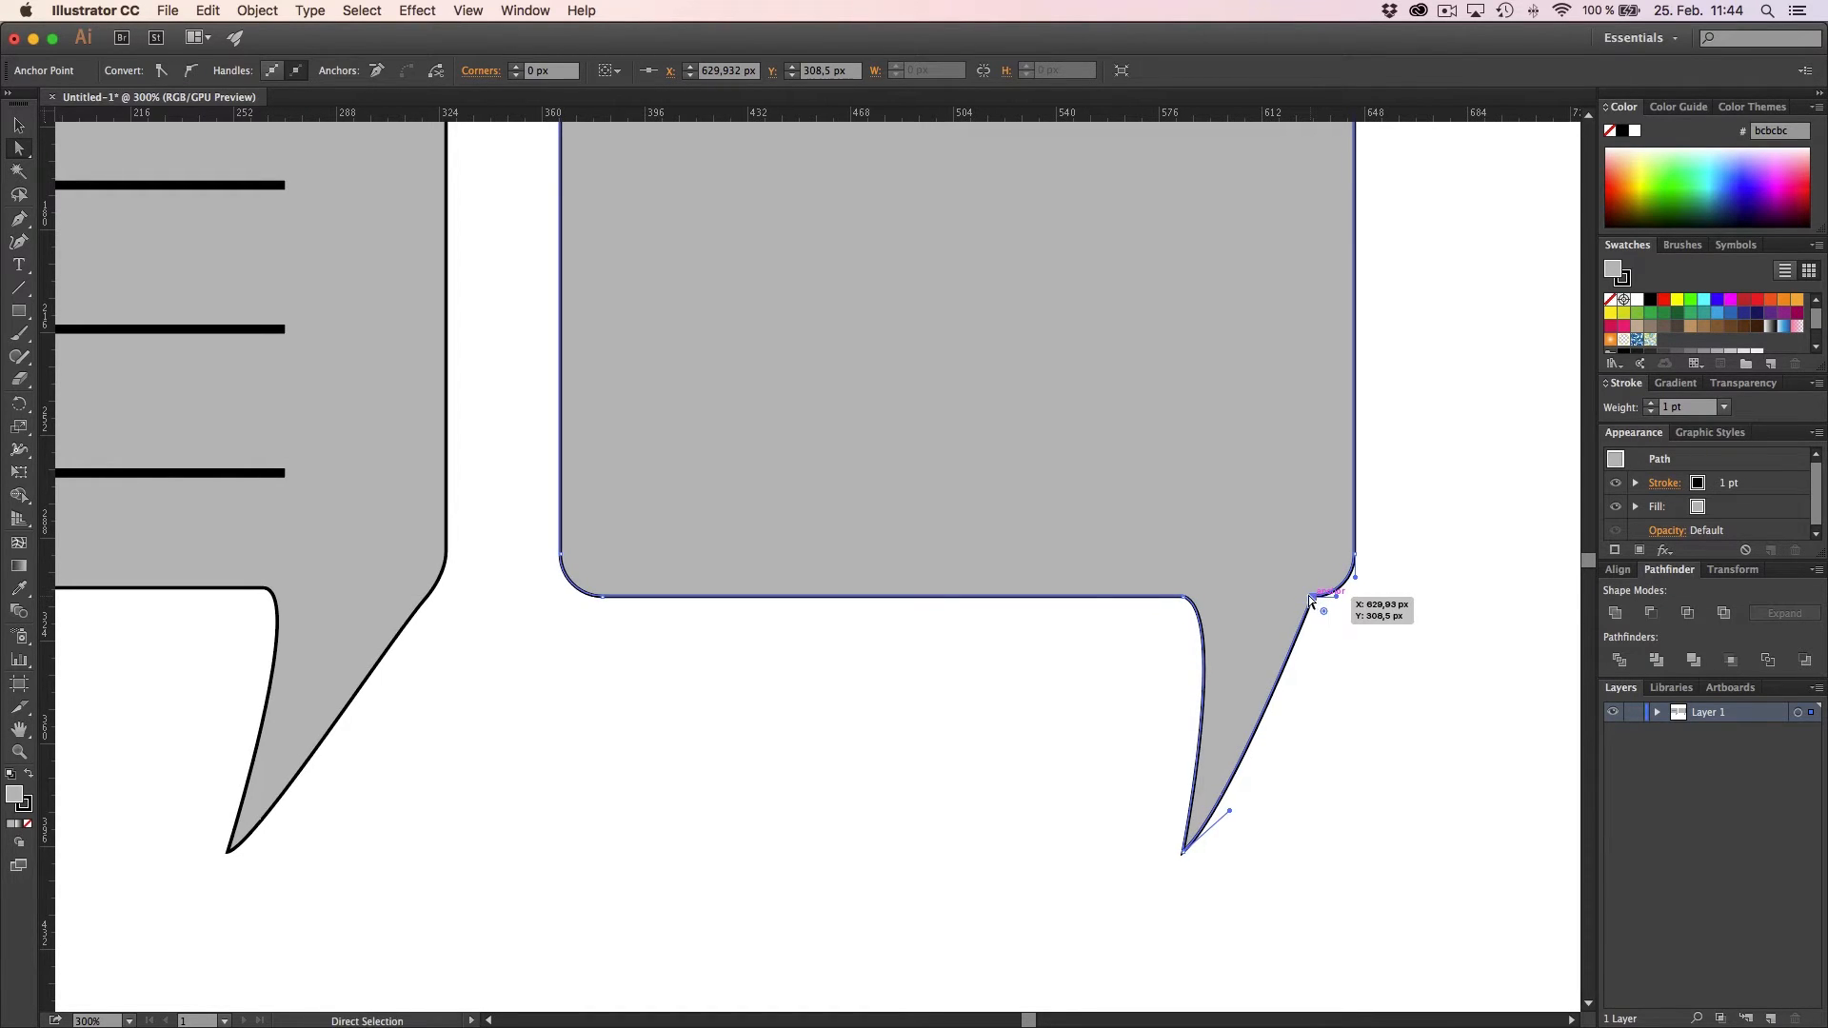
left_click_drag(1314, 603, 1320, 606)
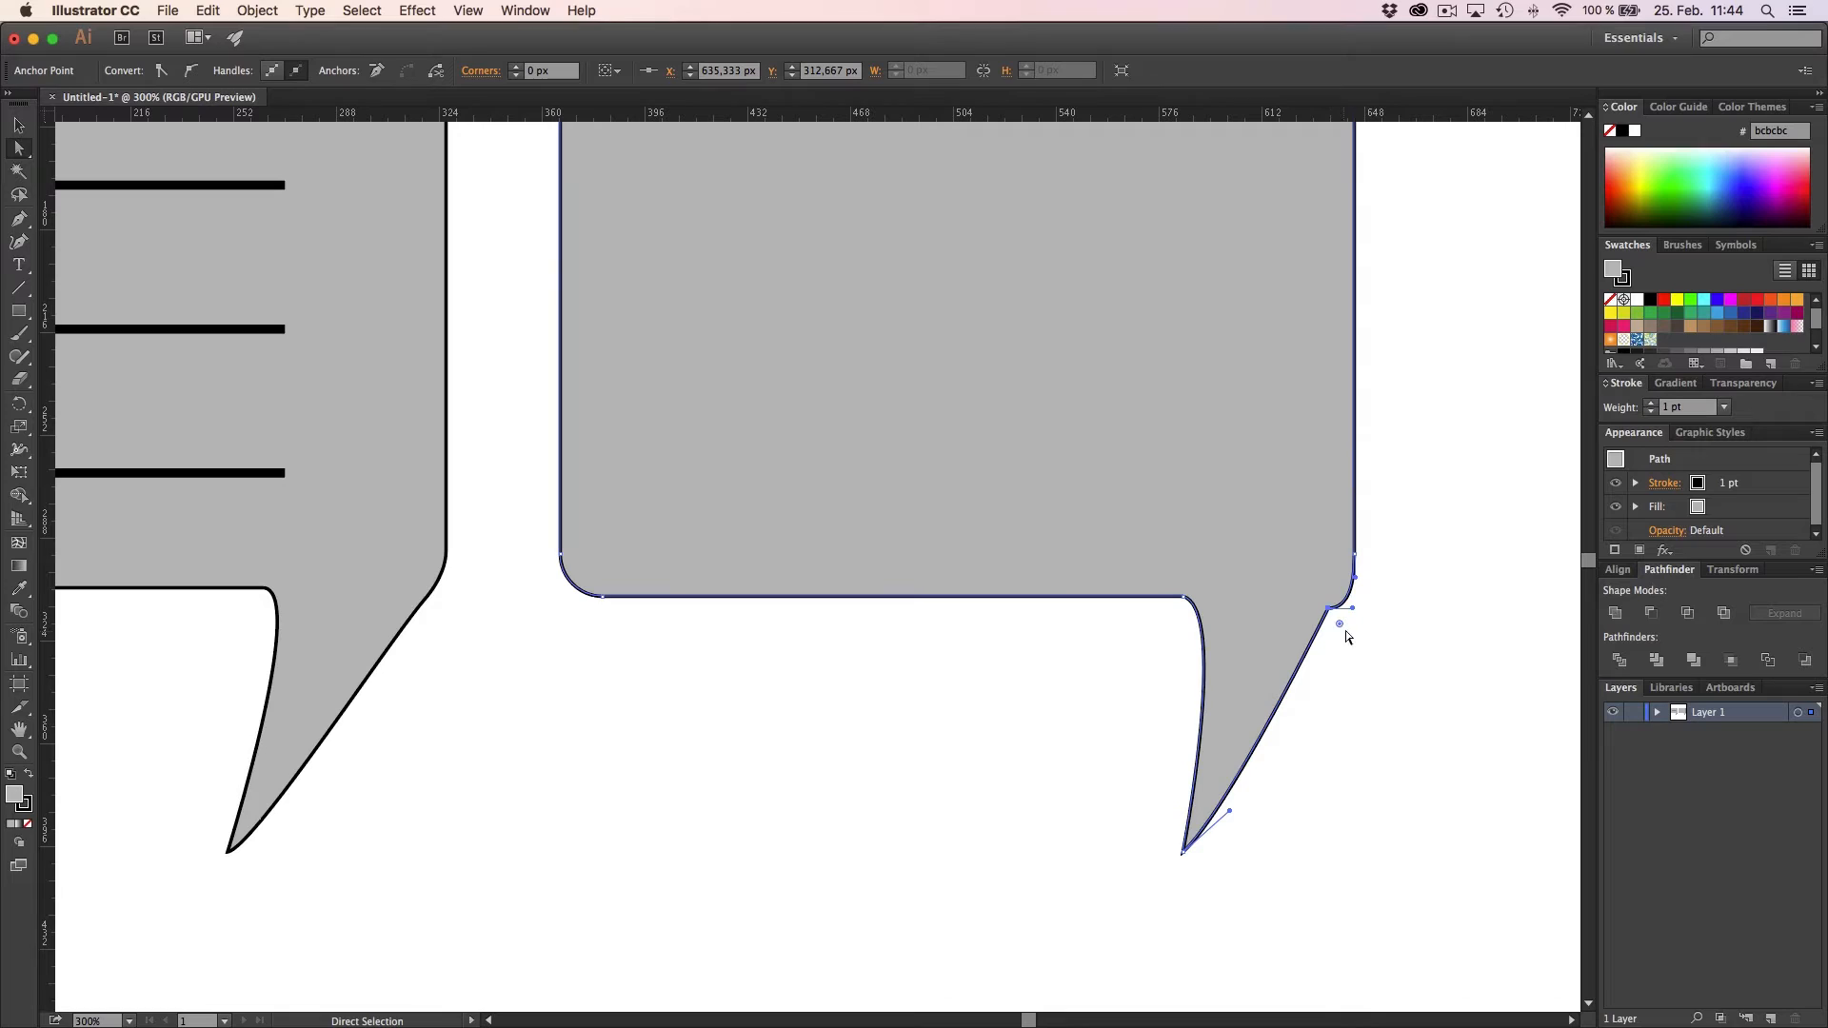
mouse_move(1333, 618)
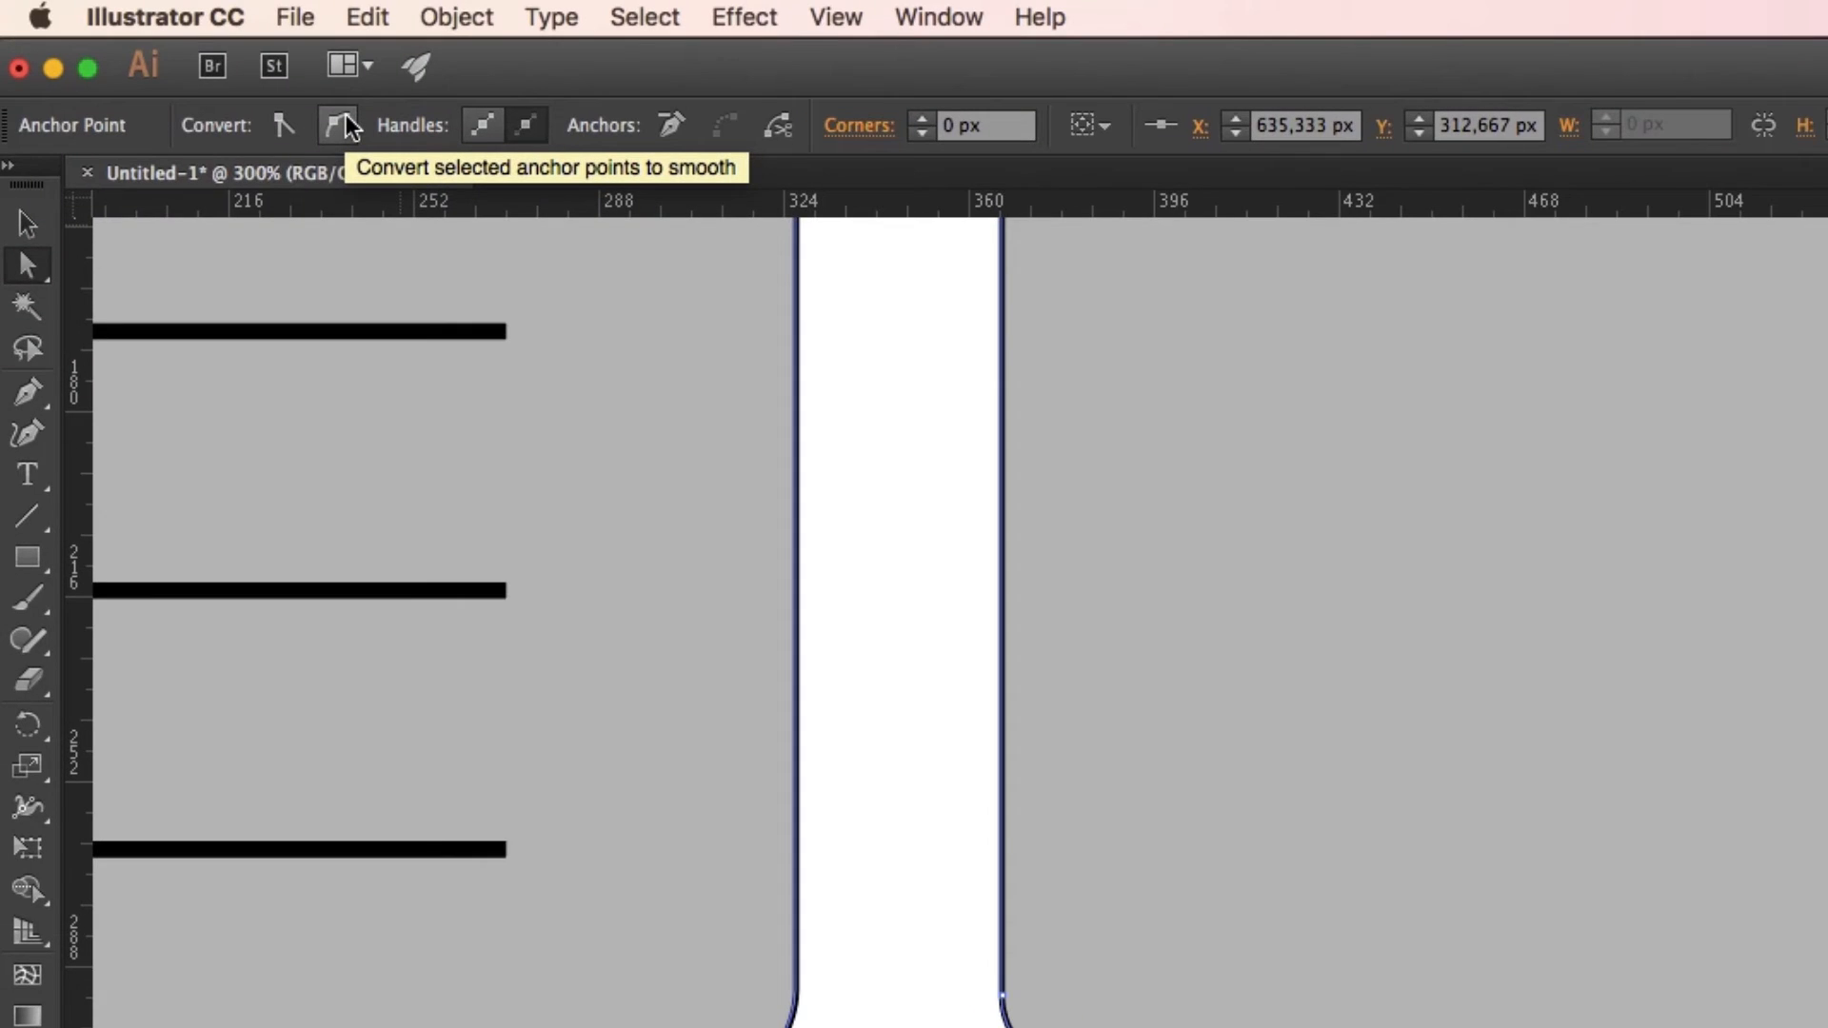
left_click(338, 125)
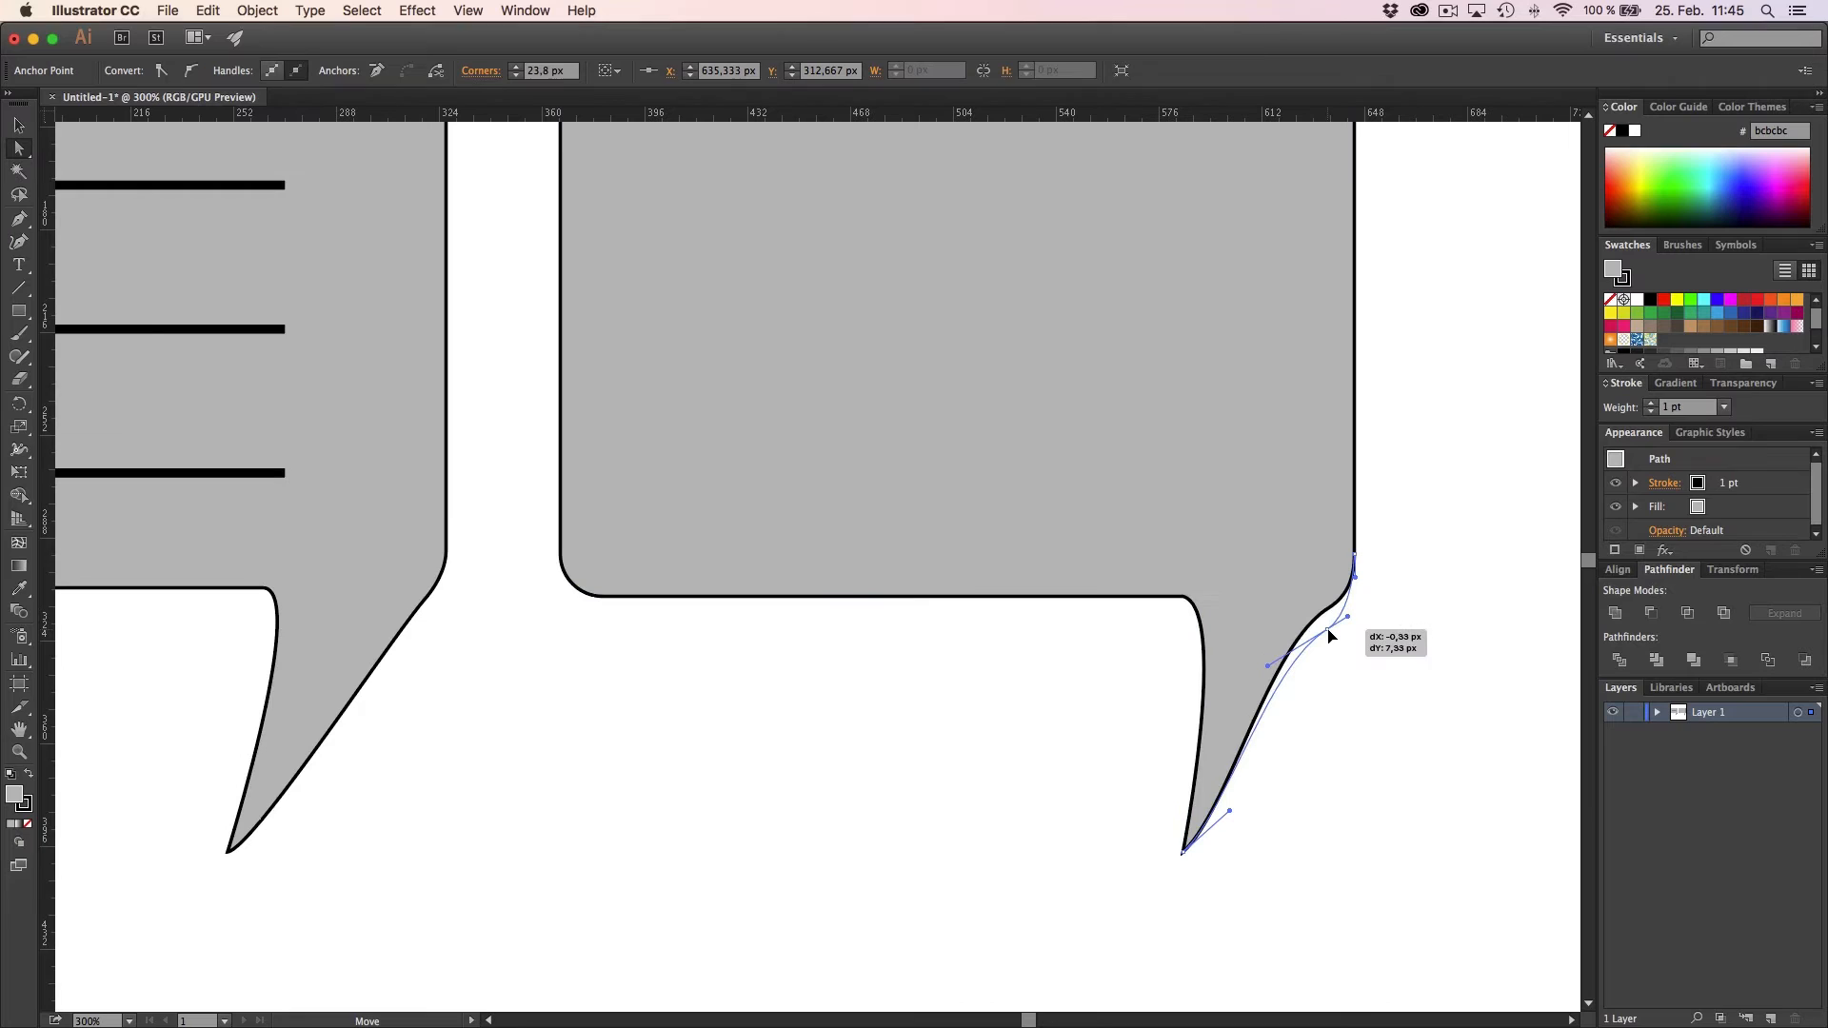
left_click_drag(1329, 635, 1340, 612)
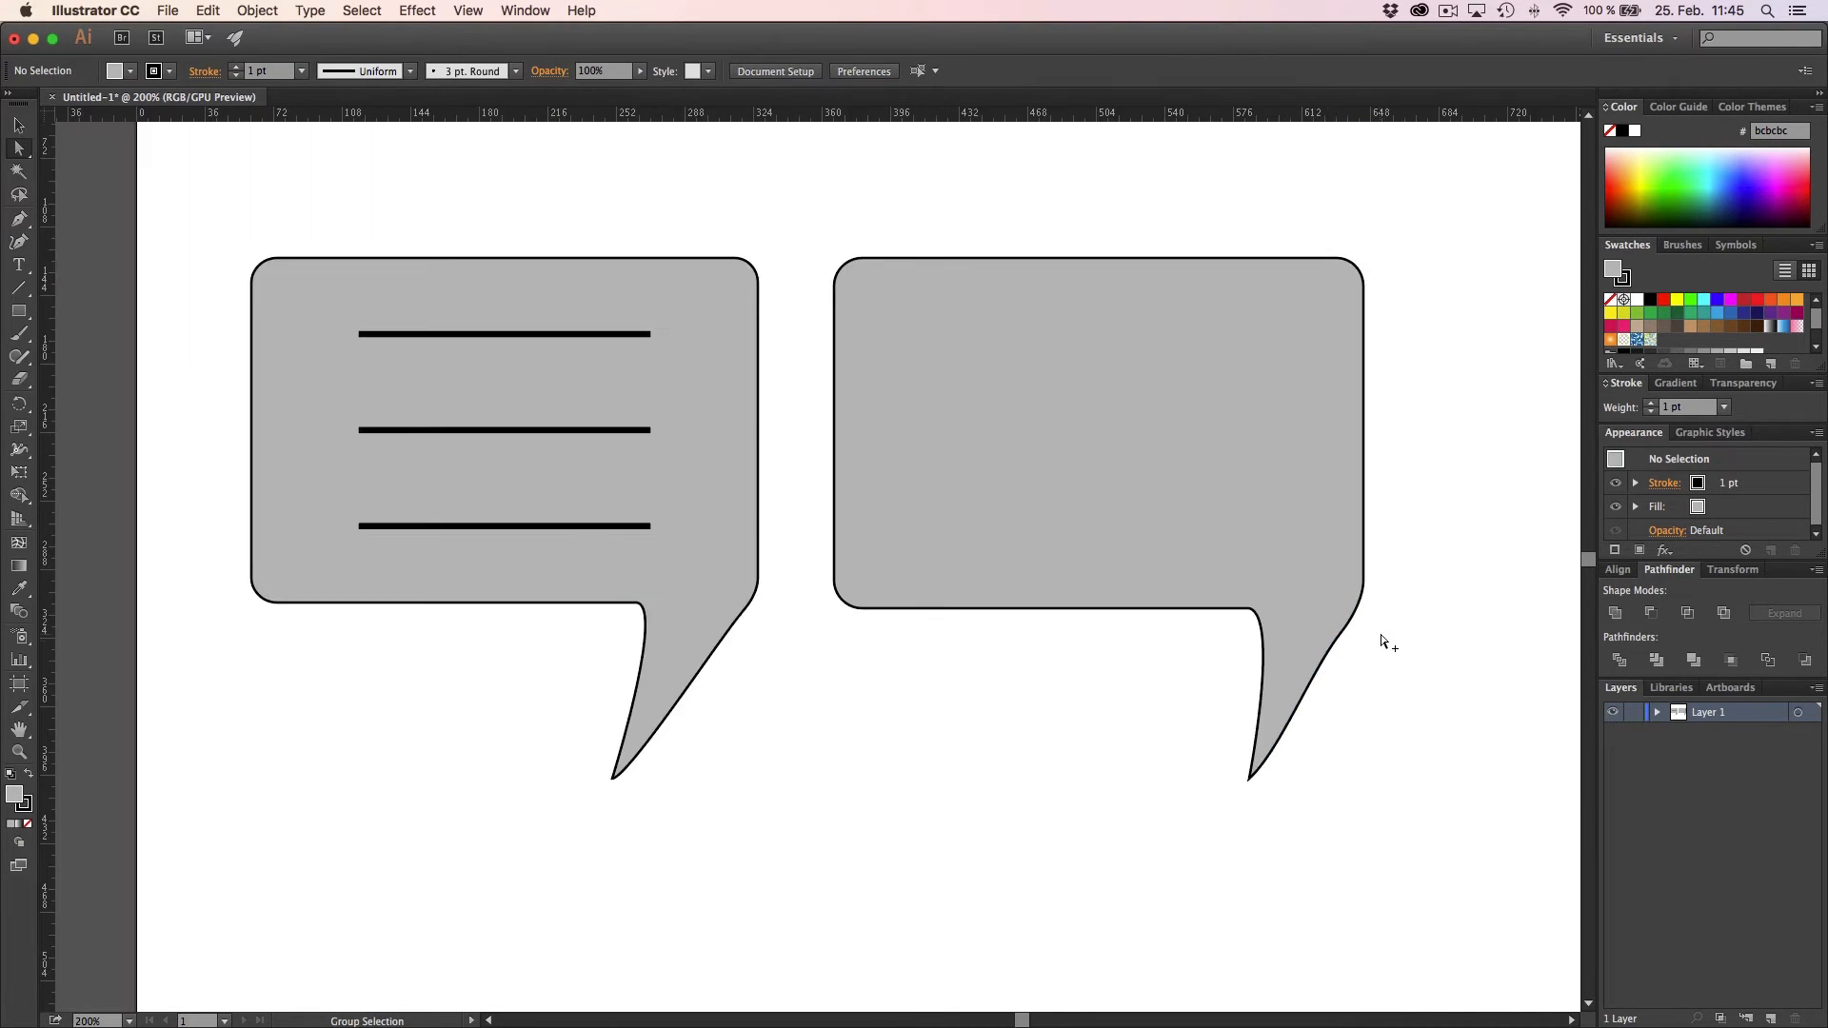
left_click(1298, 680)
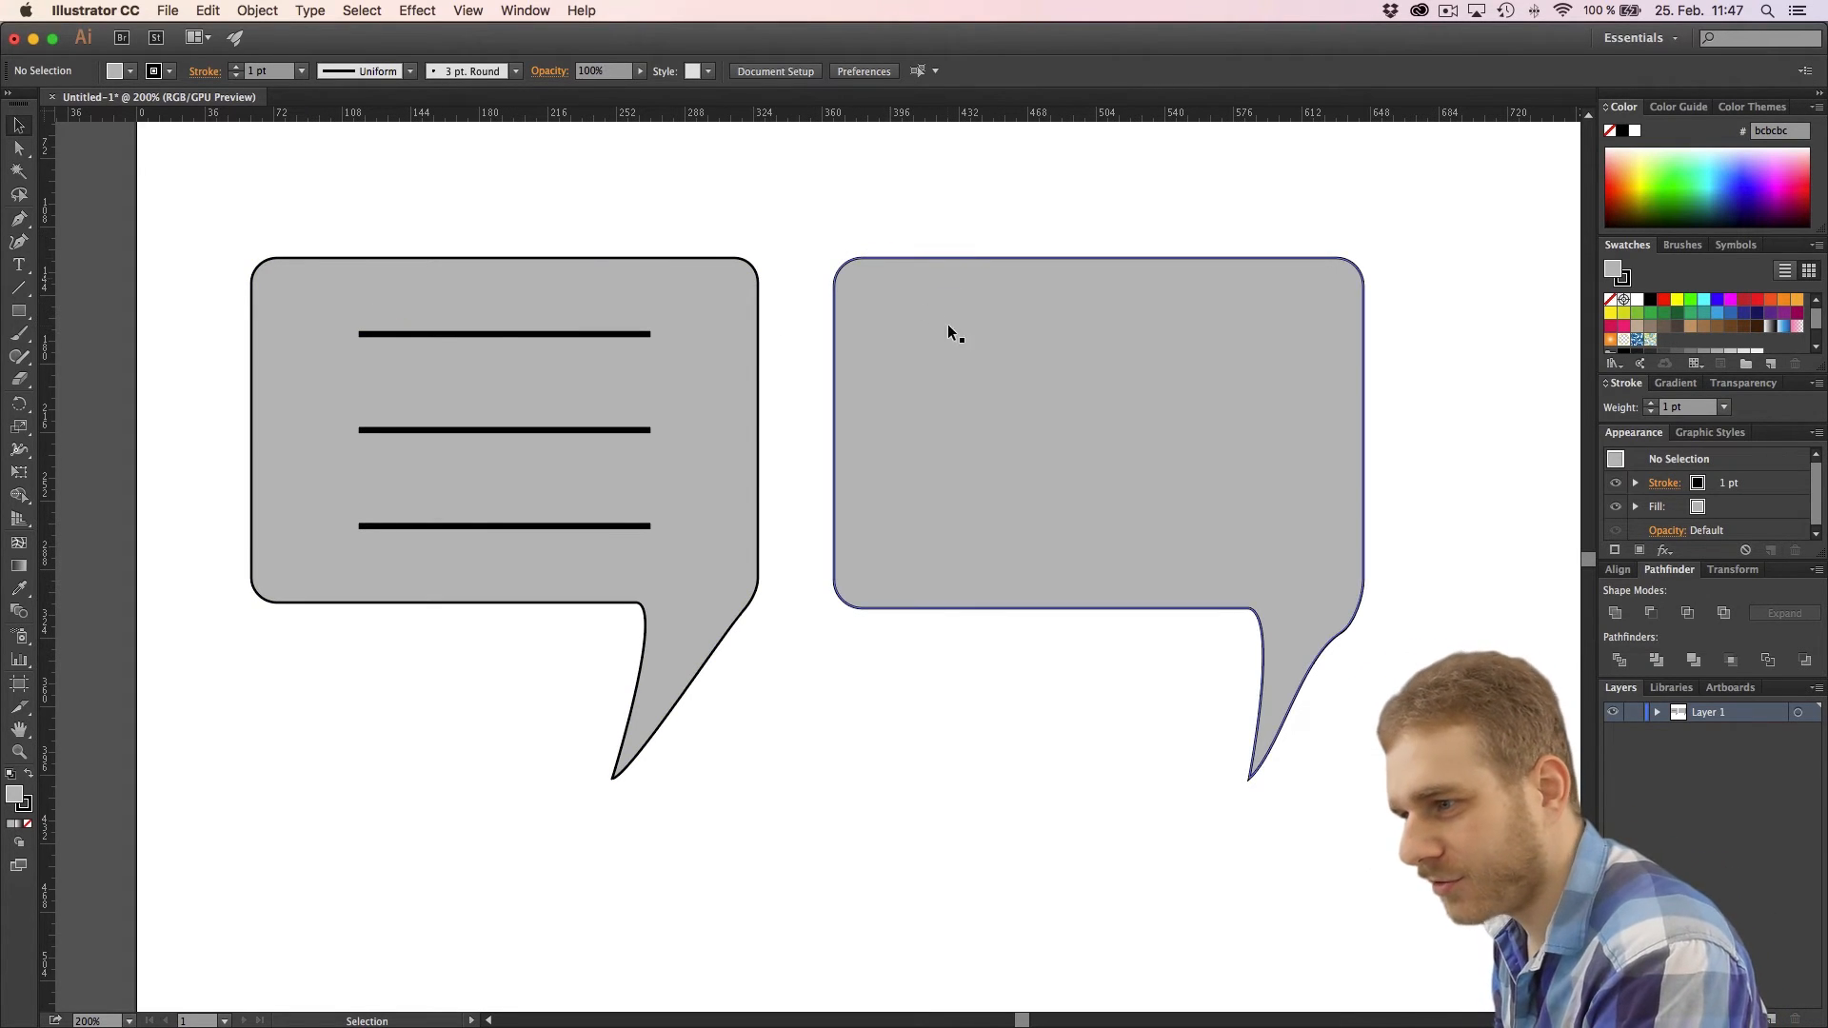
mouse_move(991, 336)
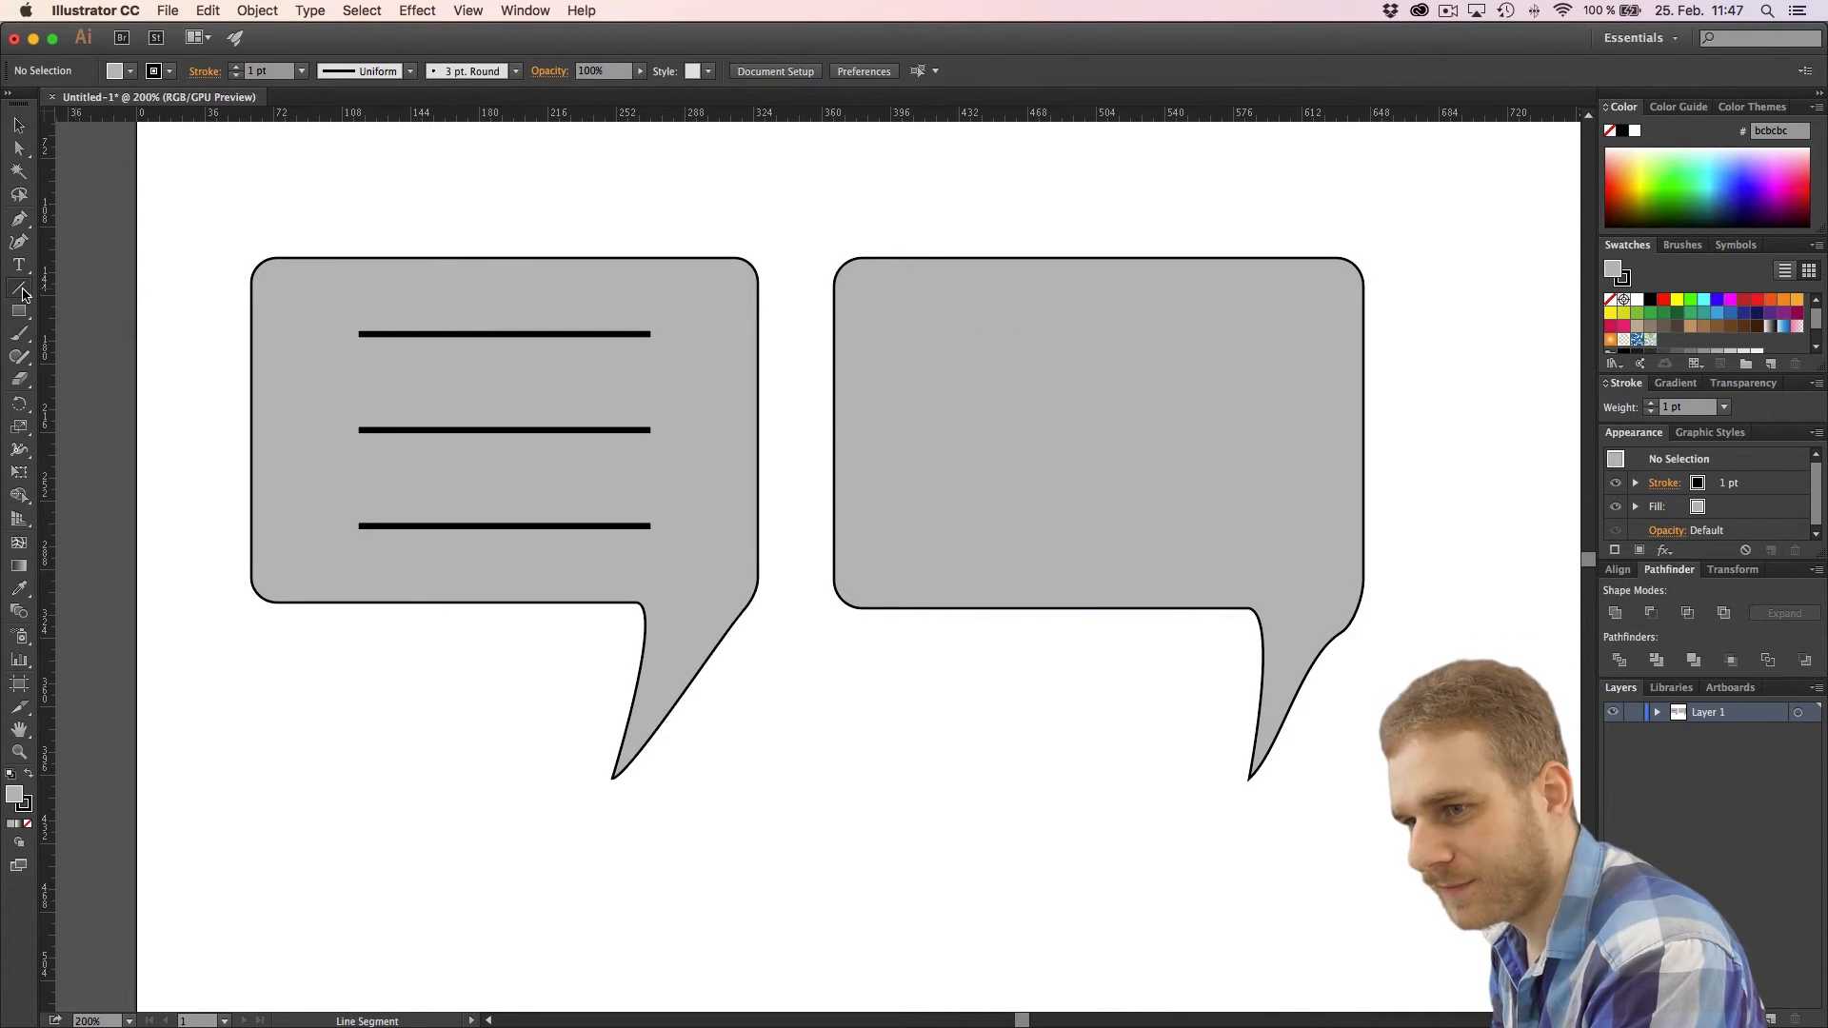
Draw three horizontal lines inside the second bubble, one level with the first bubble's top line
left_click_drag(653, 334, 933, 334)
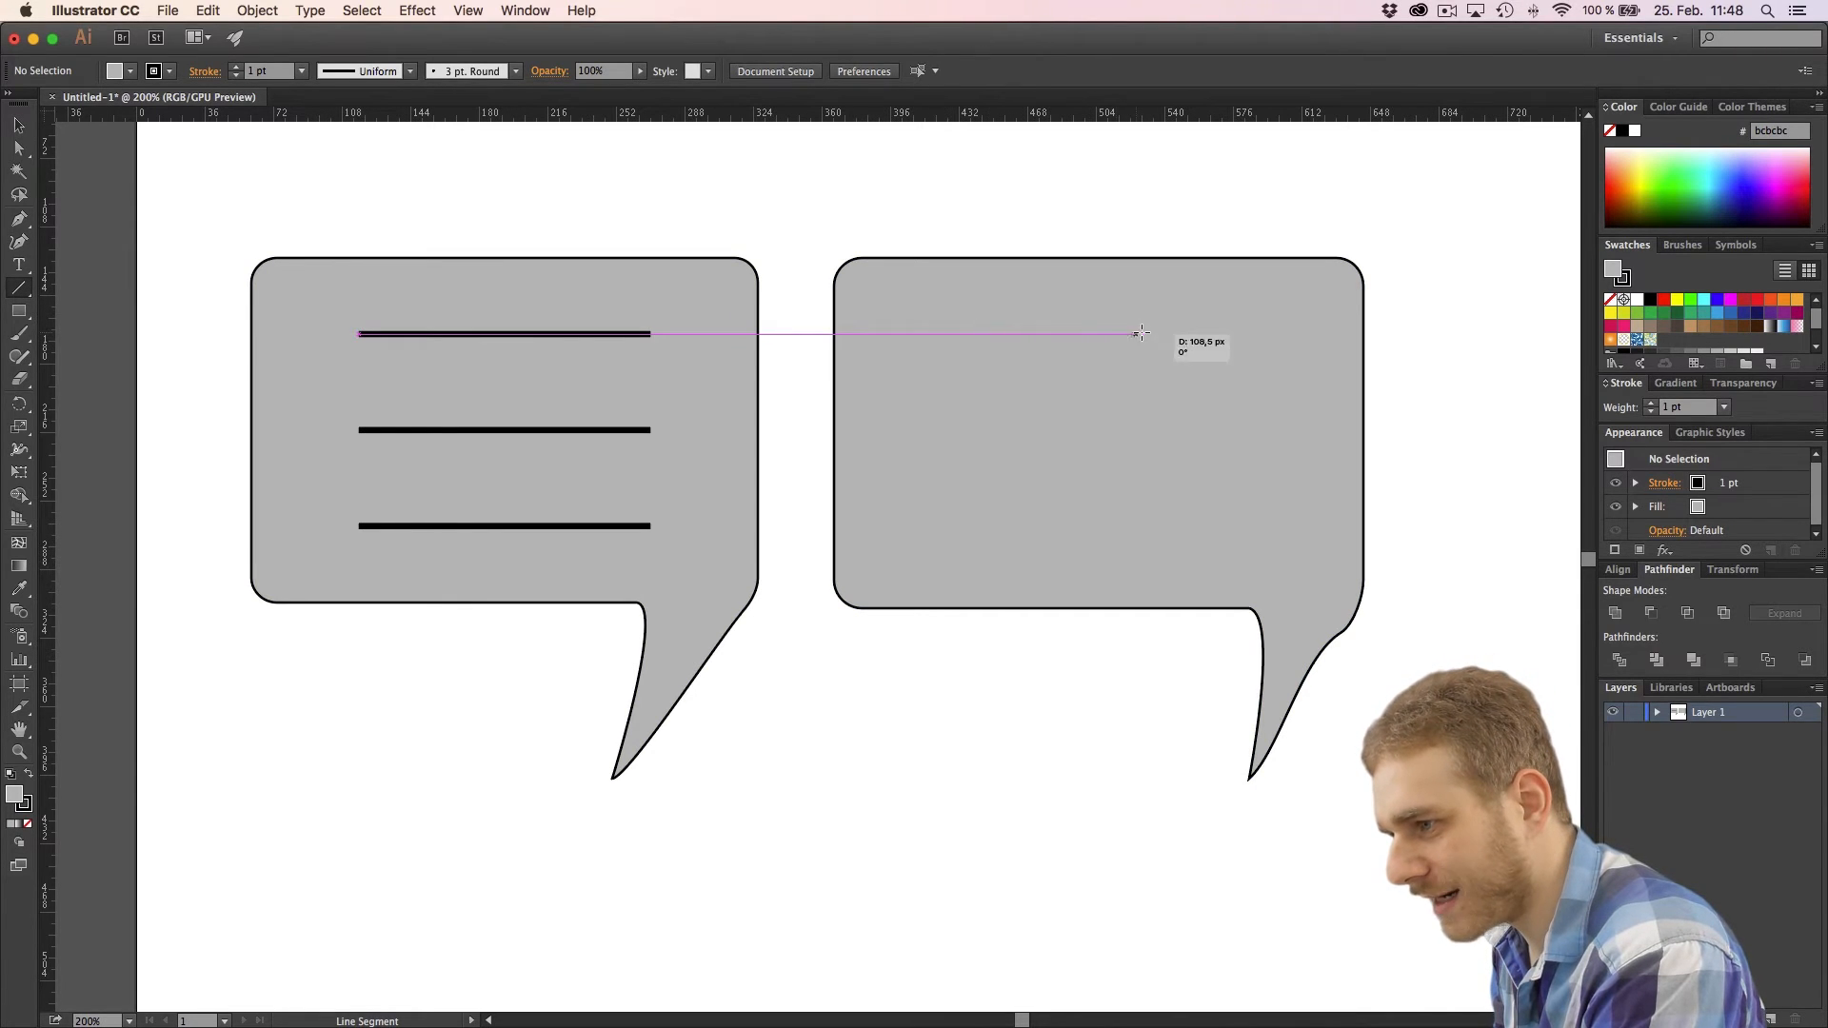
left_click_drag(1137, 333, 1195, 333)
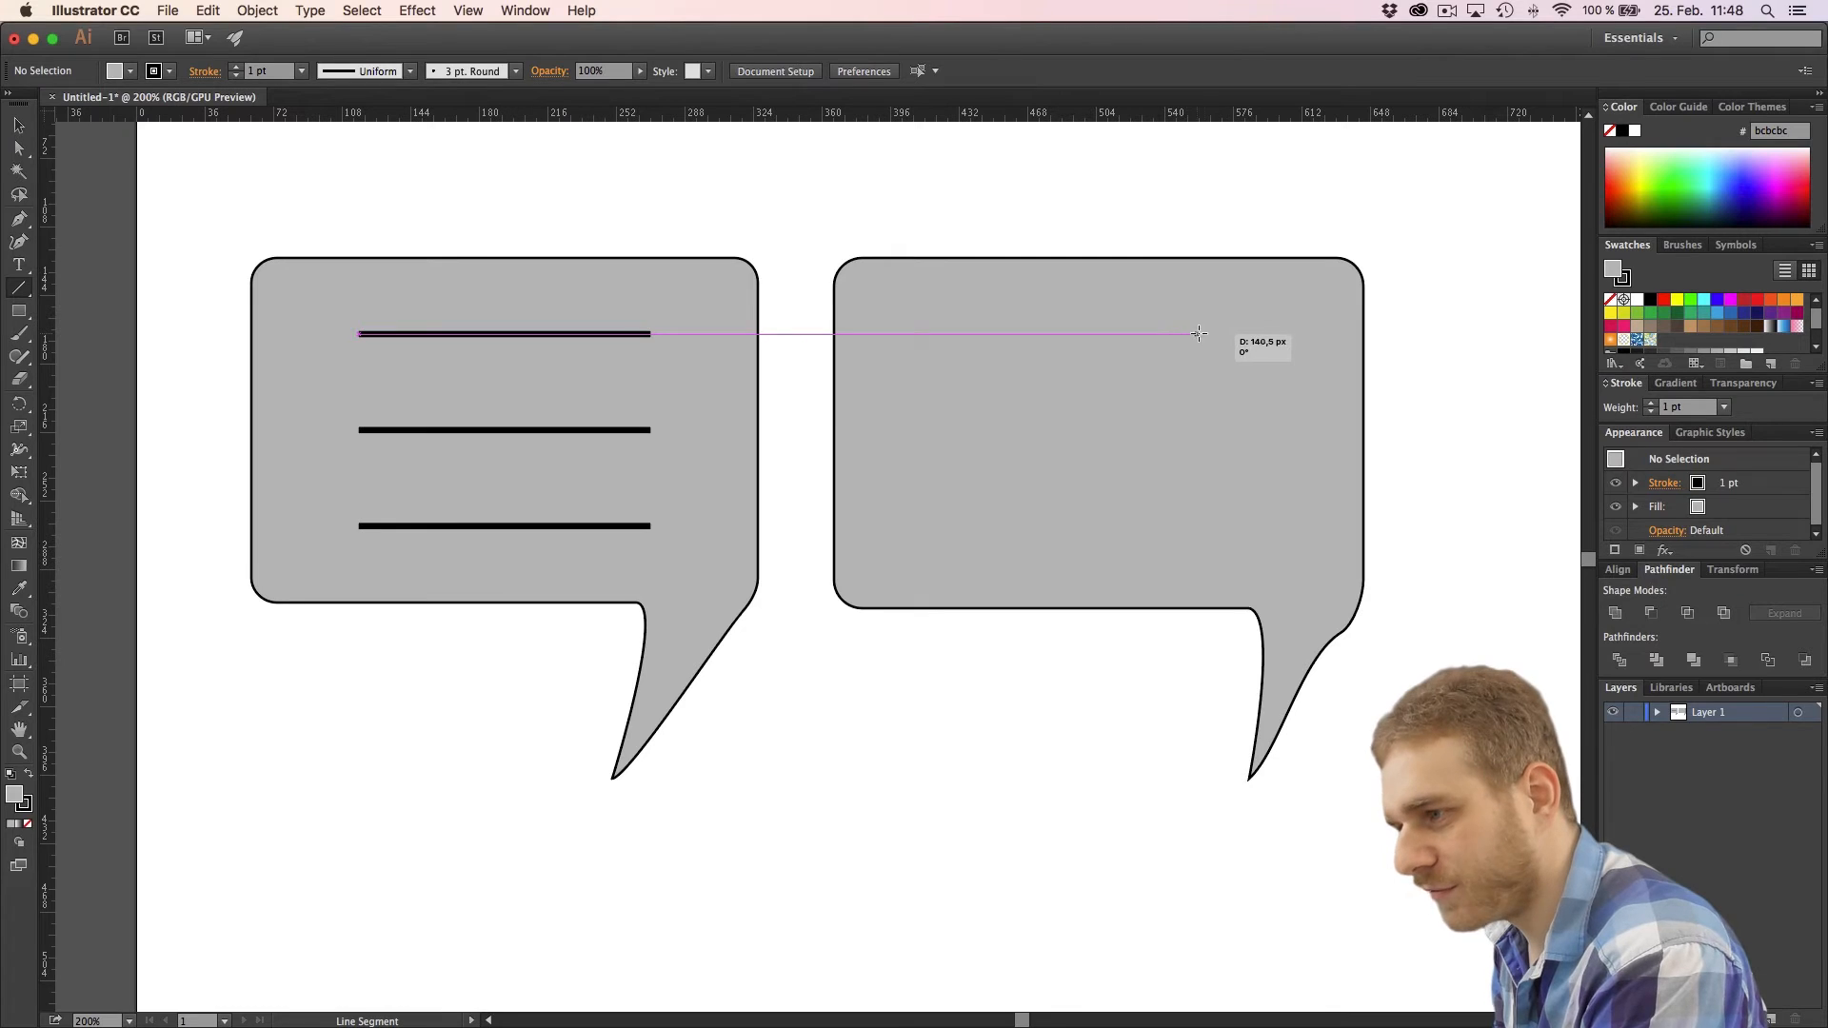
left_click_drag(928, 334, 1230, 334)
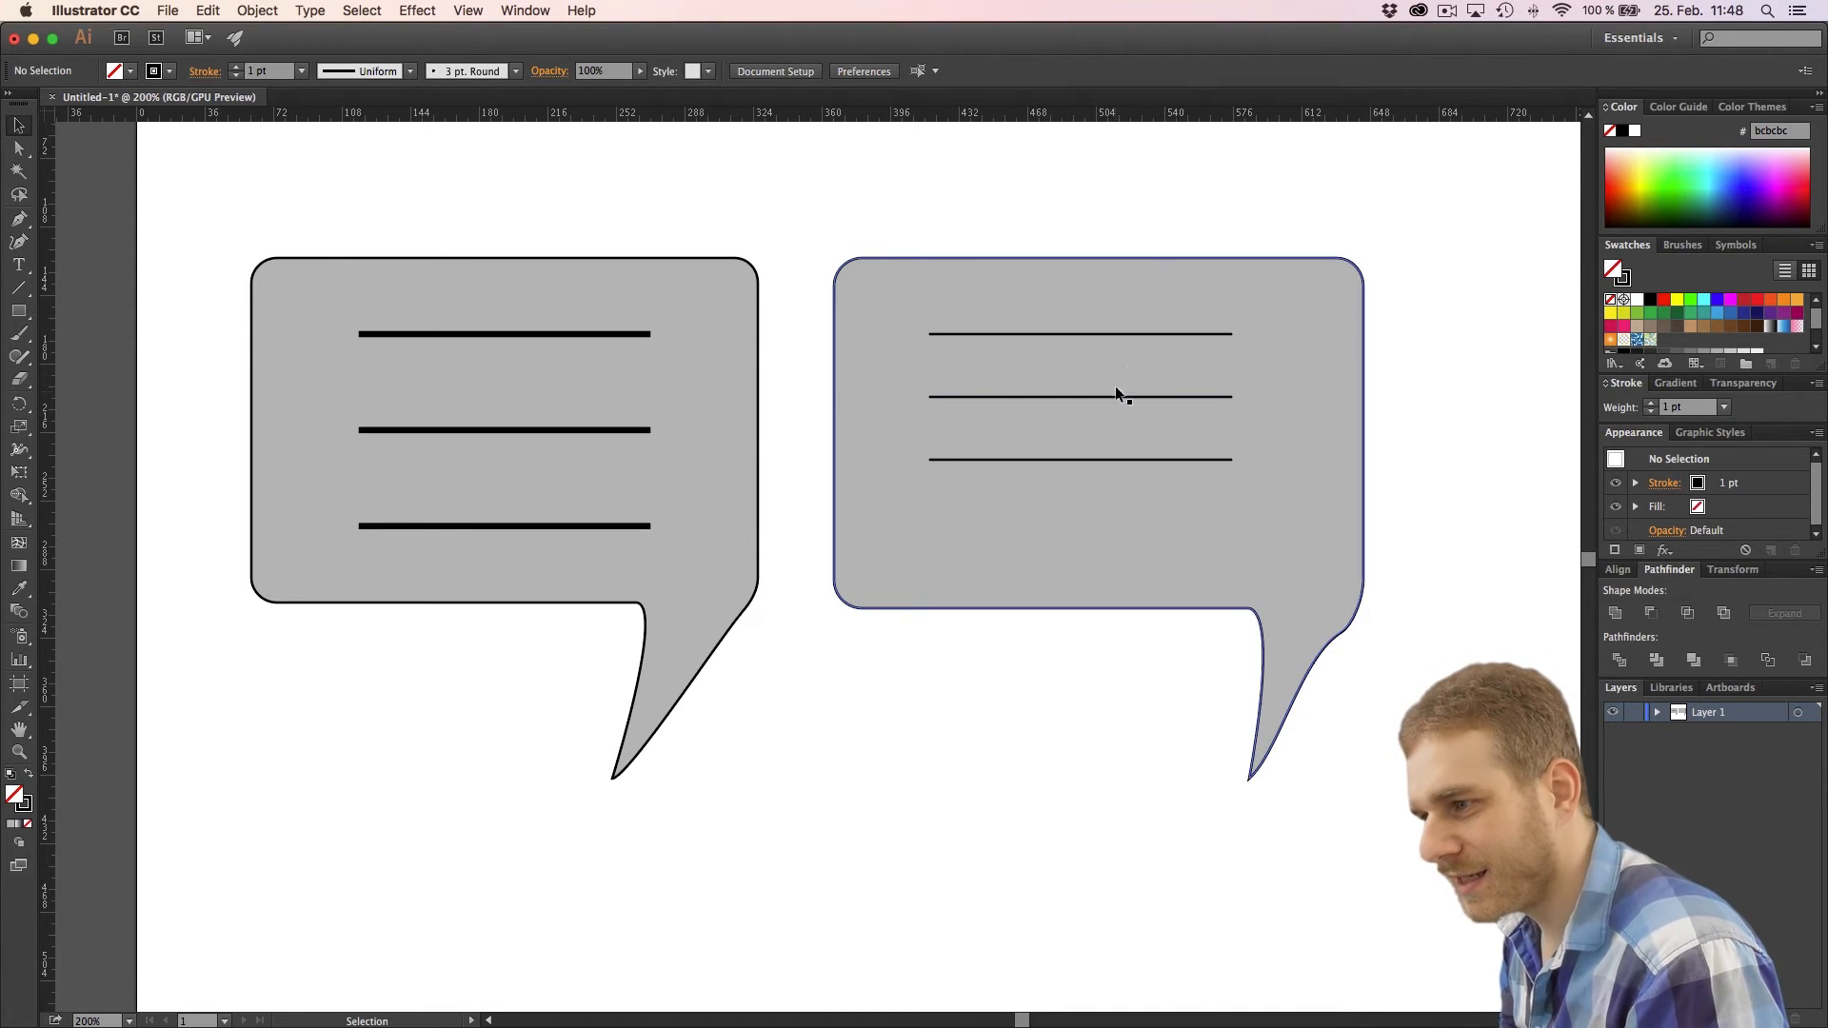
Drag the bottom line lower, near the second bubble's lower edge
left_click(1080, 396)
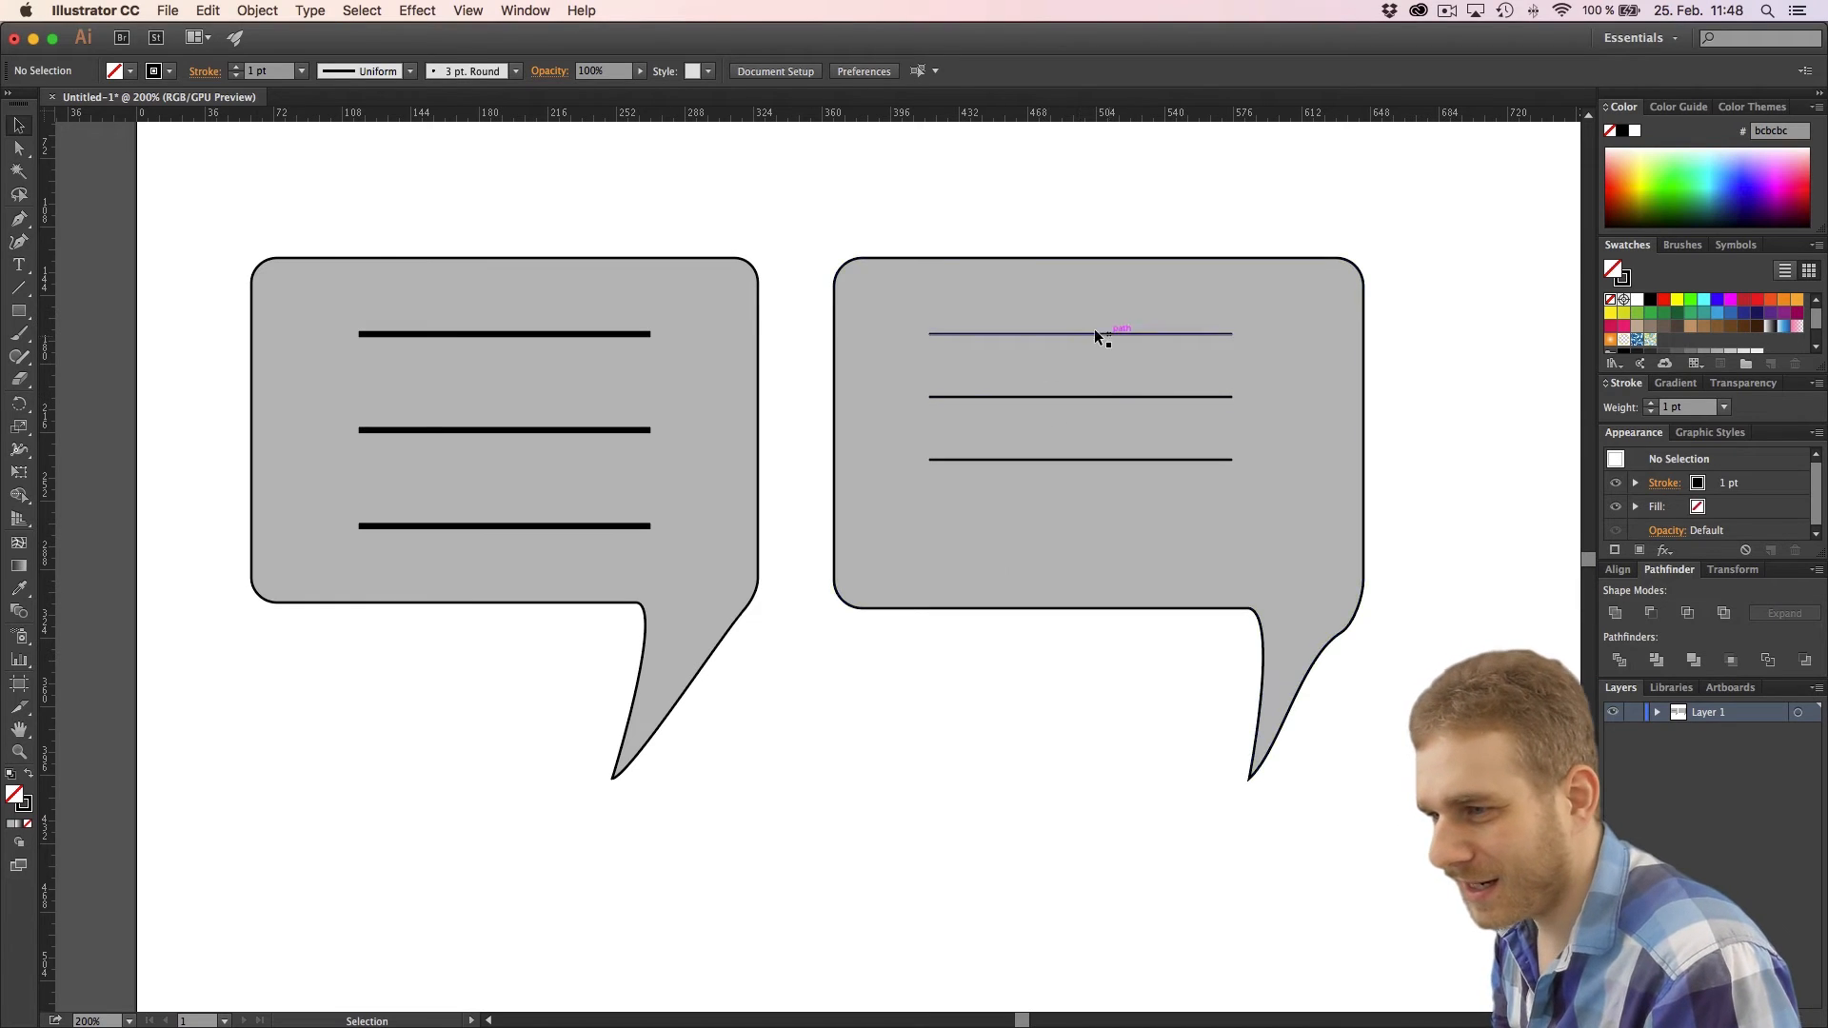
left_click(1000, 466)
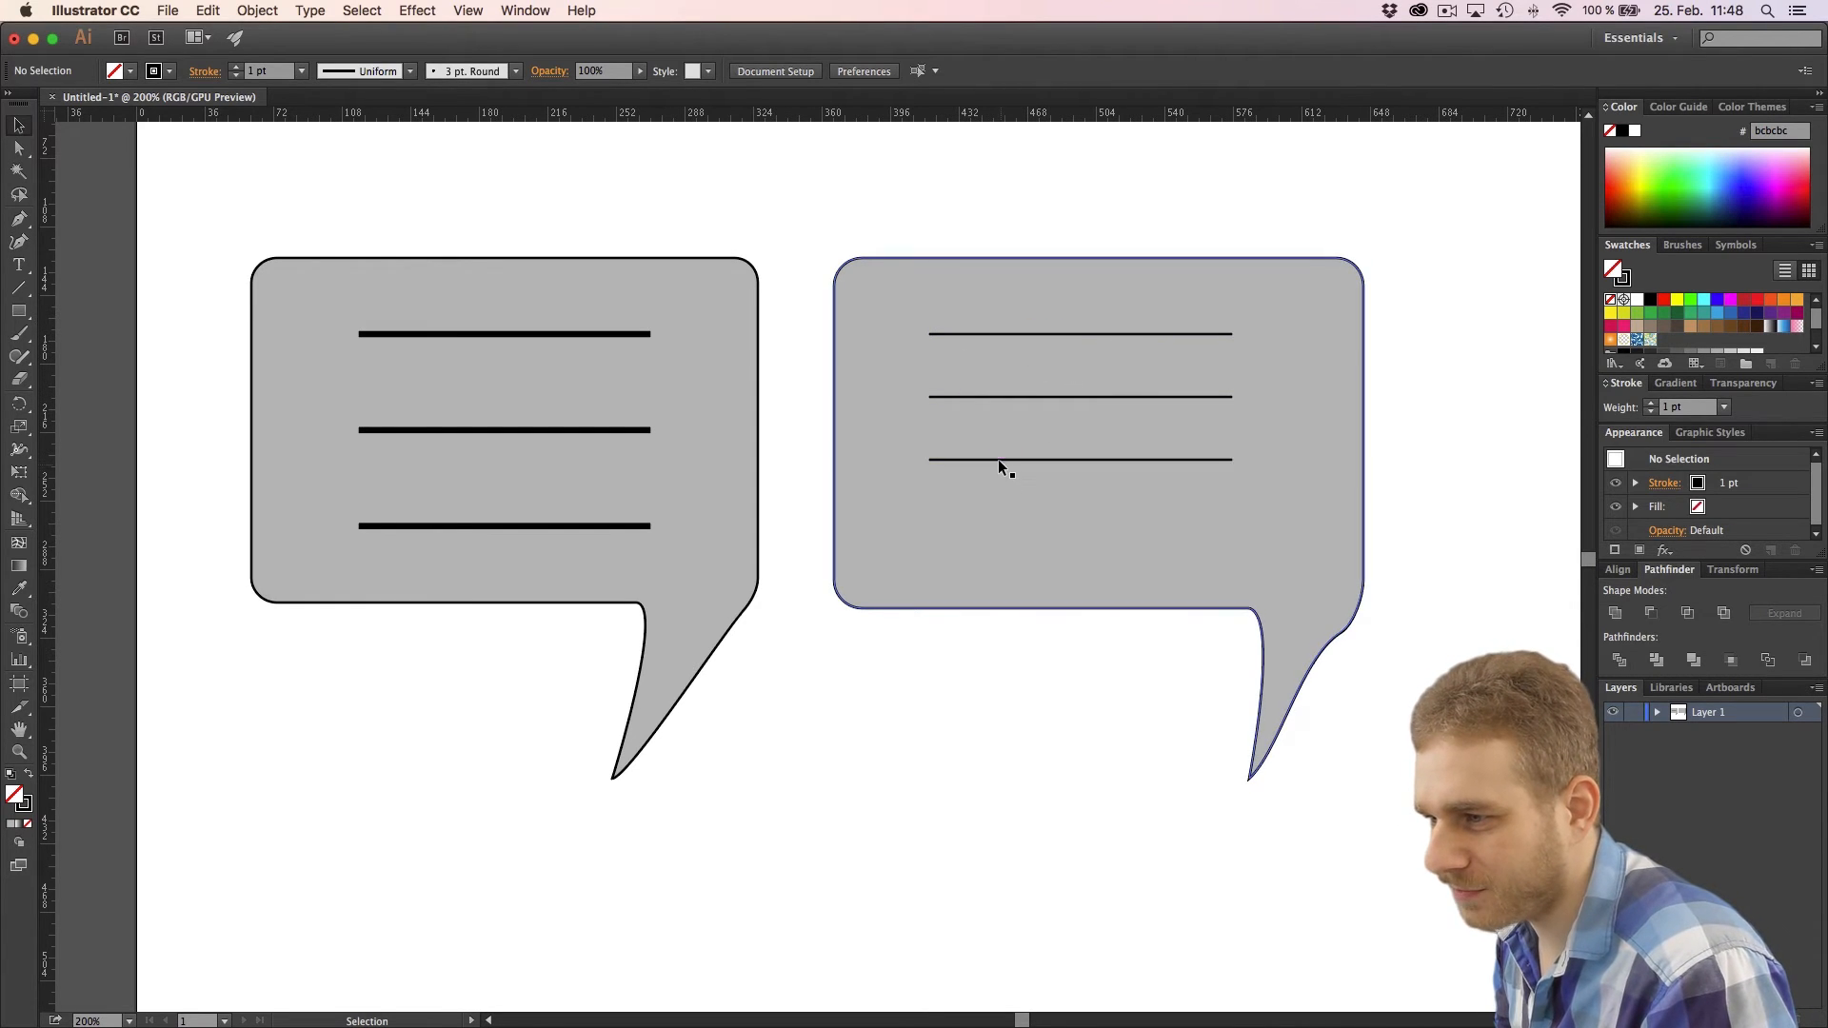
left_click(1079, 459)
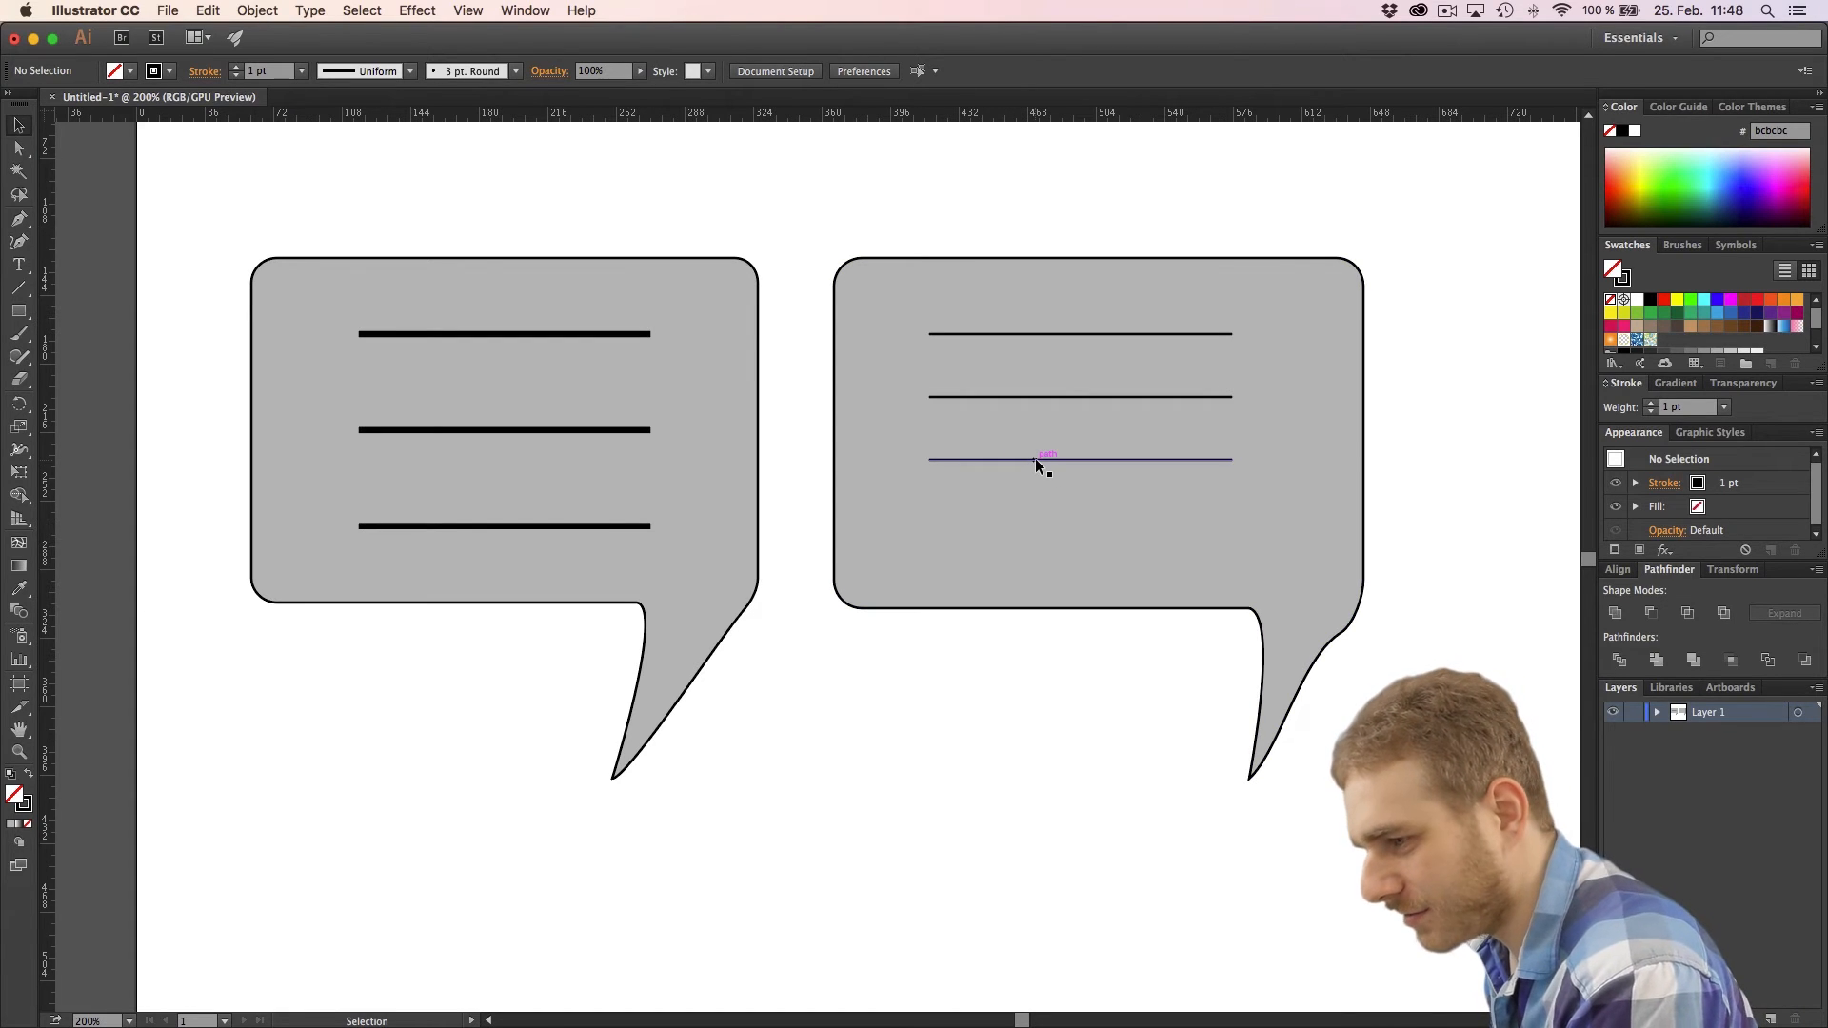
left_click_drag(1045, 458, 1045, 612)
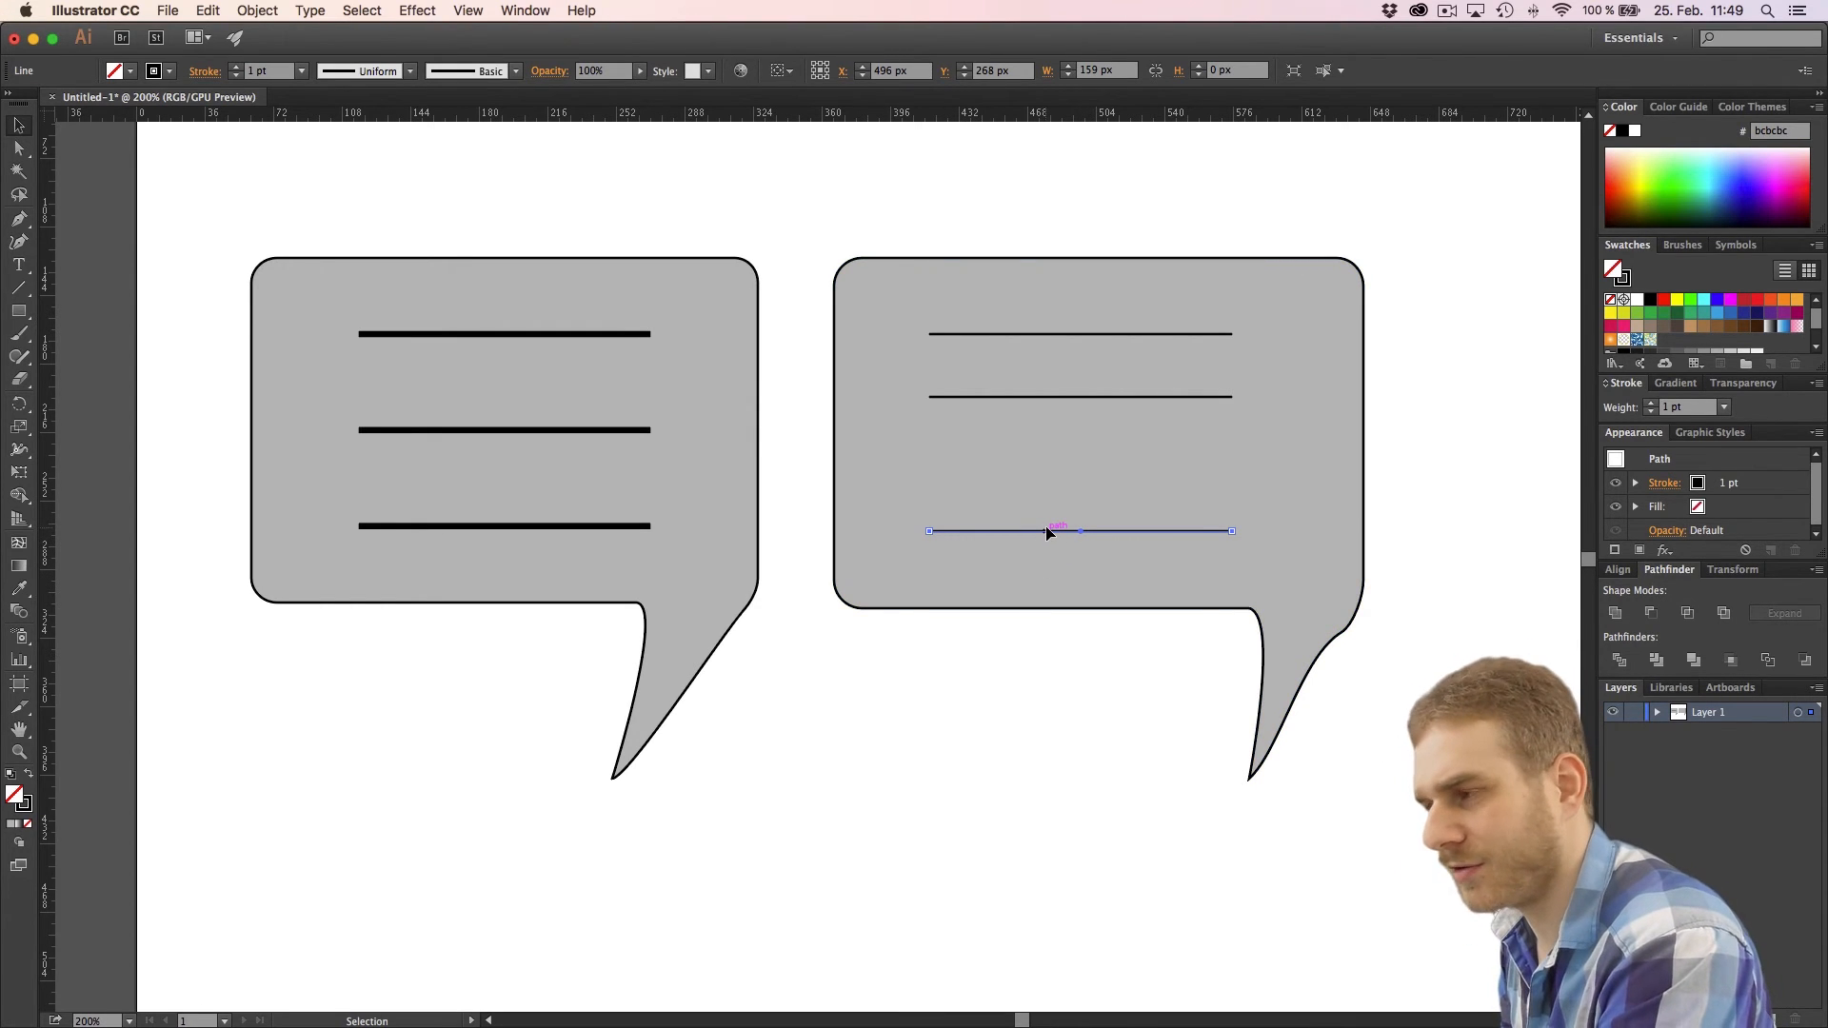
Reposition the top and middle lines to even out the spacing
left_click(1049, 531)
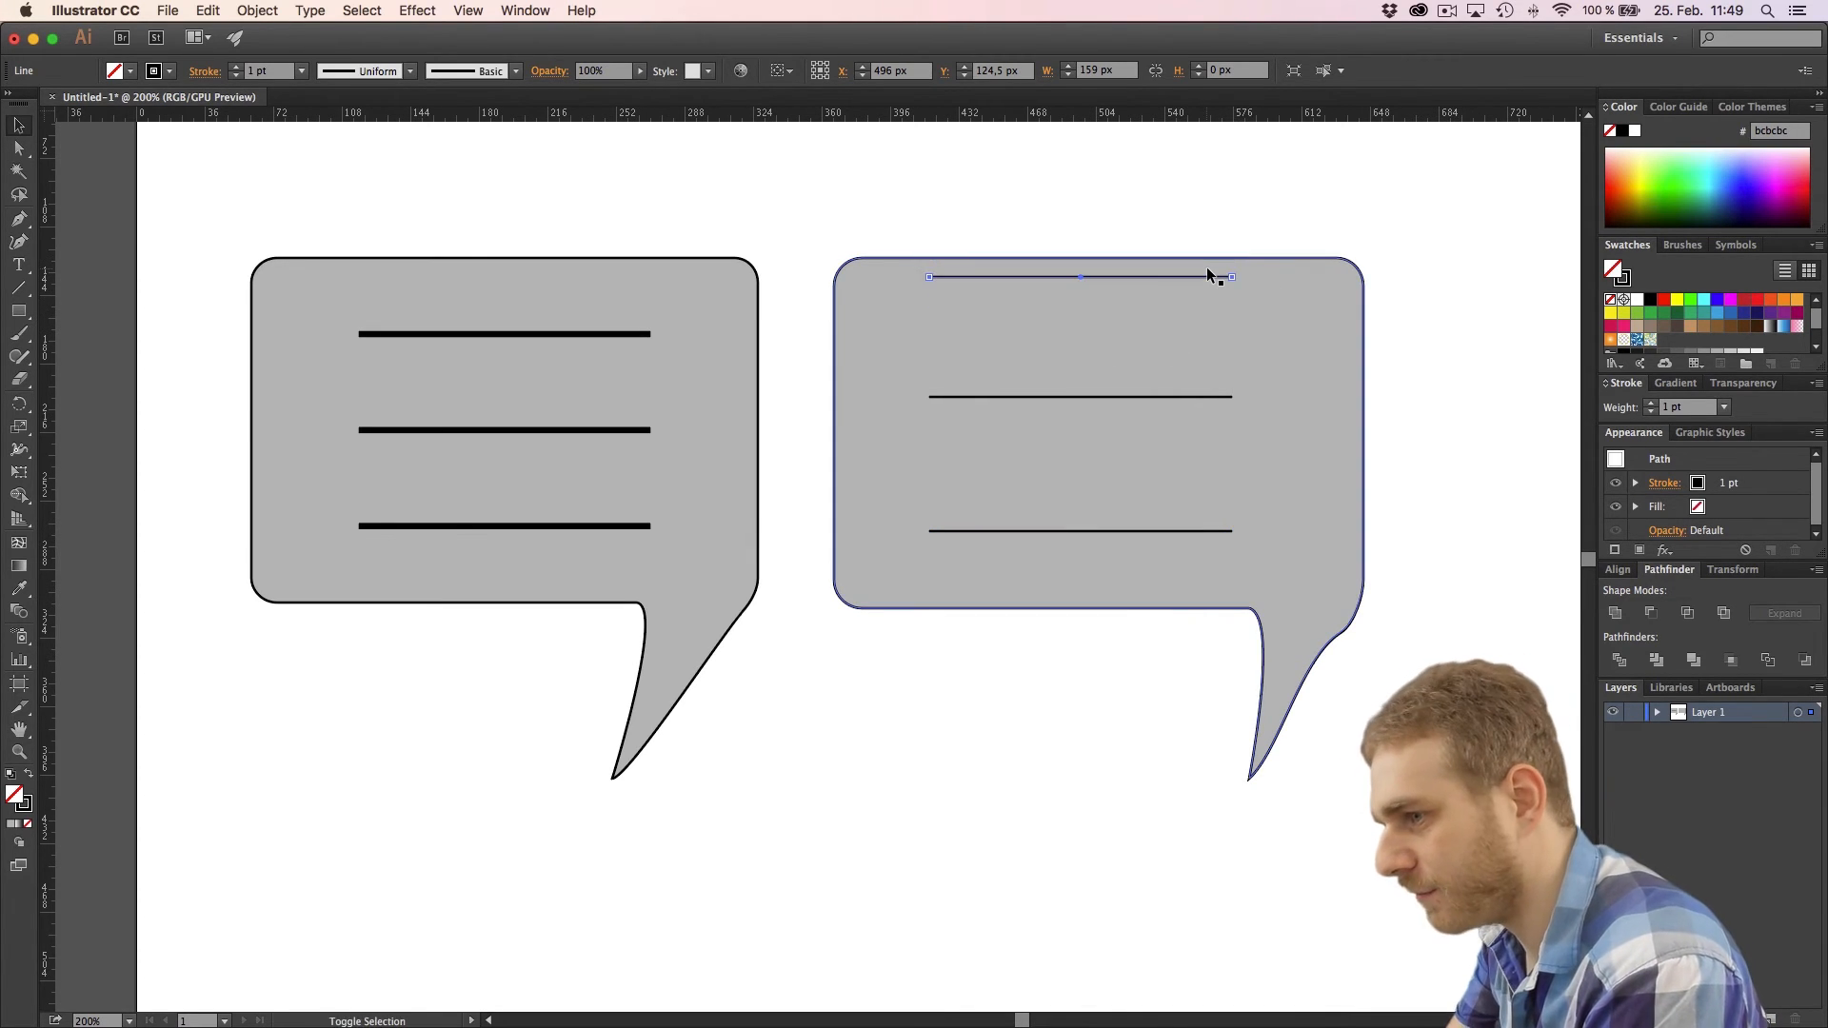
left_click_drag(1082, 276, 1081, 334)
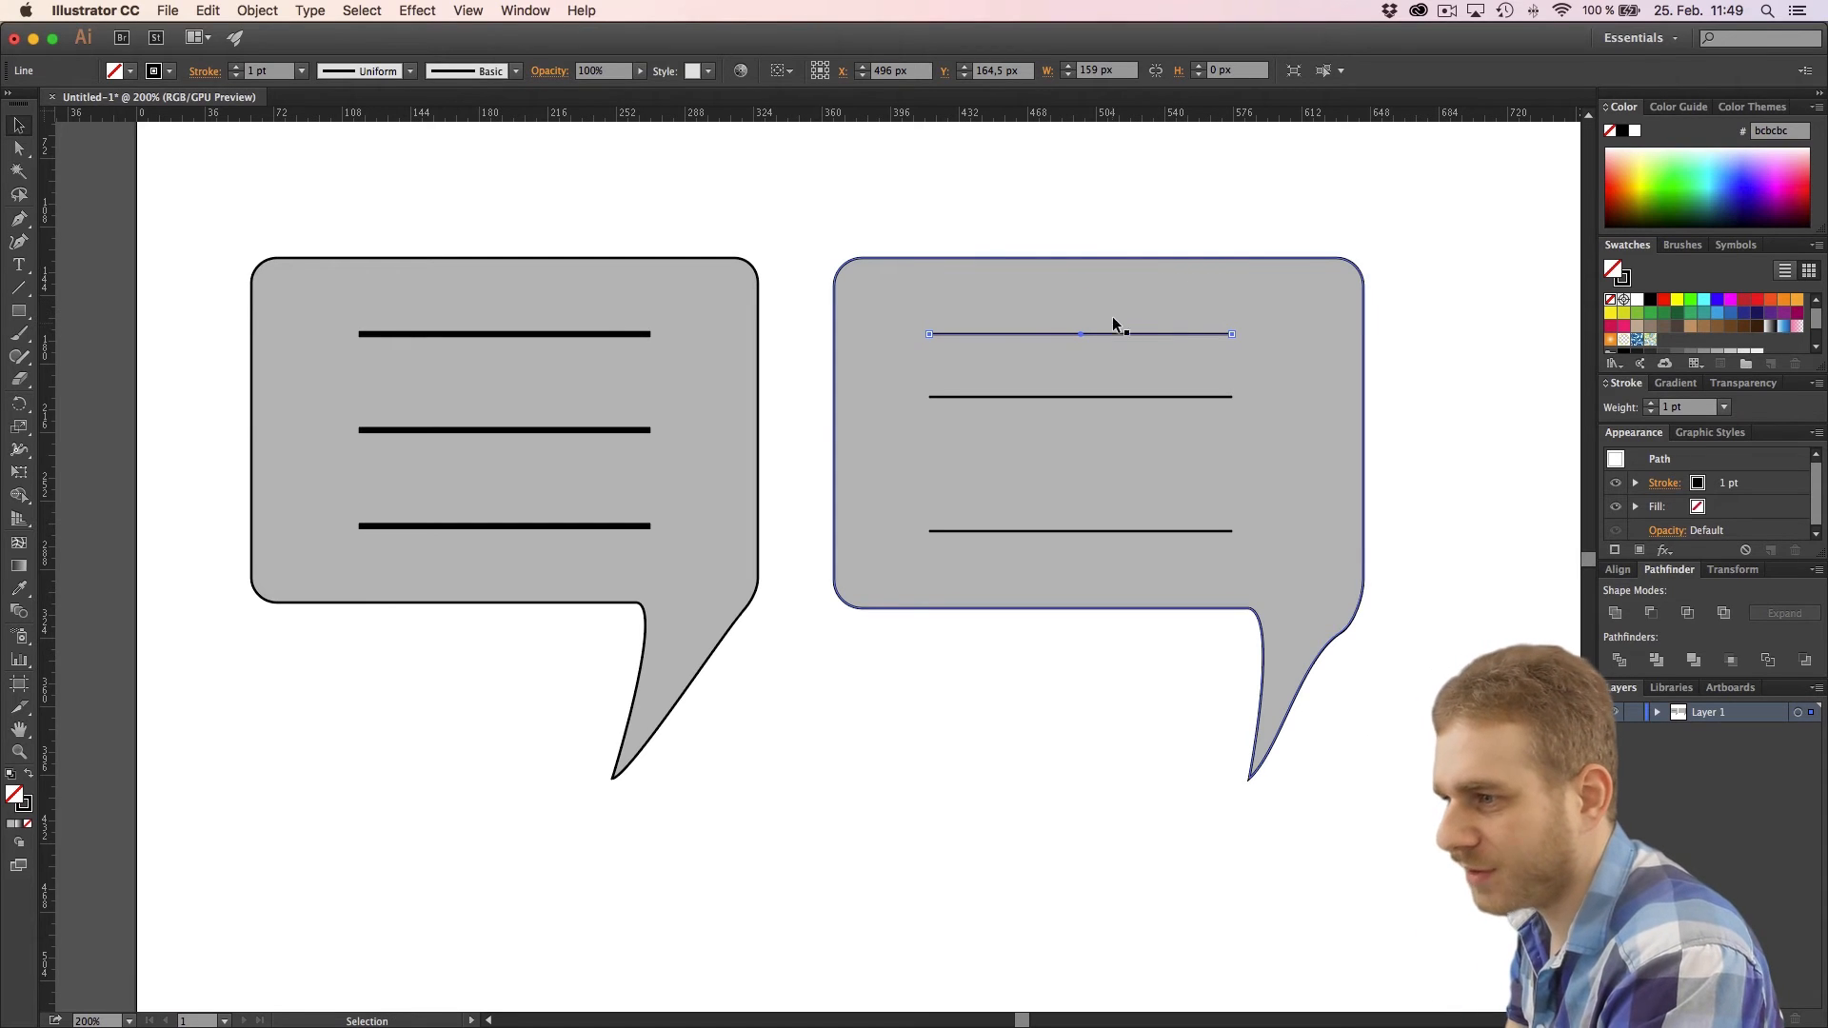
left_click(1079, 530)
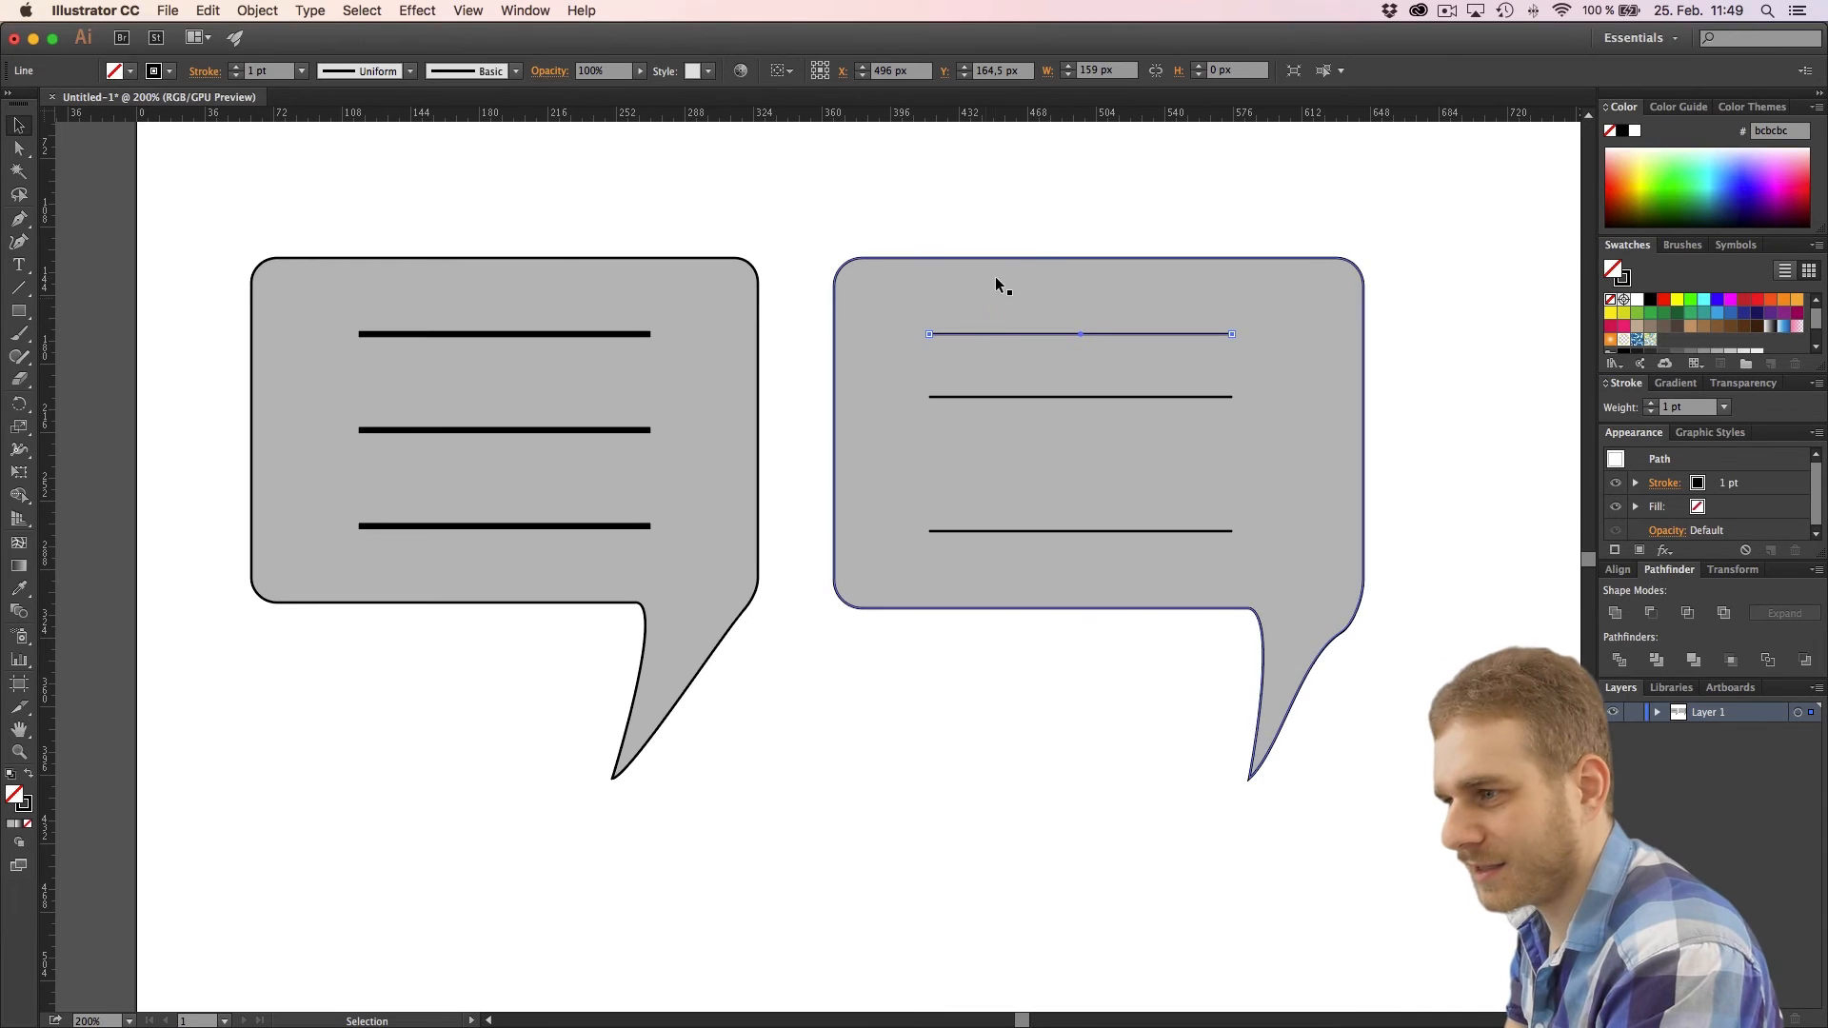
mouse_move(1095, 393)
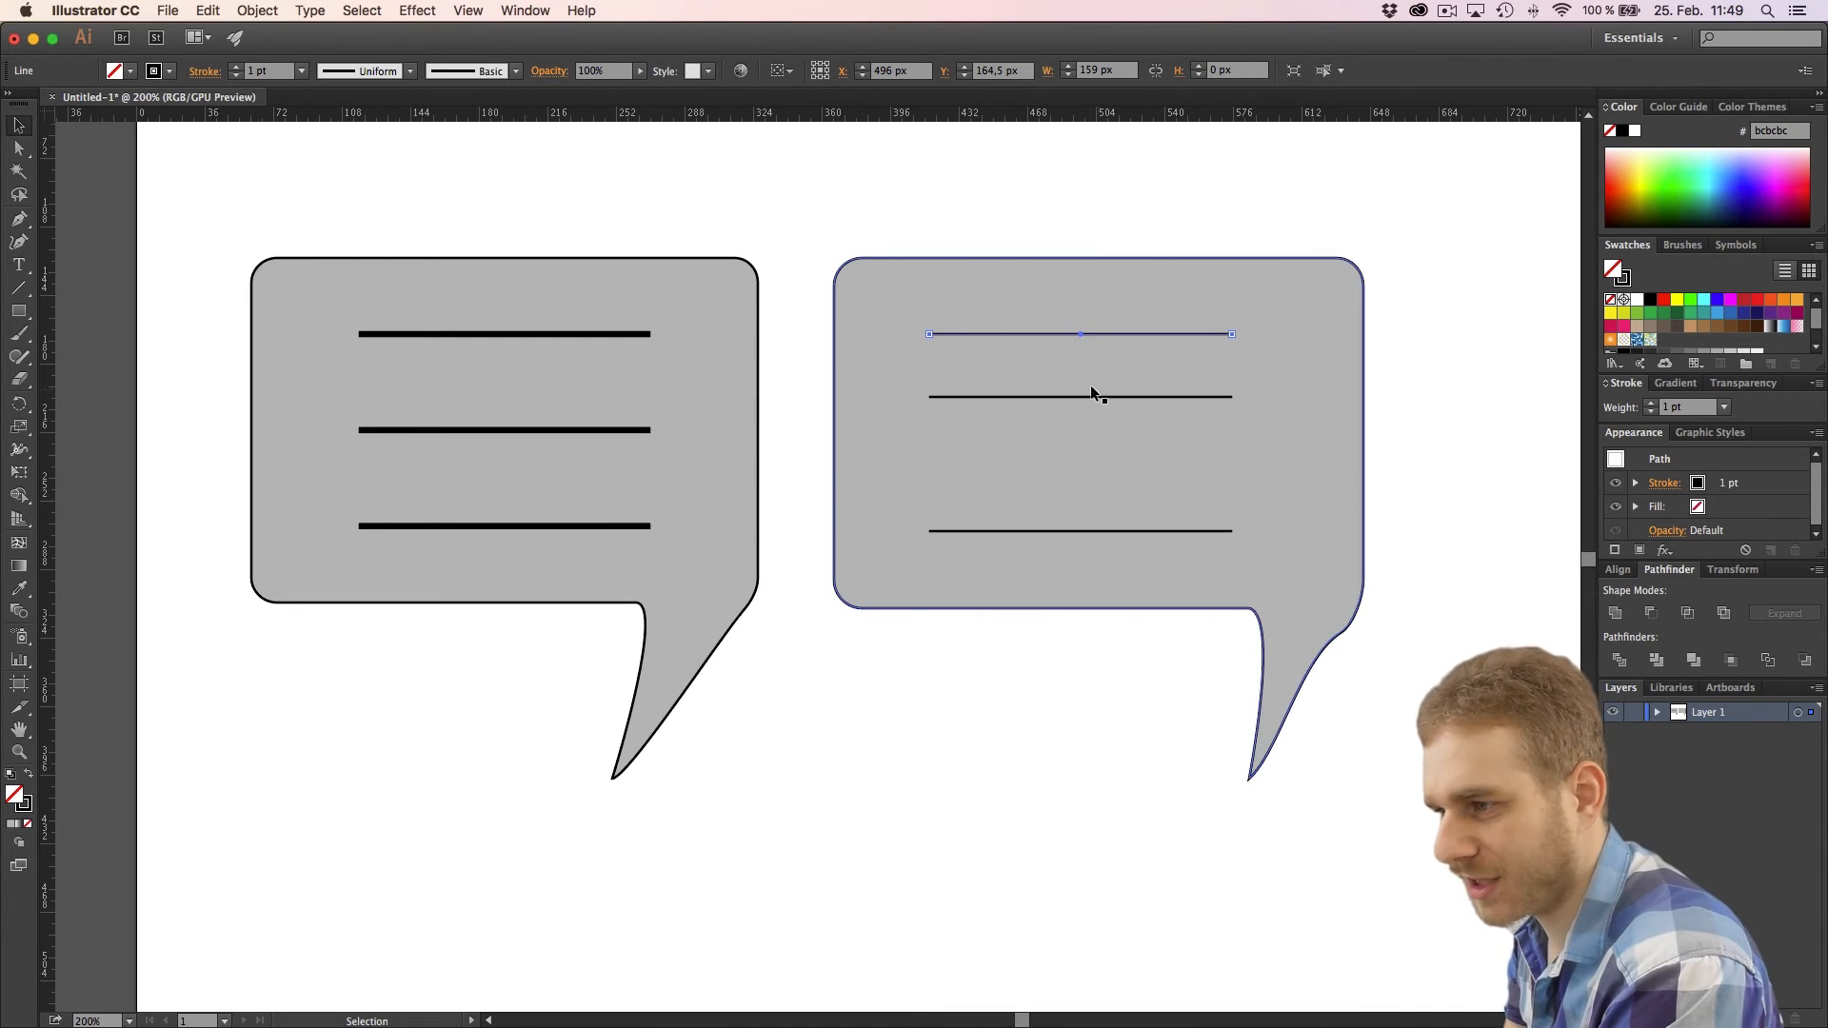
left_click_drag(1079, 334, 1080, 396)
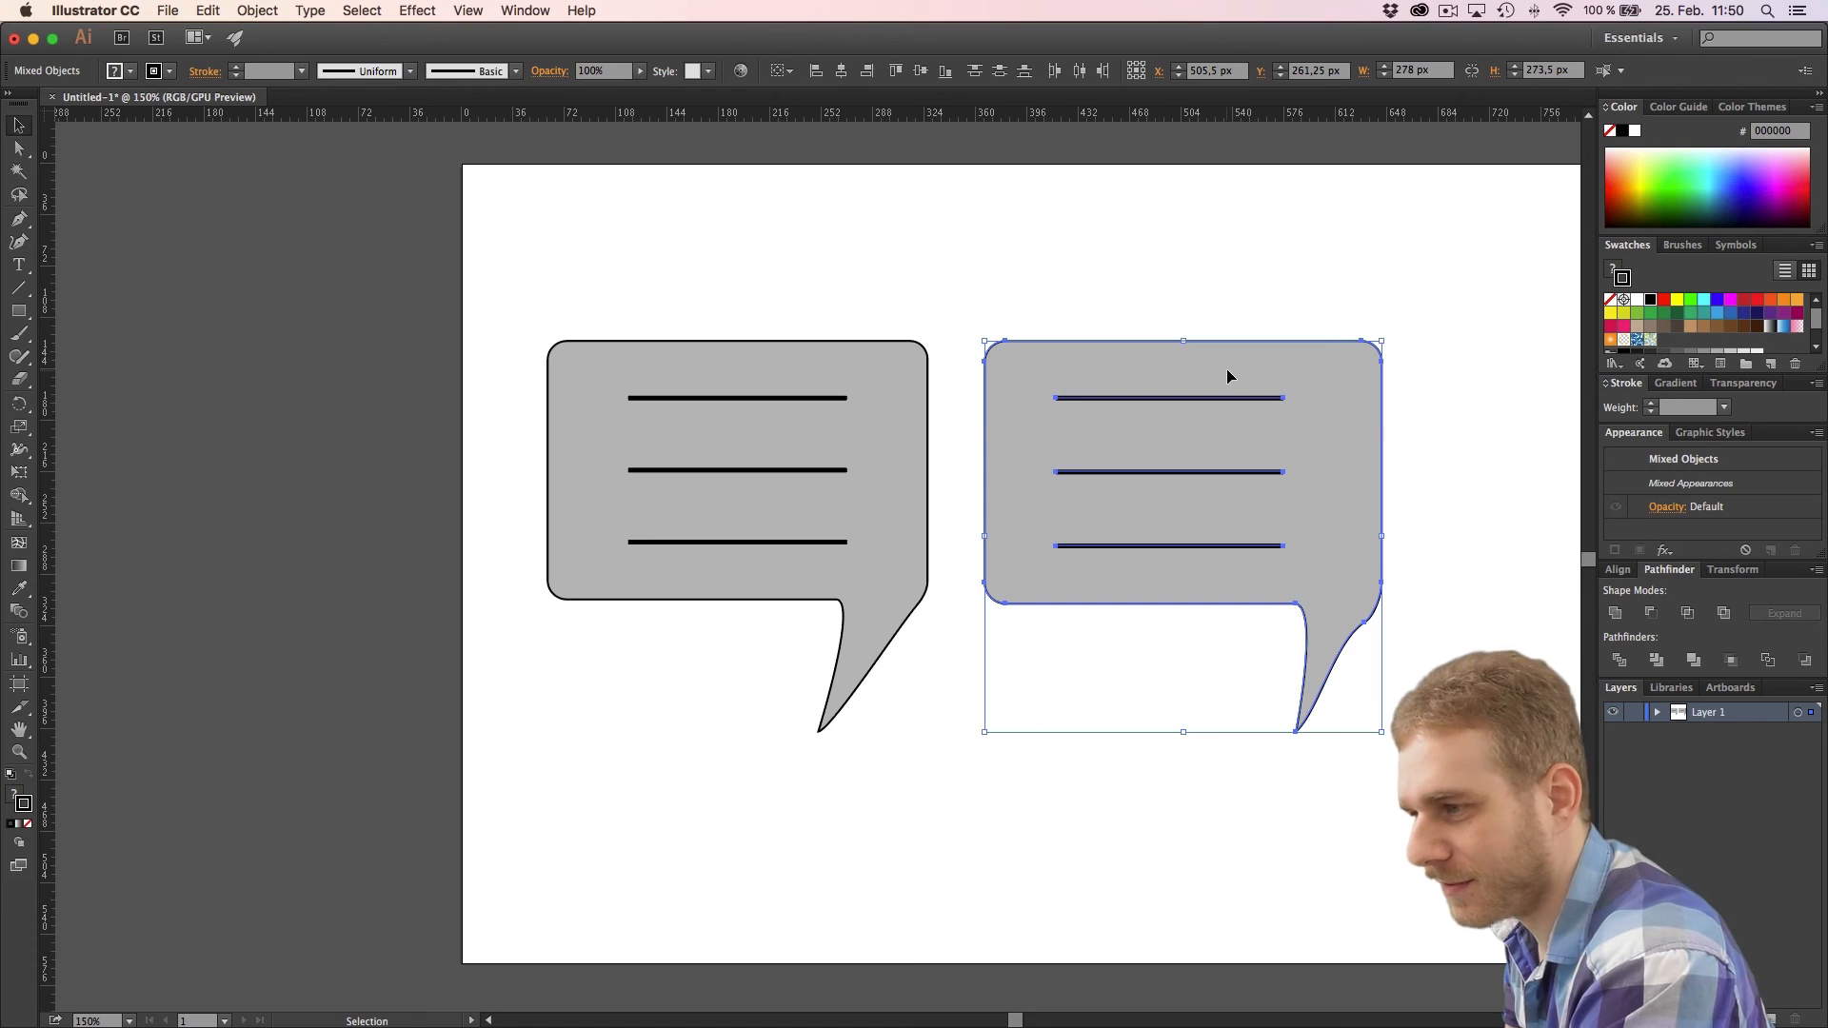
mouse_move(1151, 400)
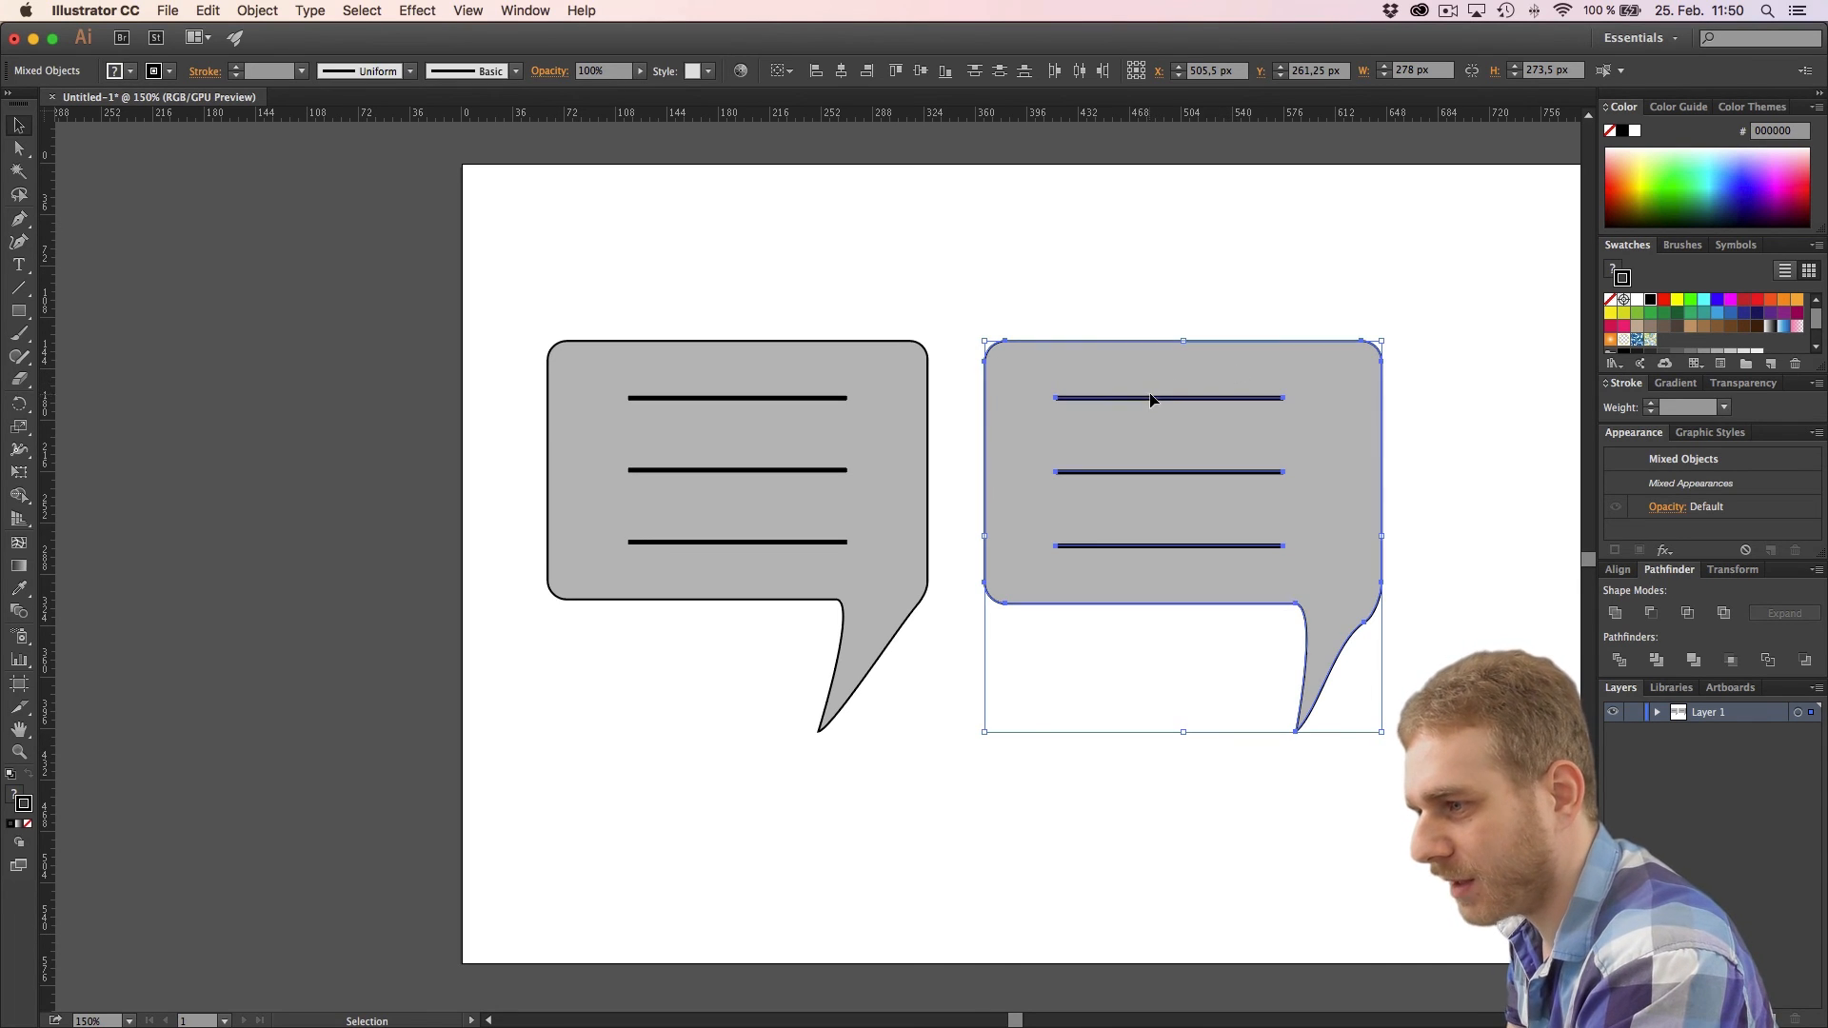
mouse_move(1234, 455)
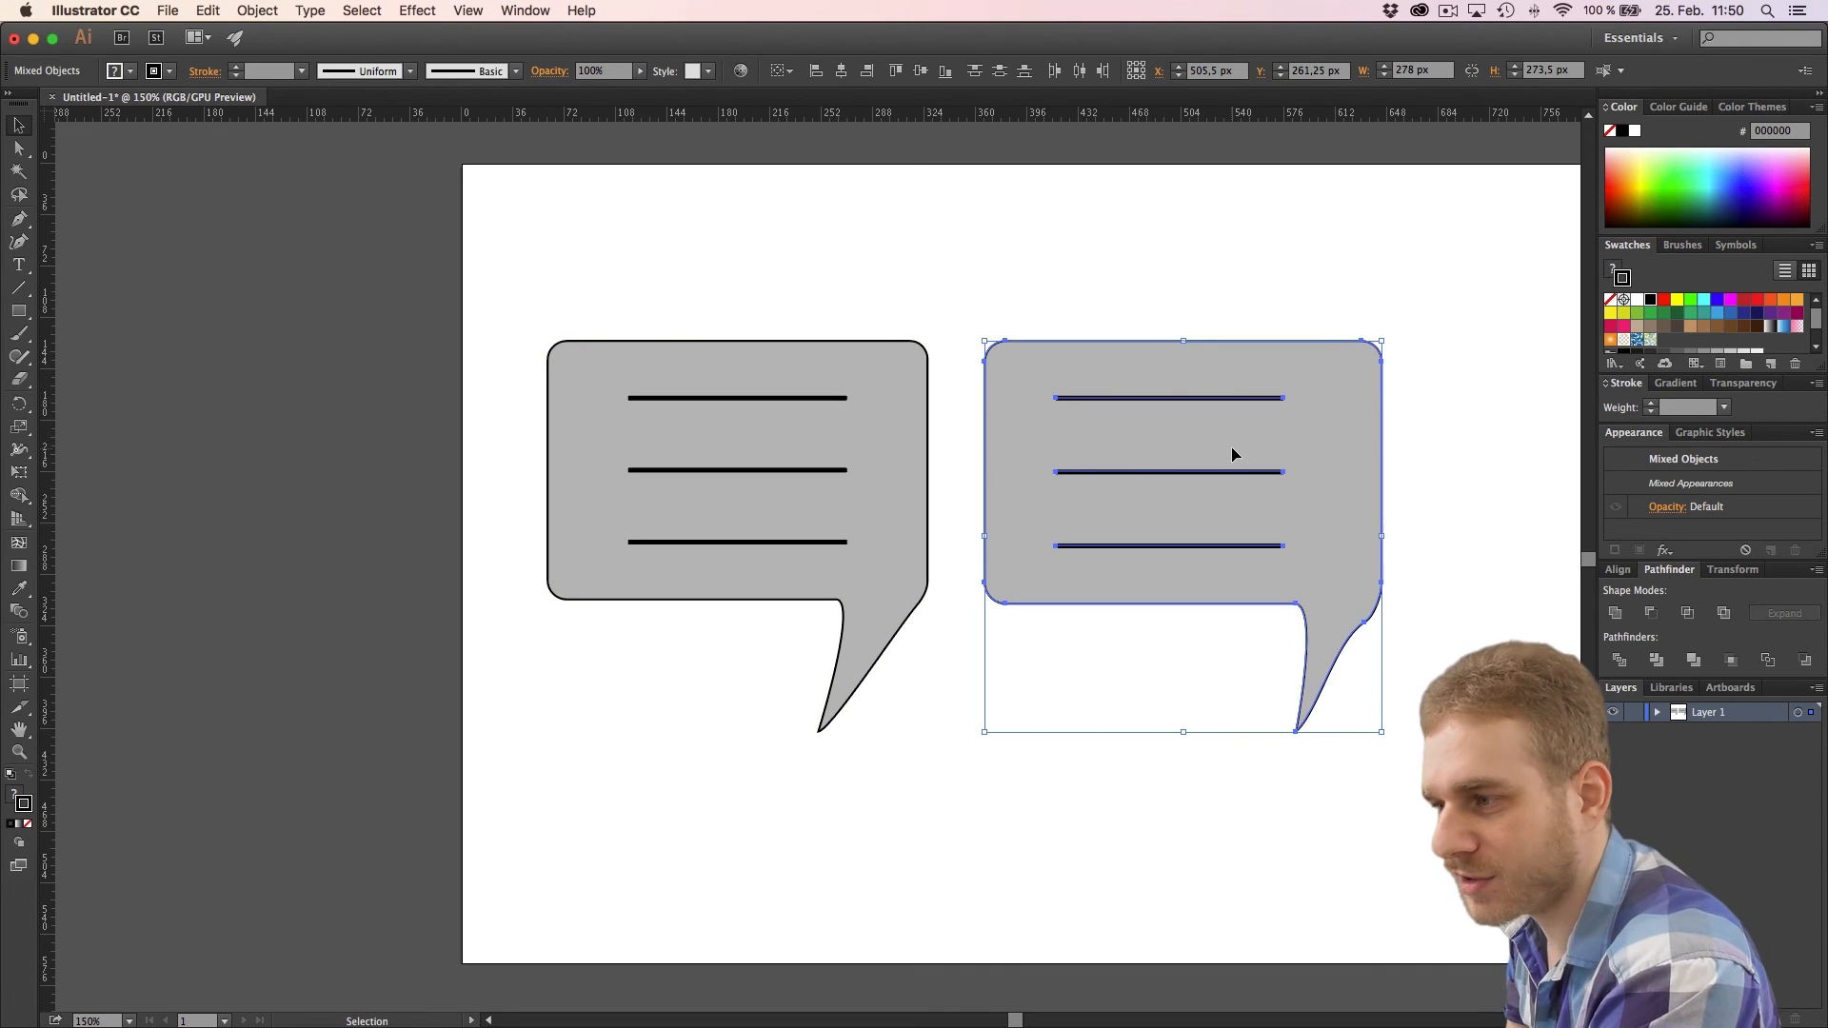
mouse_move(1172, 381)
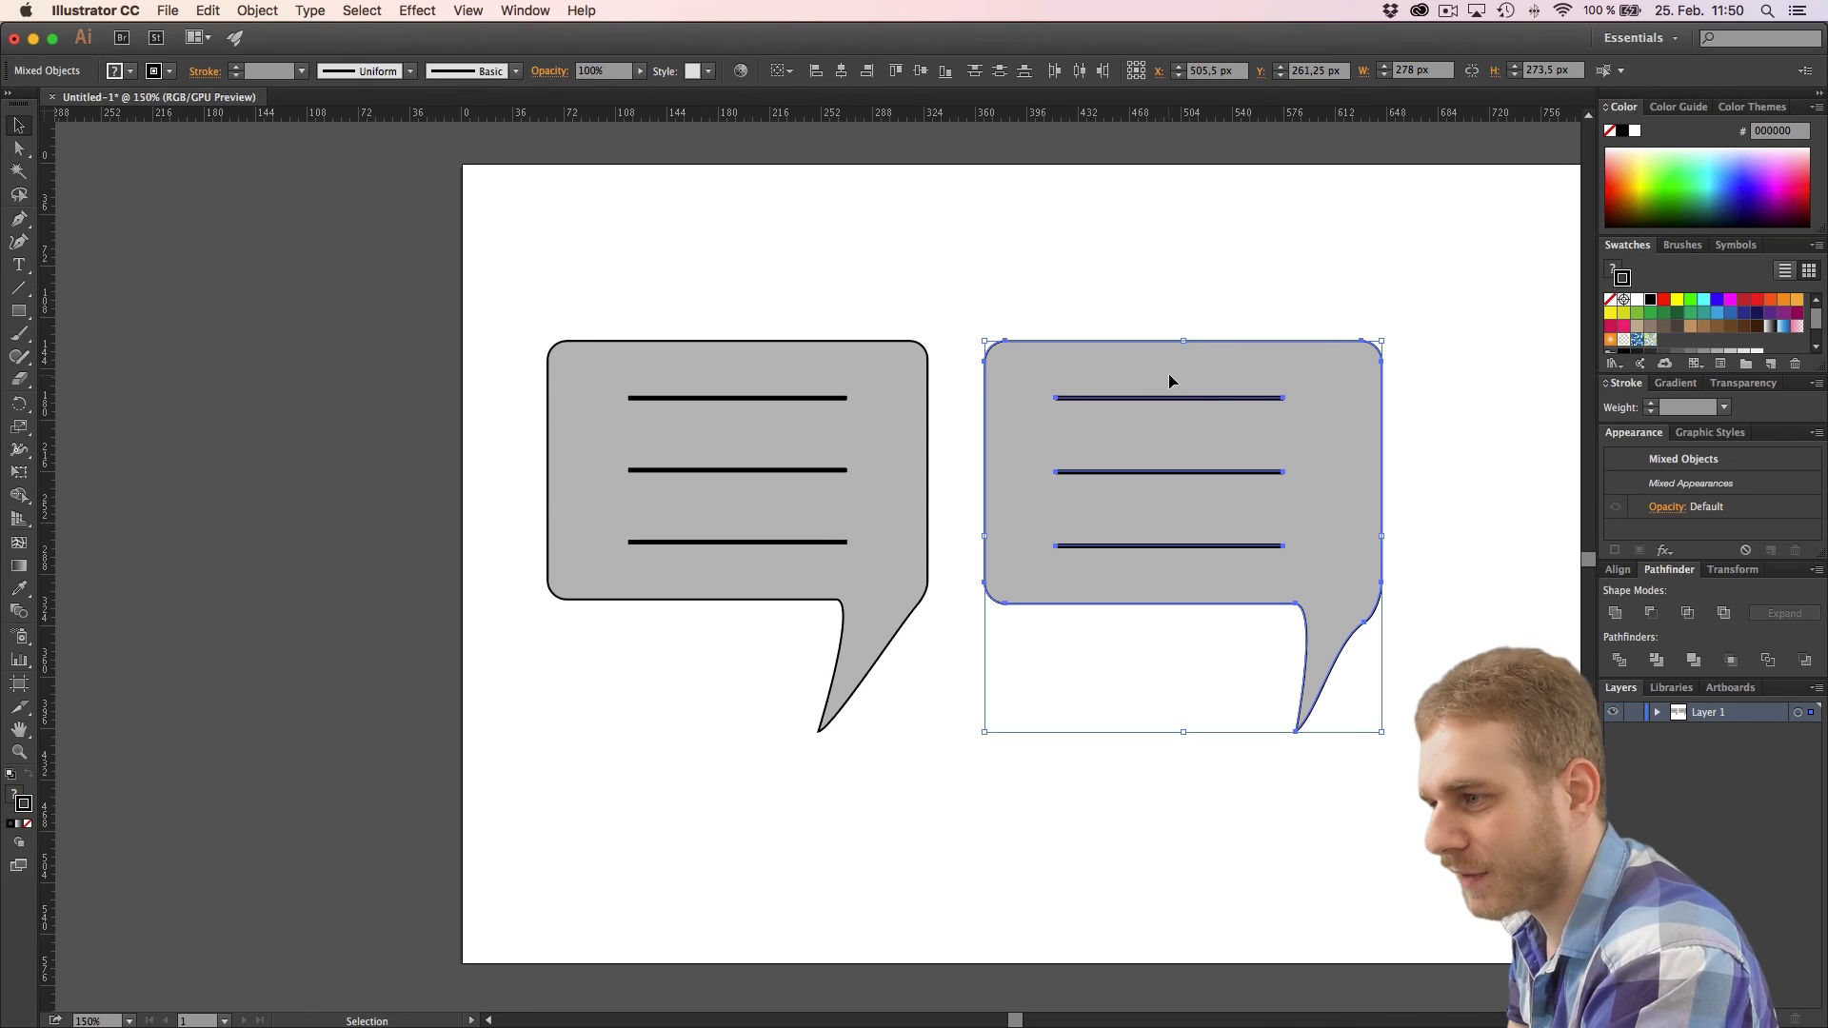
mouse_move(1125, 365)
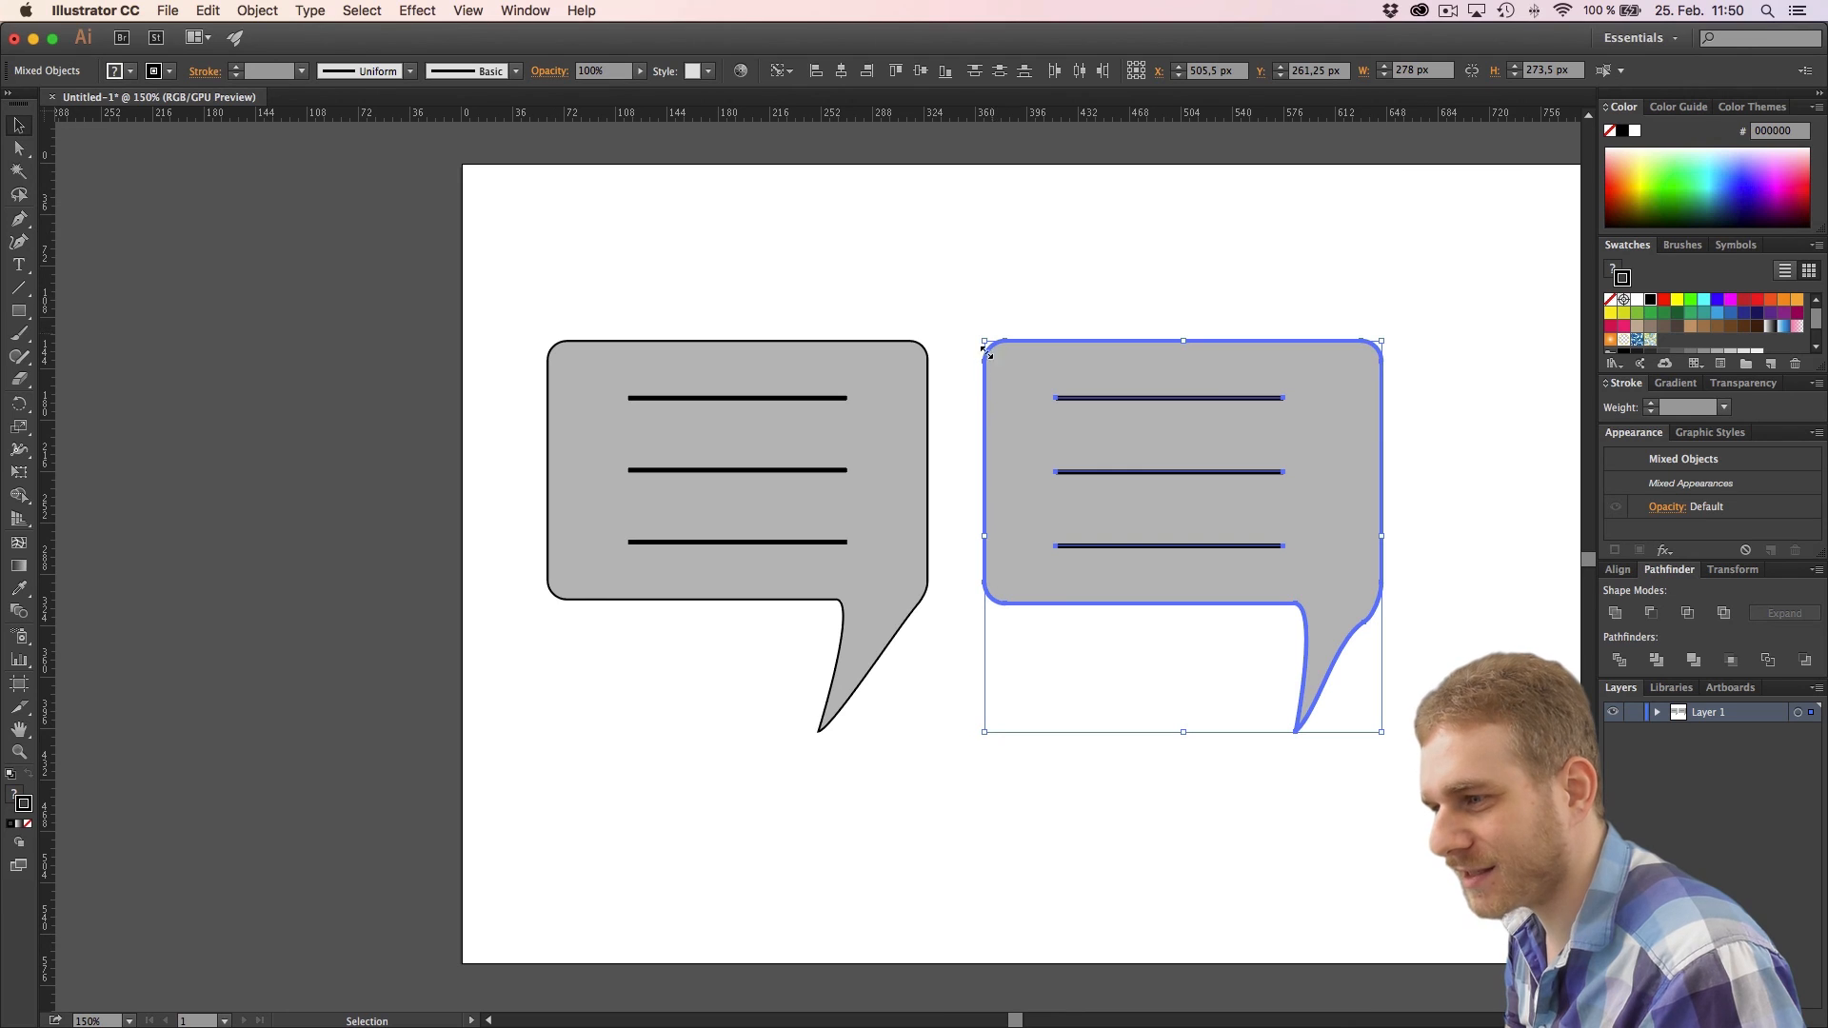
mouse_move(1267, 627)
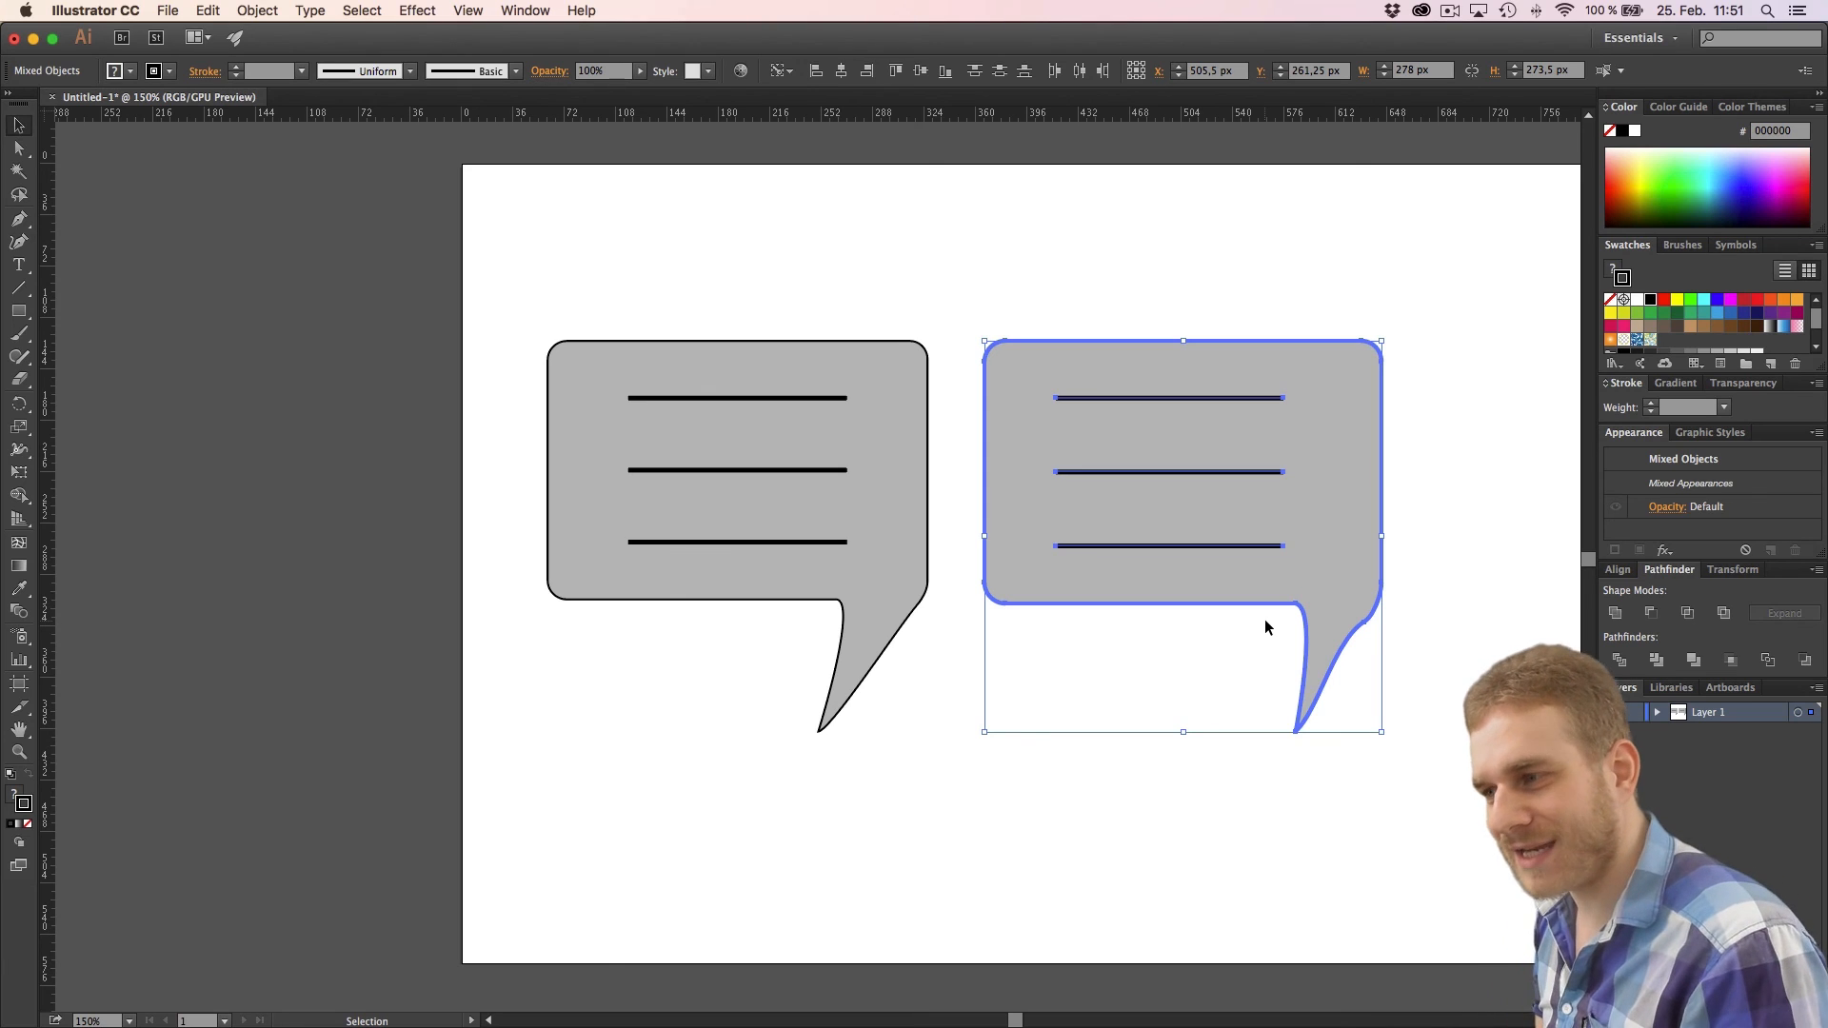
mouse_move(1351, 640)
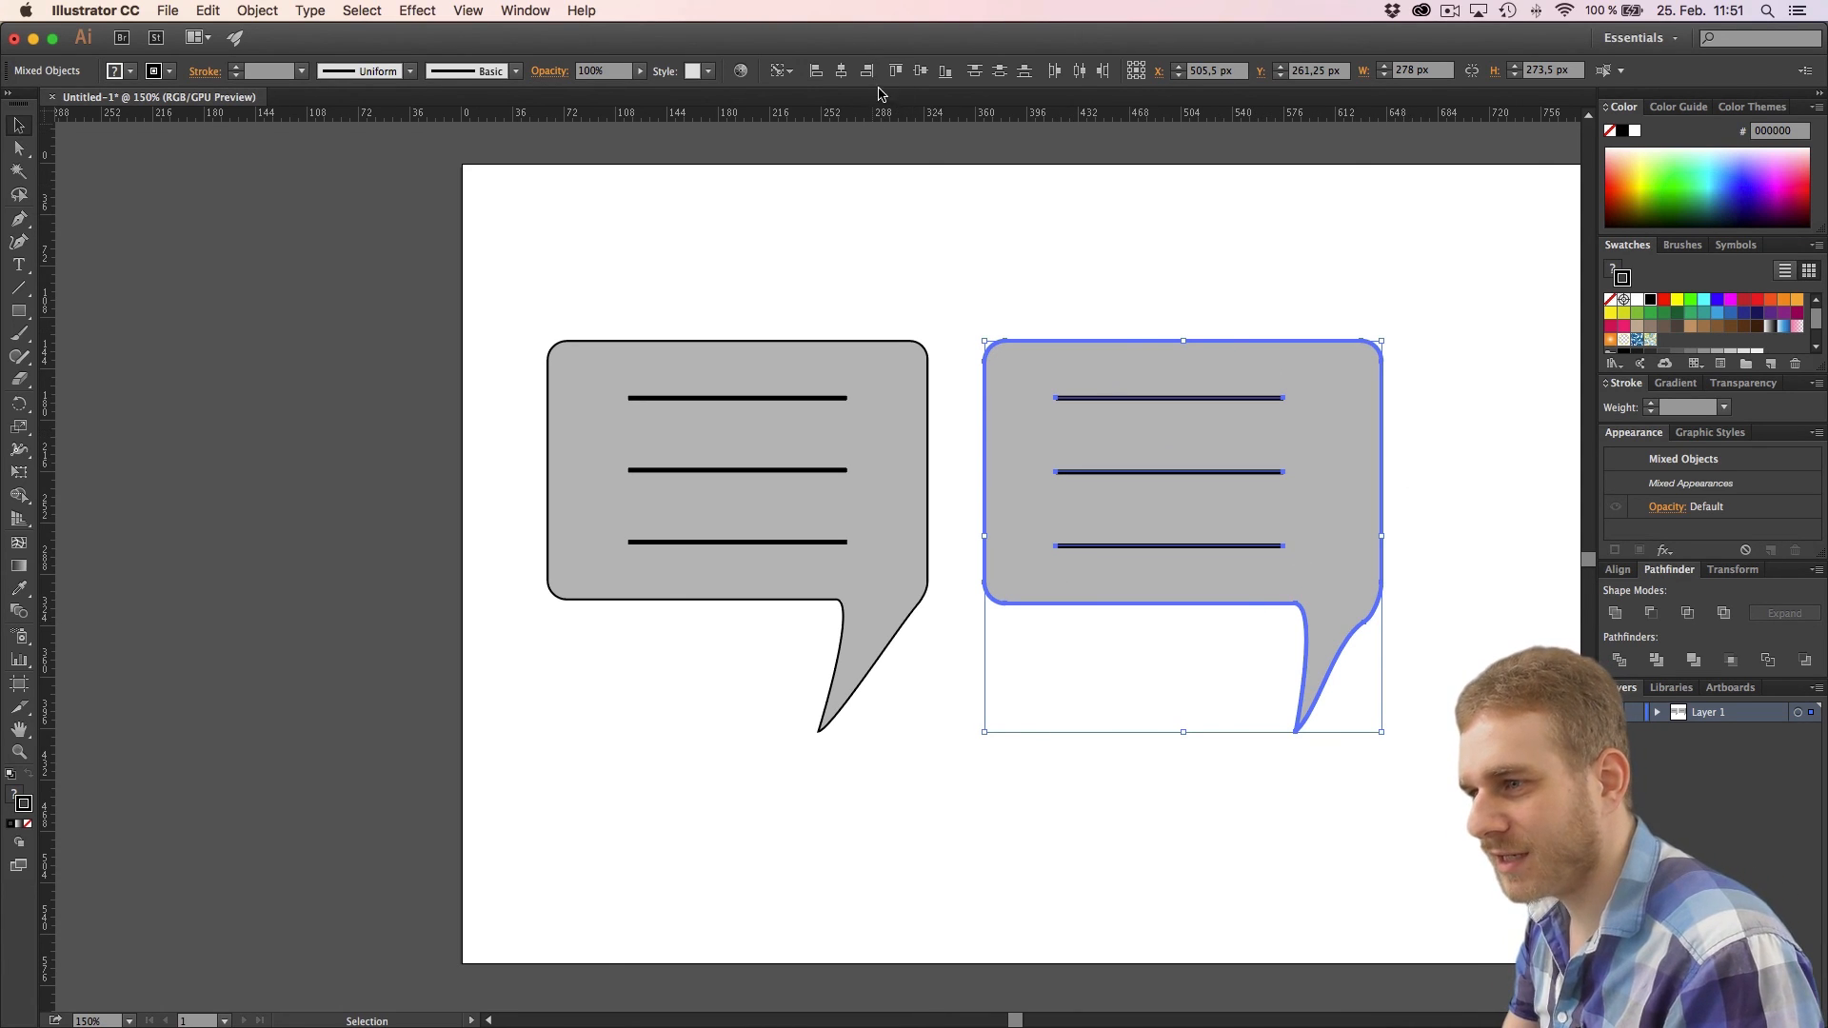
mouse_move(840, 72)
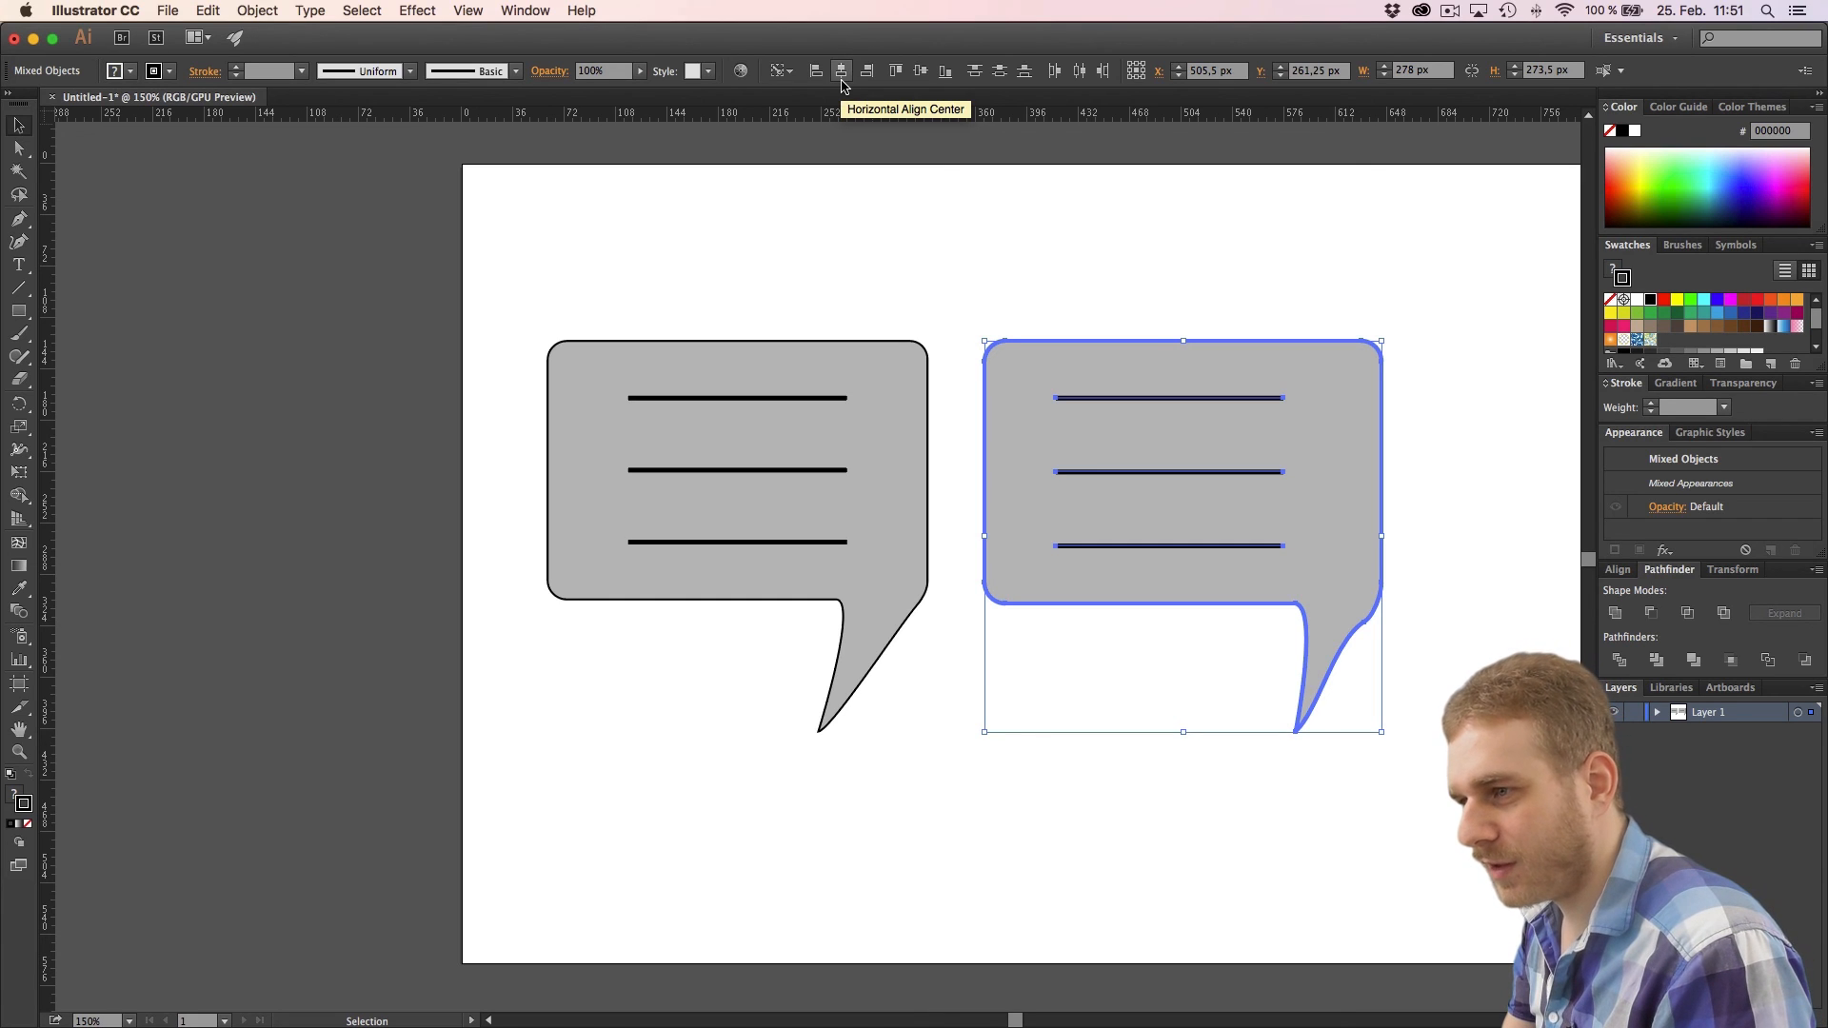
Apply Horizontal Align Center so the three lines center within the bubble
left_click(841, 72)
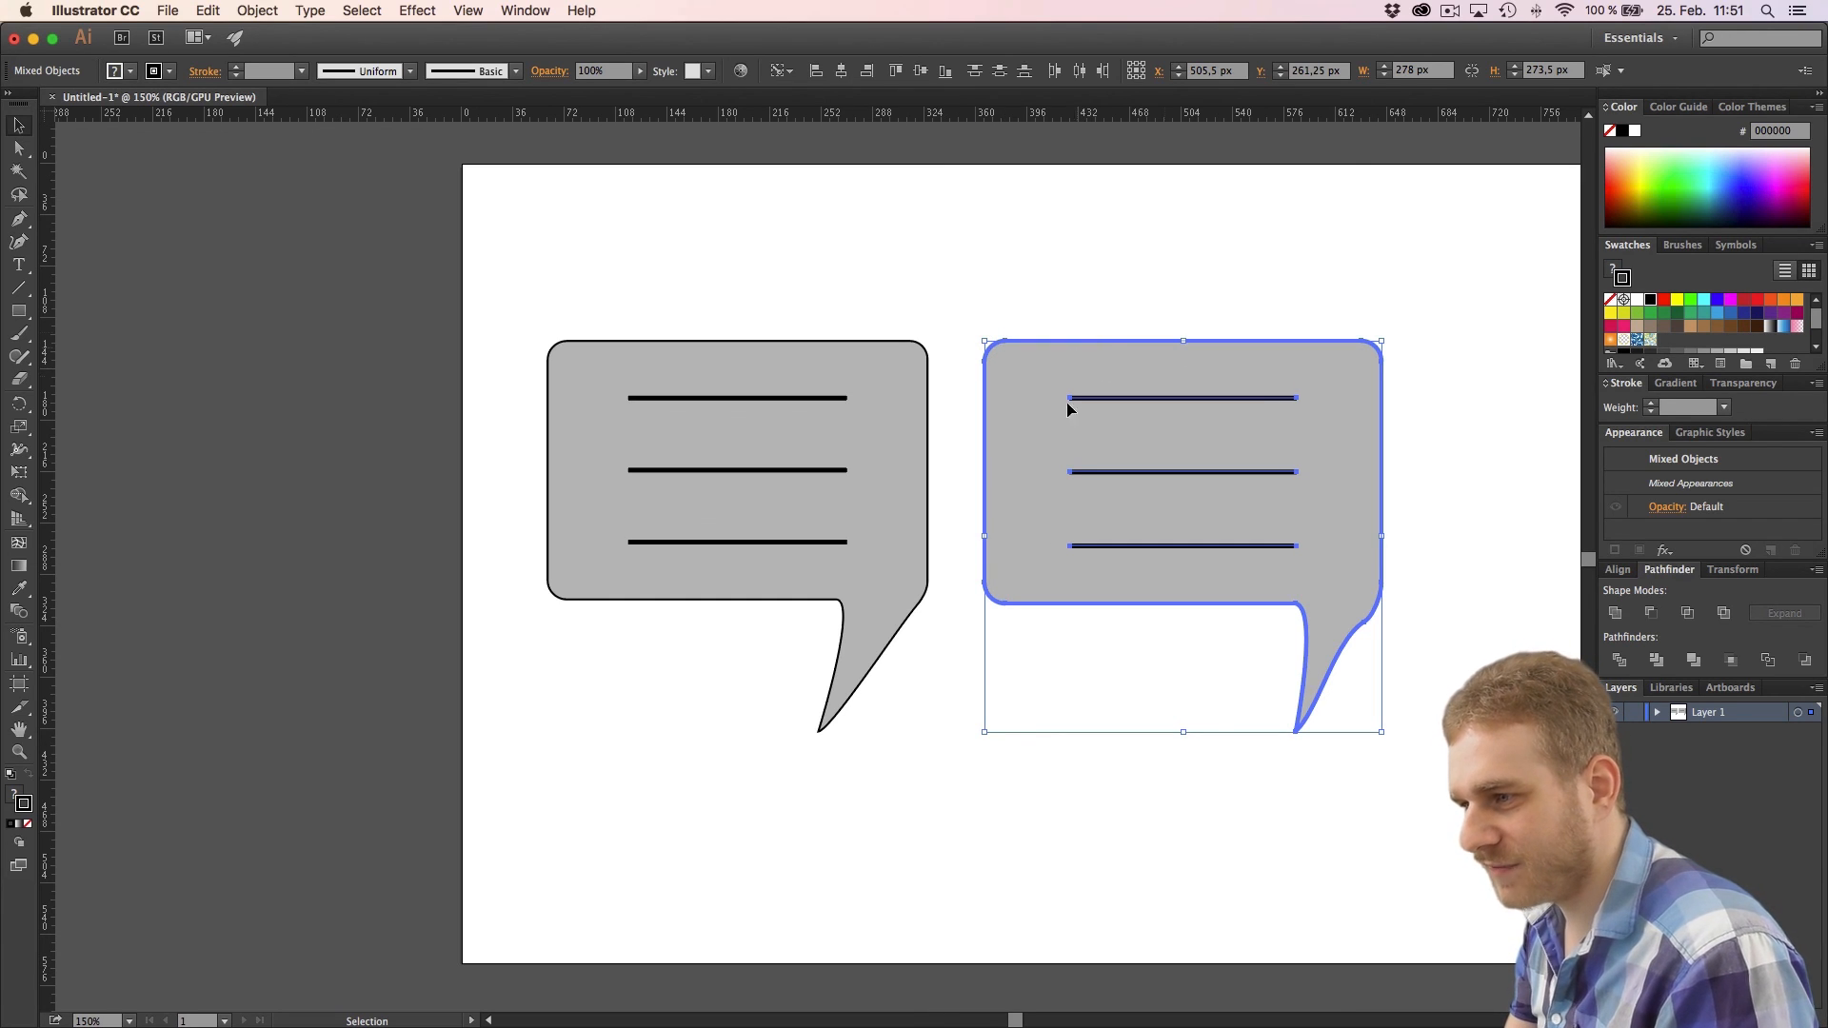
mouse_move(1308, 383)
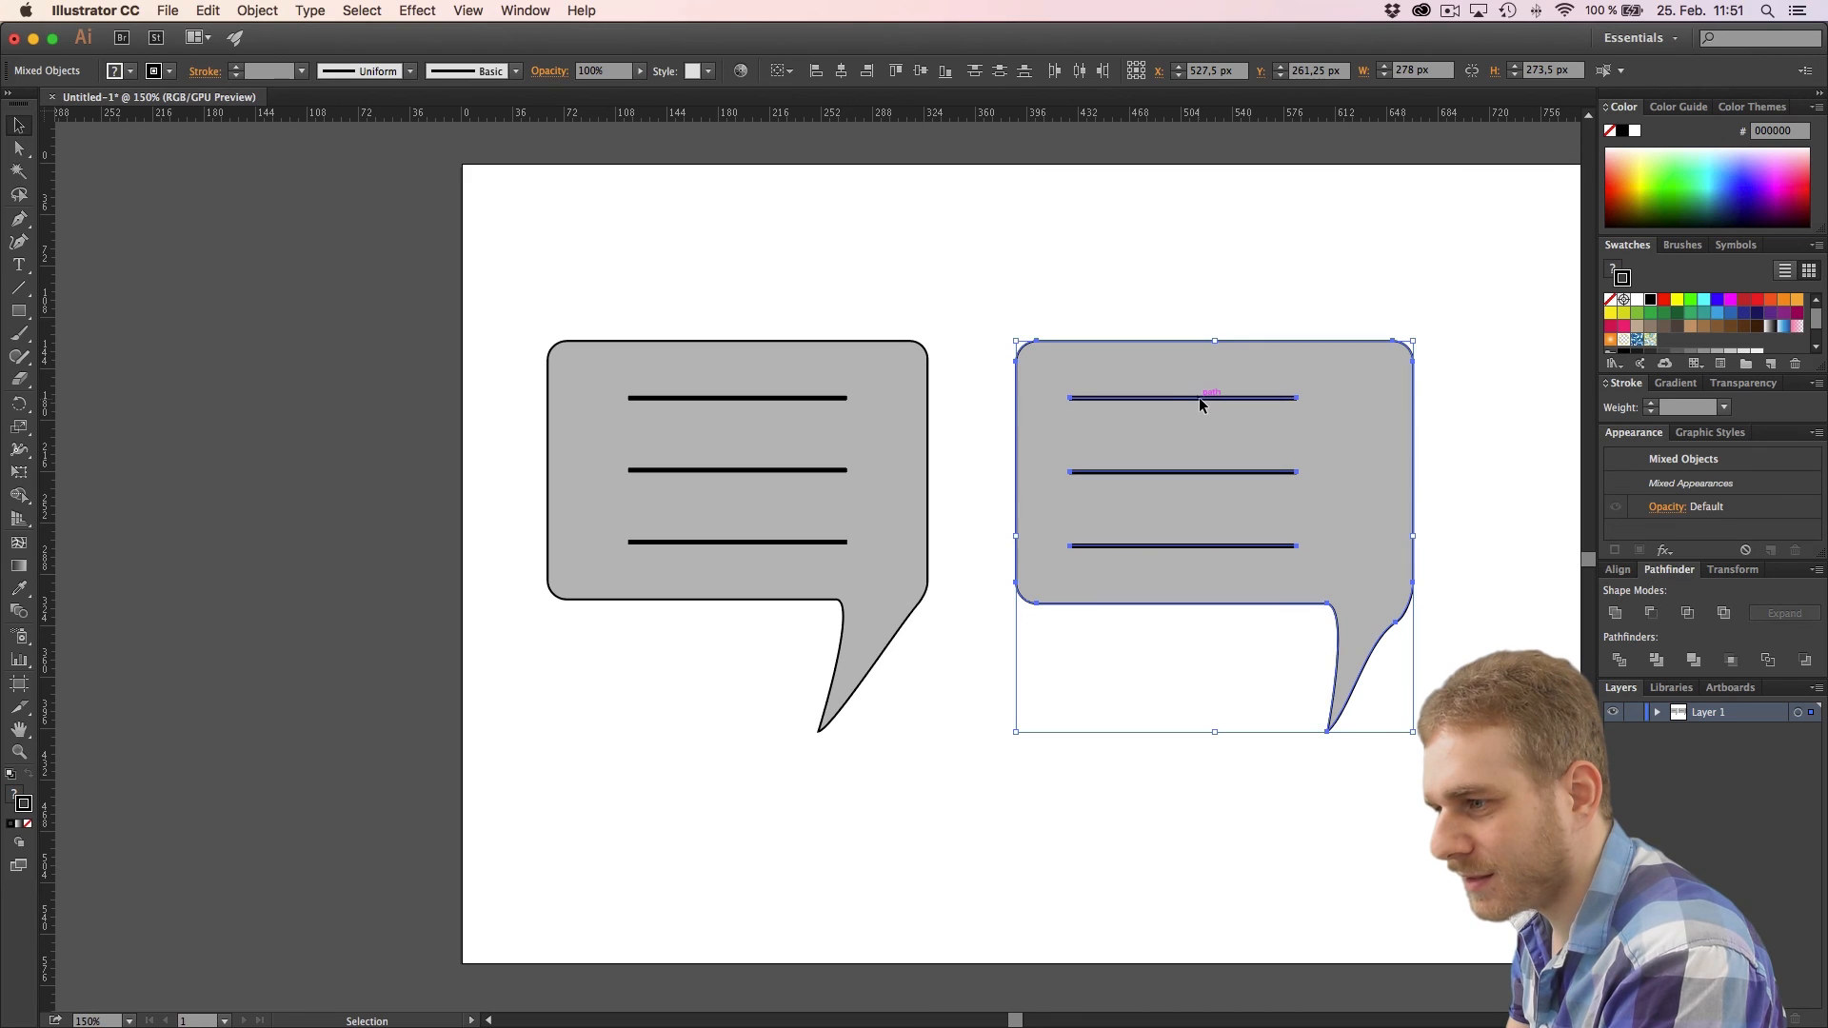
left_click(840, 72)
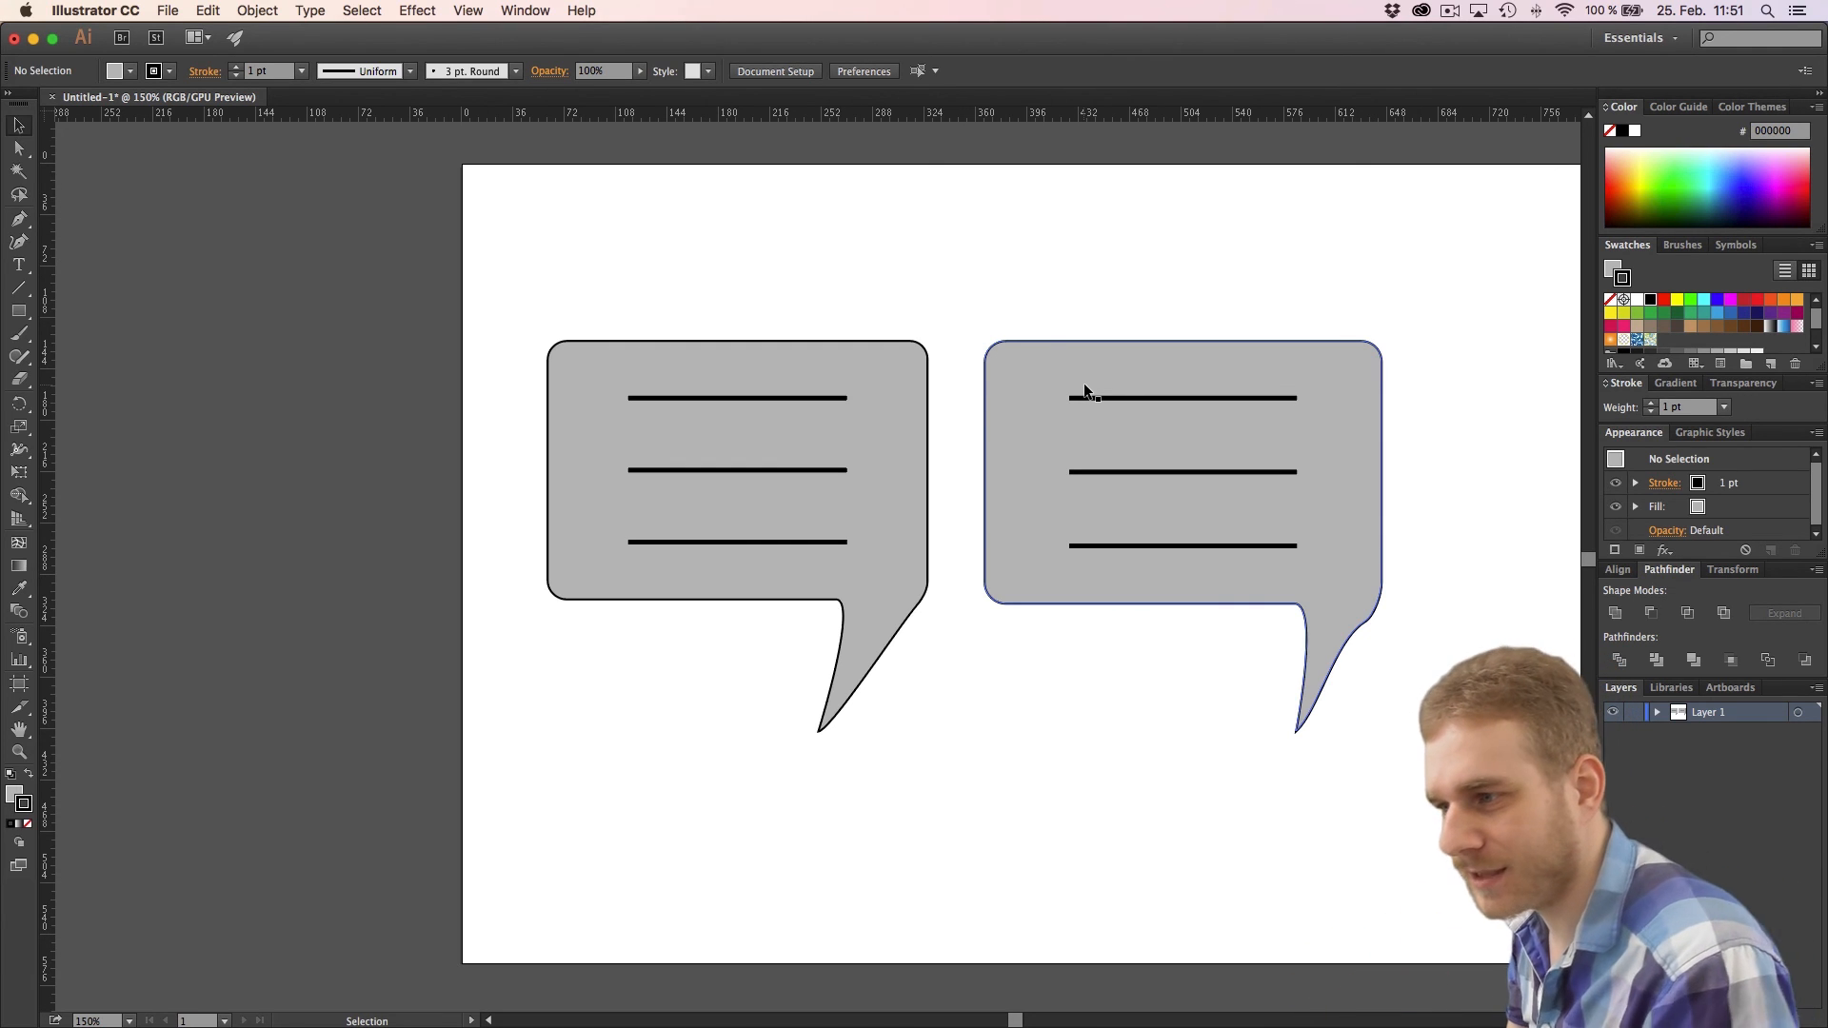
Click an empty artboard area to deselect the finished bubble
left_click(1343, 265)
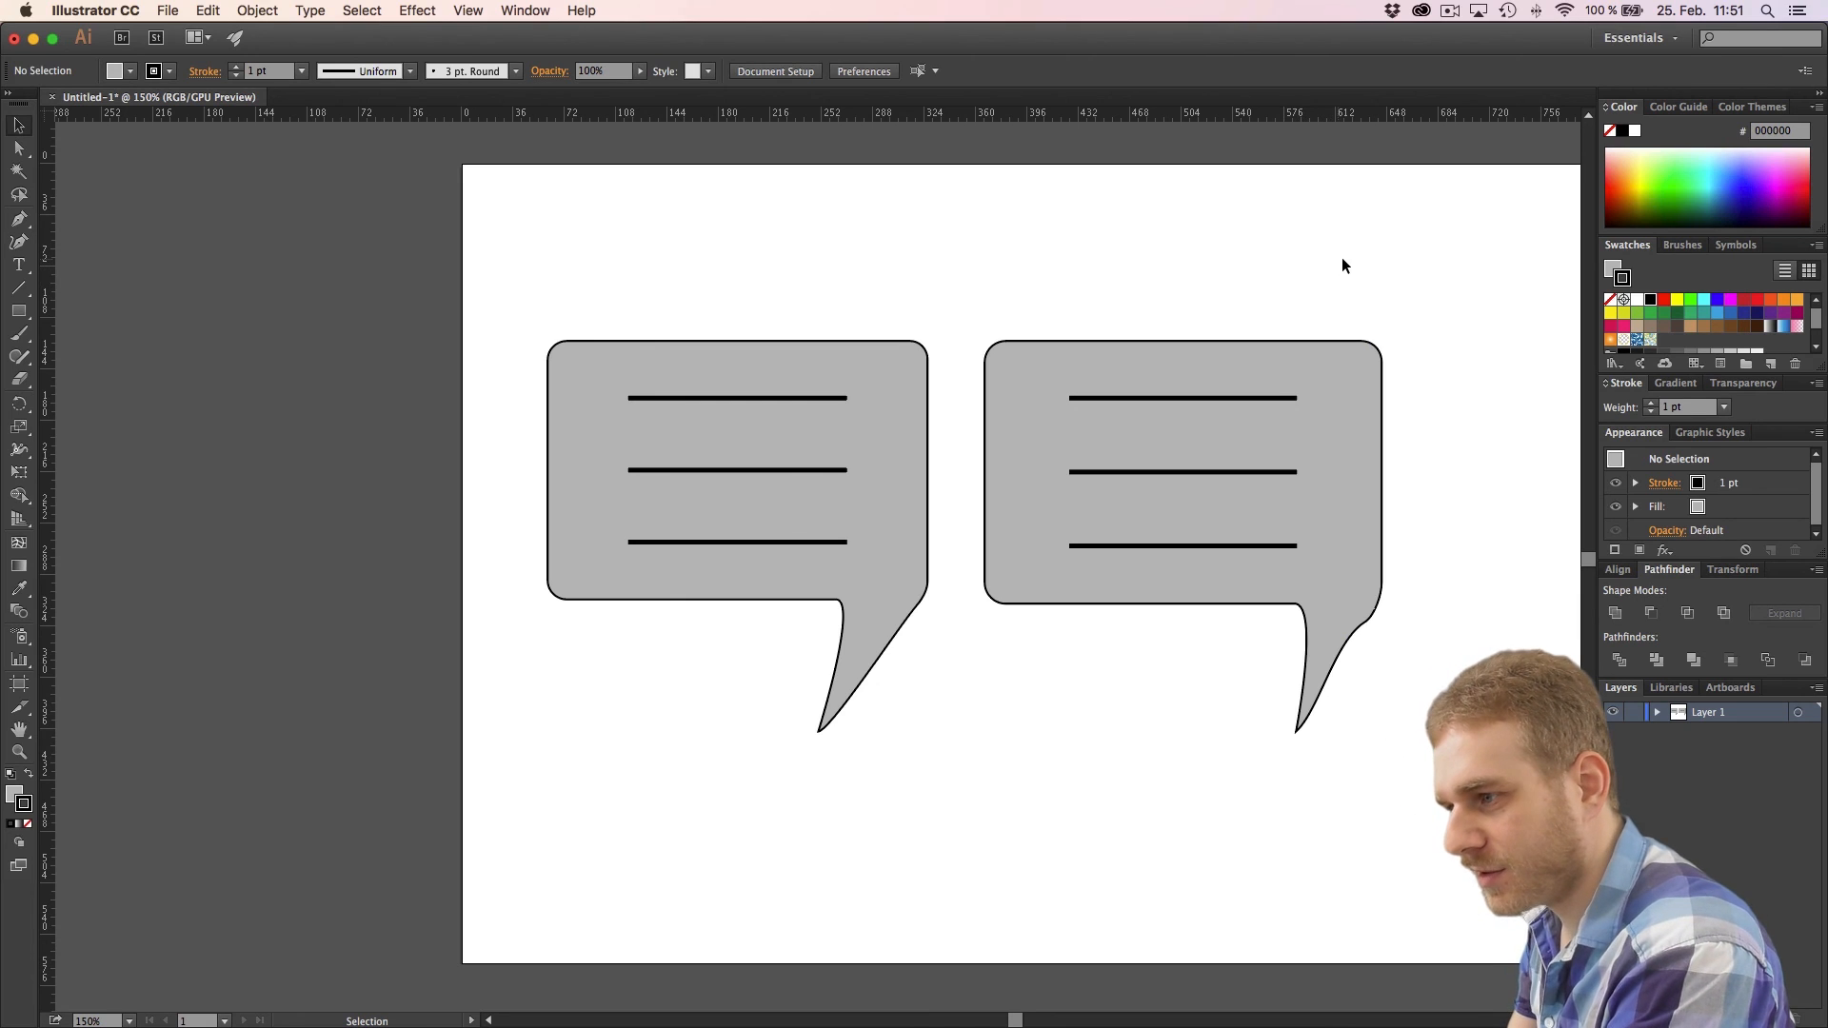